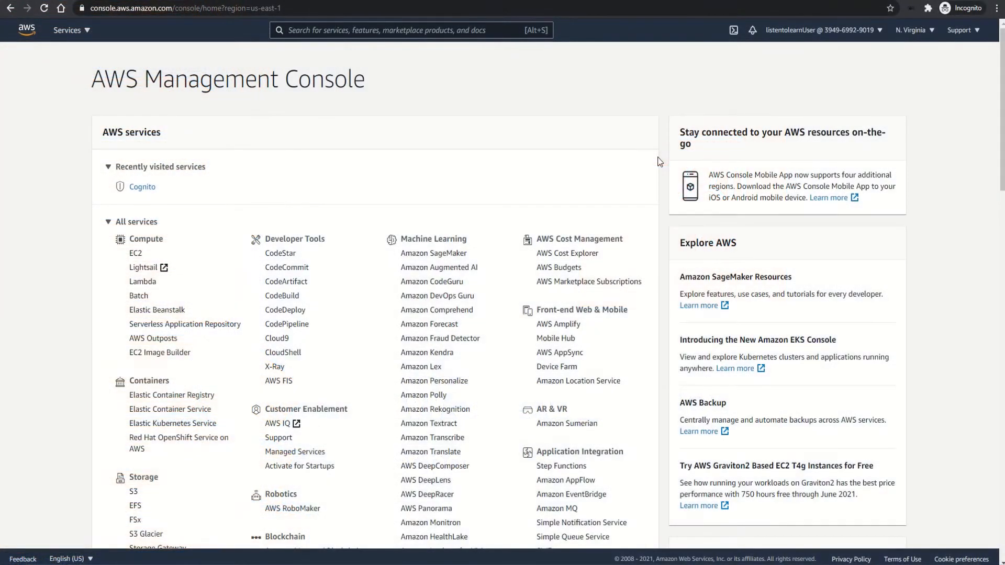
pyautogui.moveTo(32, 150)
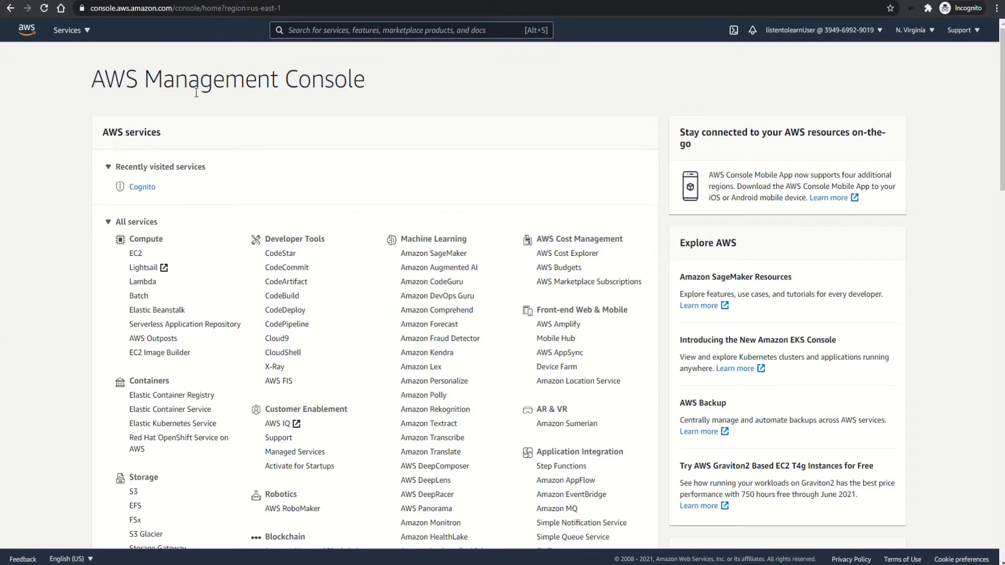
# Open Amazon Cognito from the console's recently visited services.
pyautogui.click(142, 187)
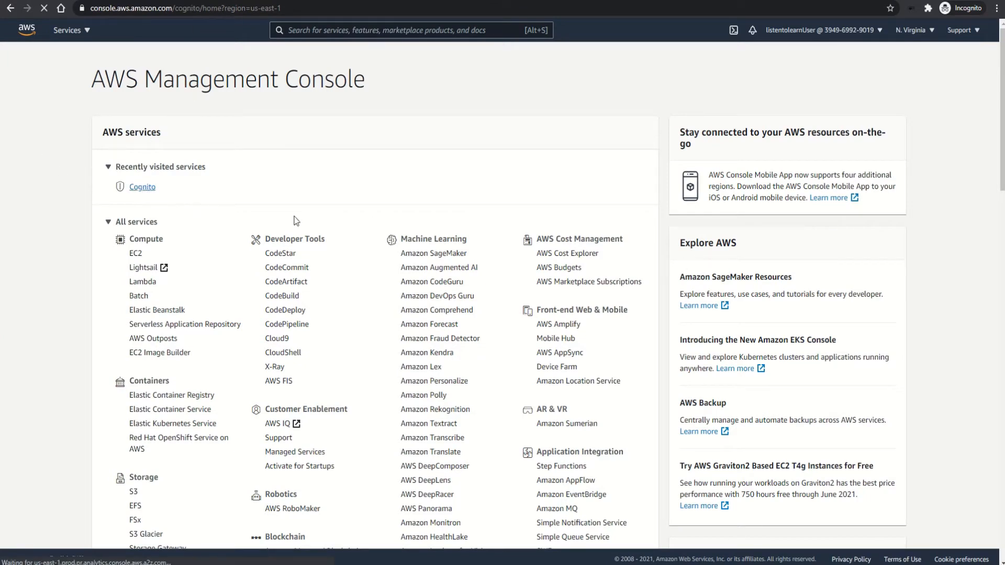
# Go to Manage User Pools on the Cognito landing page.
pyautogui.click(142, 186)
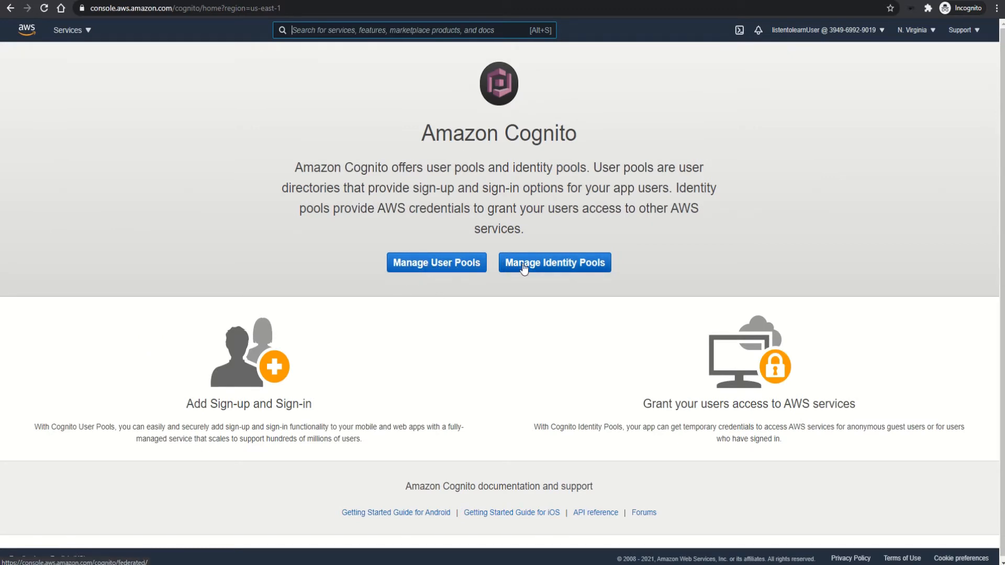
pyautogui.moveTo(428, 269)
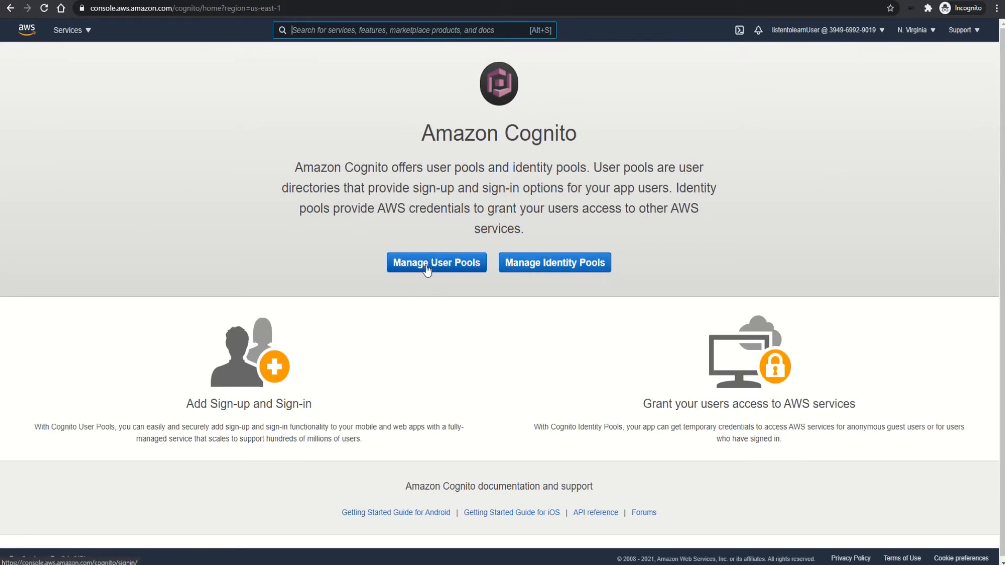
pyautogui.moveTo(441, 265)
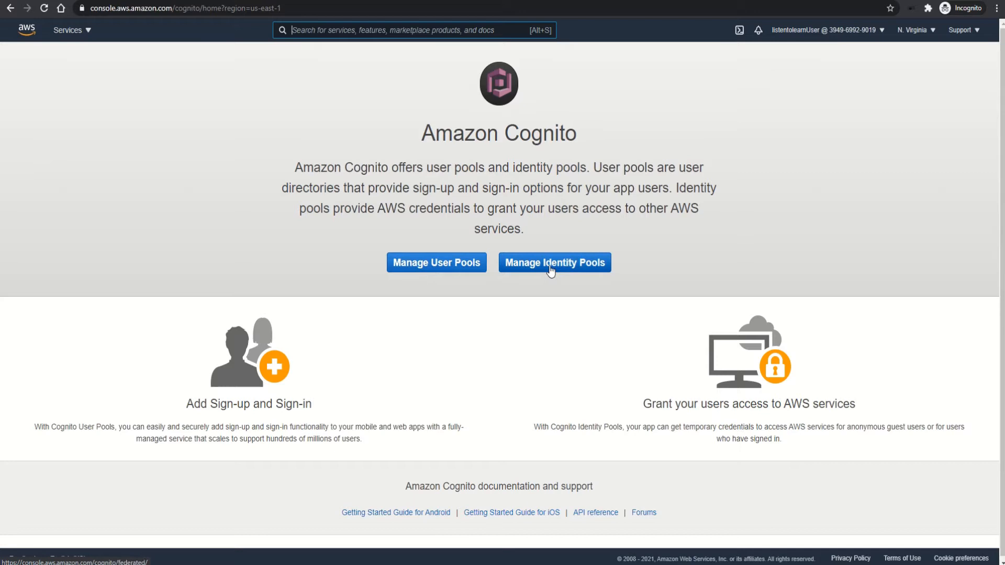
pyautogui.moveTo(568, 271)
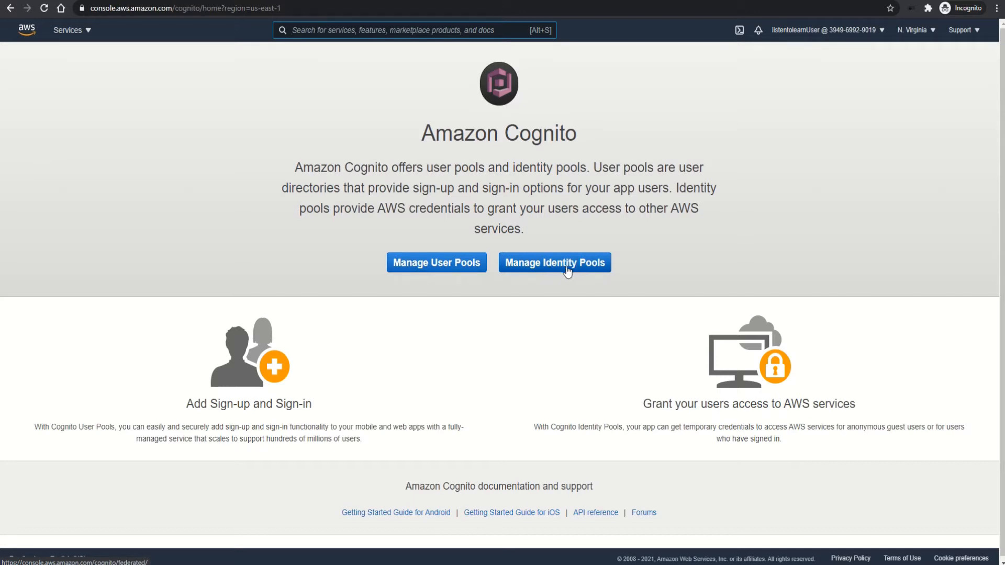
pyautogui.moveTo(564, 275)
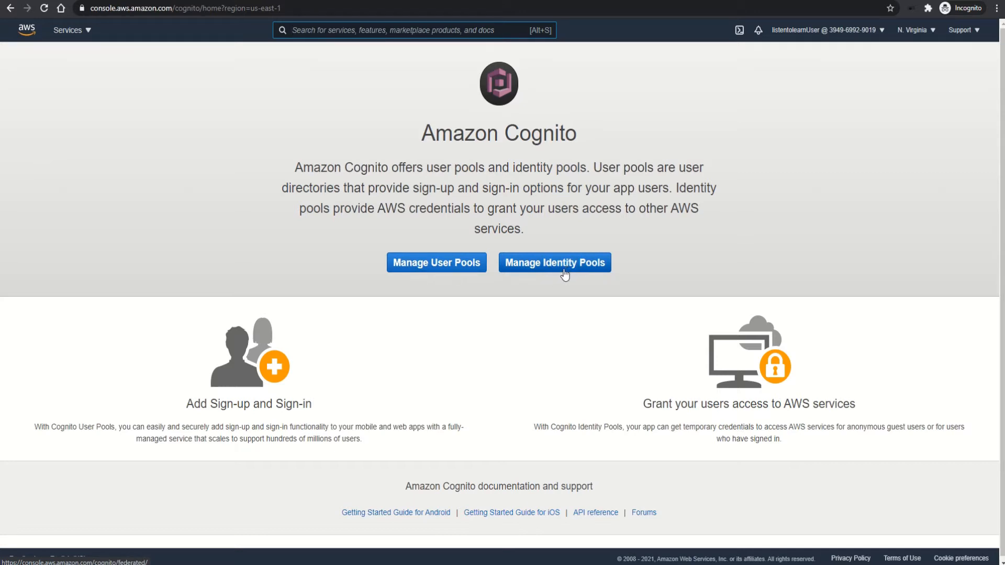
pyautogui.moveTo(568, 266)
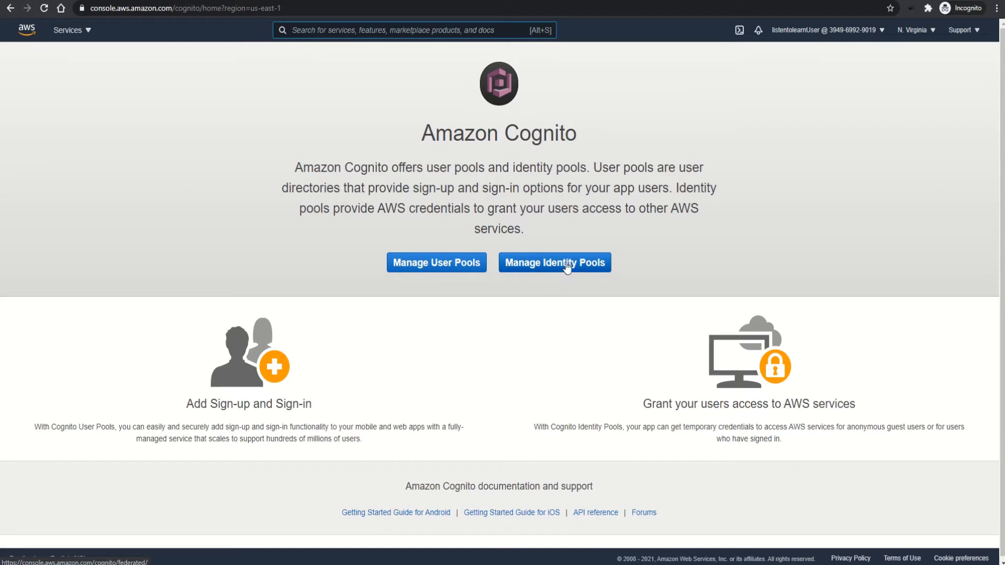
pyautogui.moveTo(543, 276)
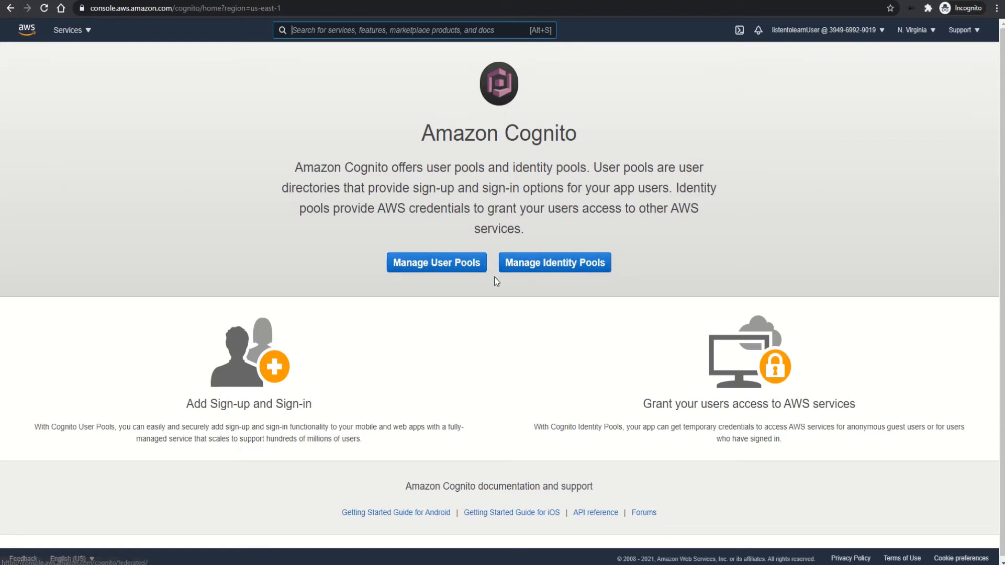
pyautogui.moveTo(428, 270)
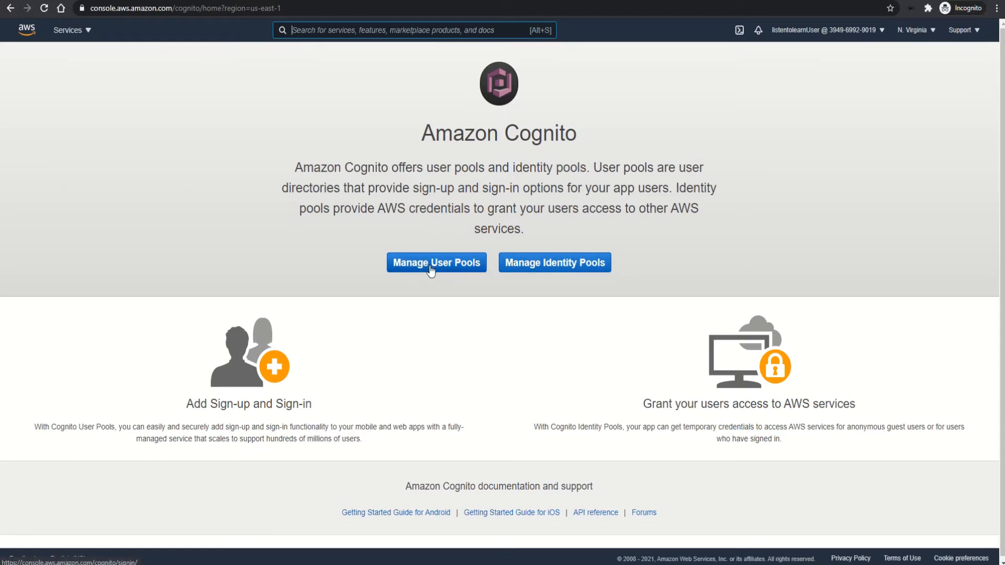
pyautogui.click(436, 263)
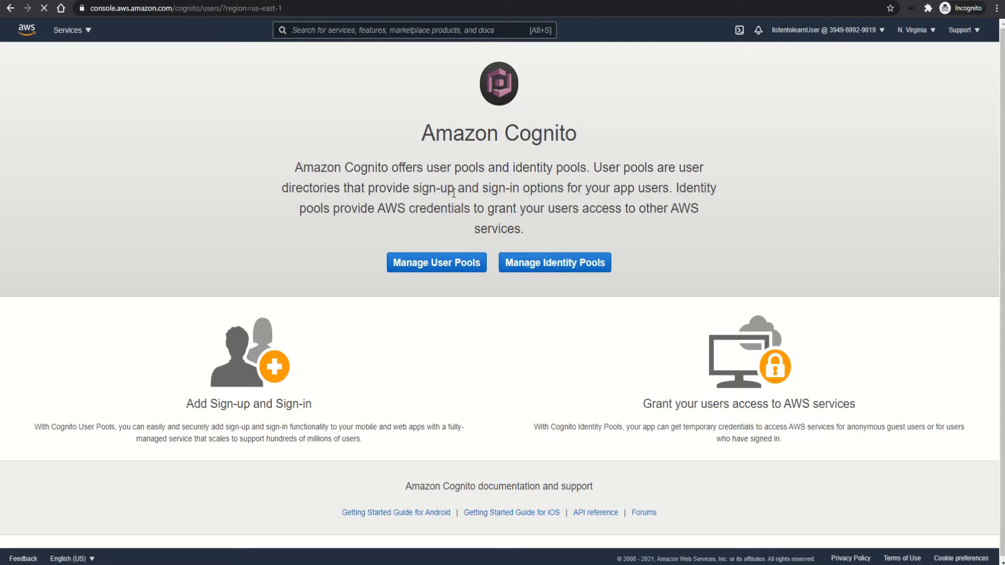
# Start a new user pool and name it 'userpool'.
pyautogui.click(436, 262)
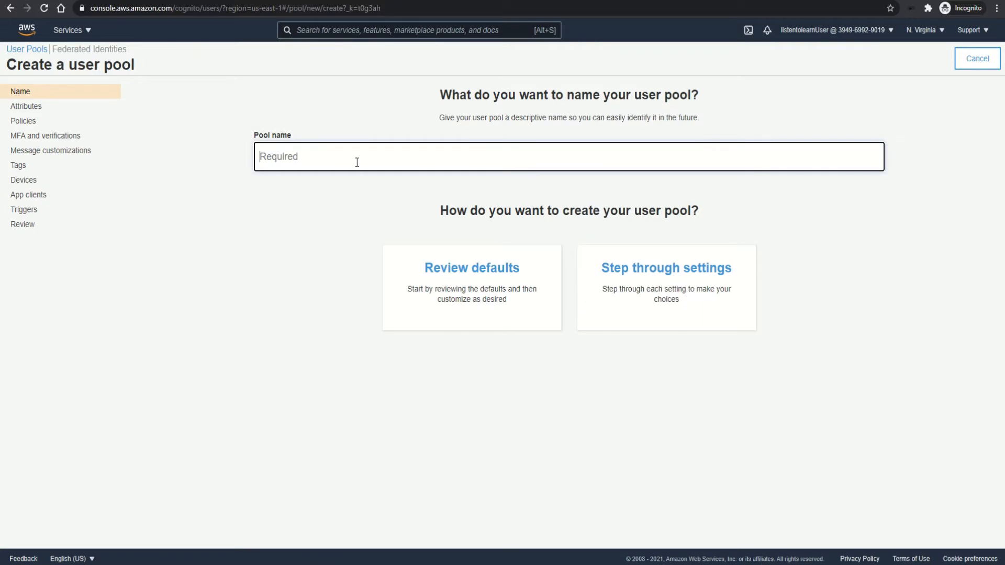
pyautogui.write('userpool')
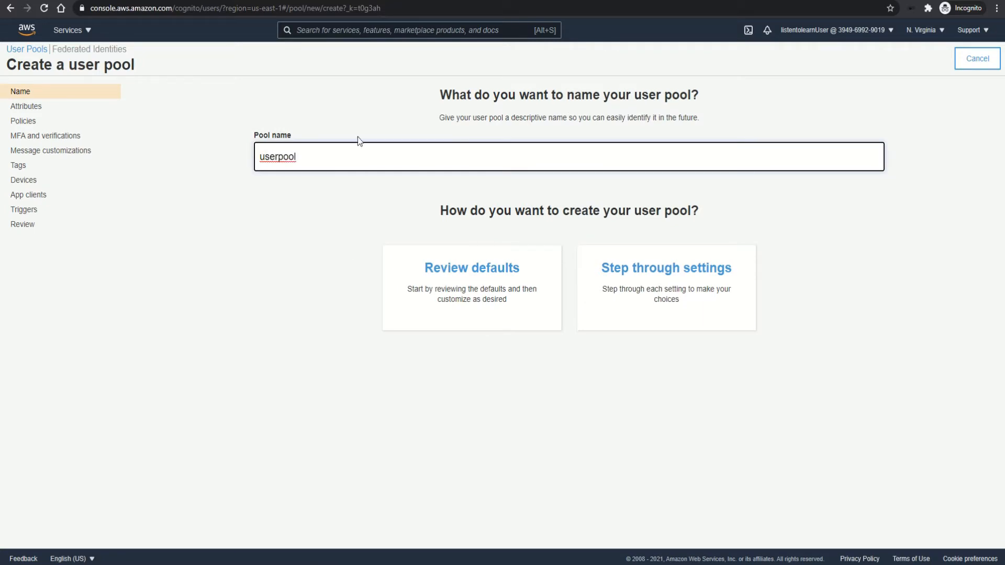
pyautogui.moveTo(482, 285)
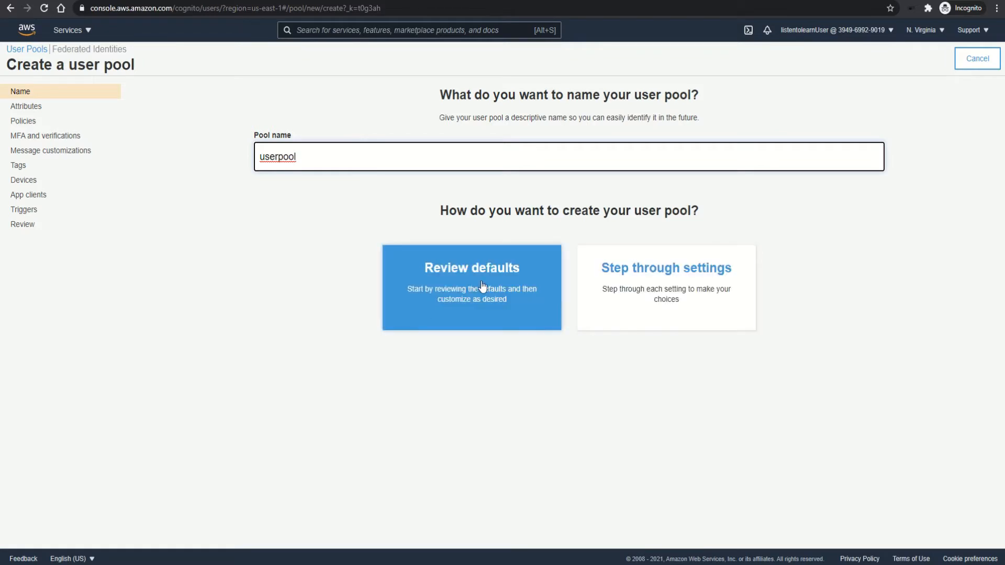
pyautogui.moveTo(610, 239)
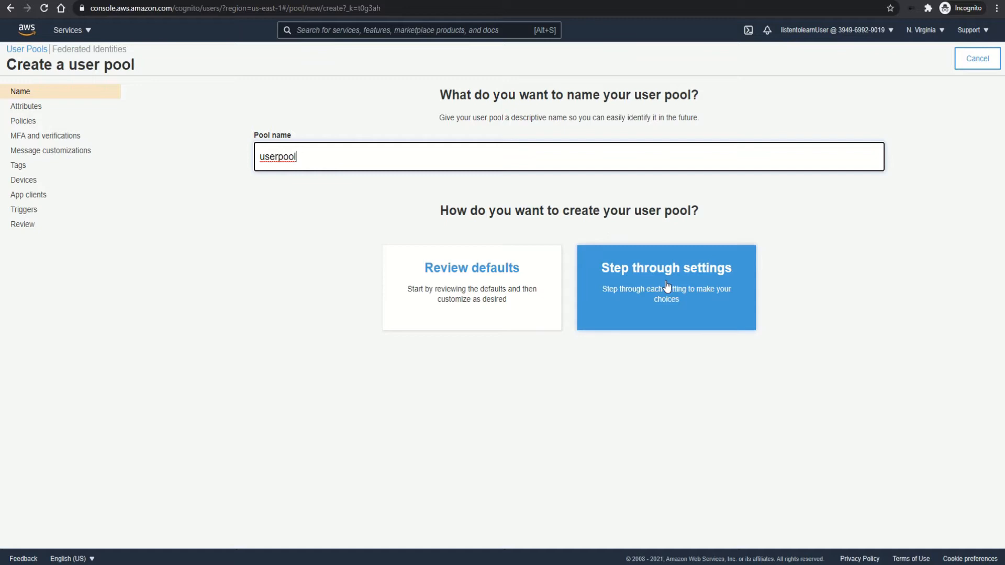
# Step through settings individually, require email, and remove the empty custom attribute row.
pyautogui.click(665, 288)
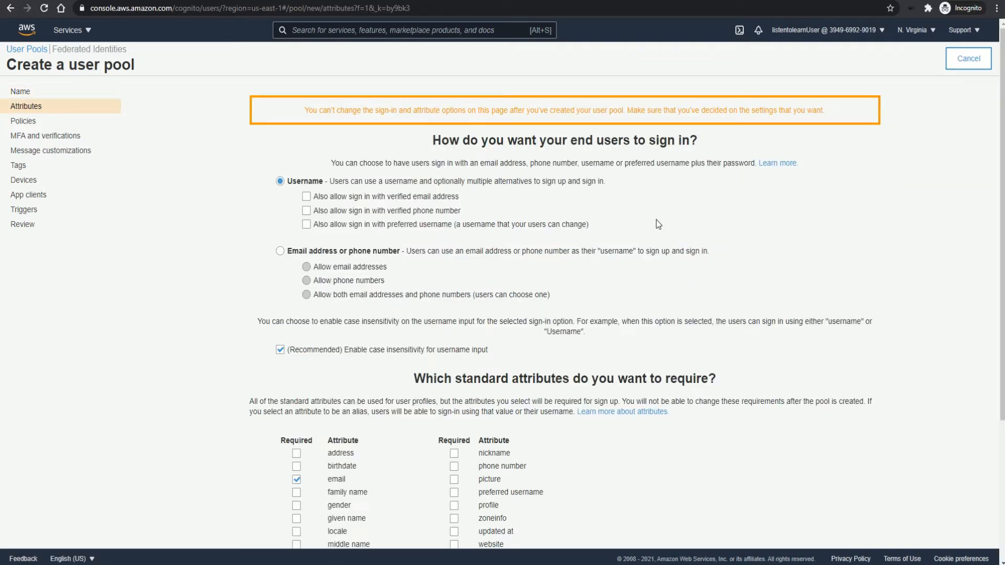
pyautogui.moveTo(522, 226)
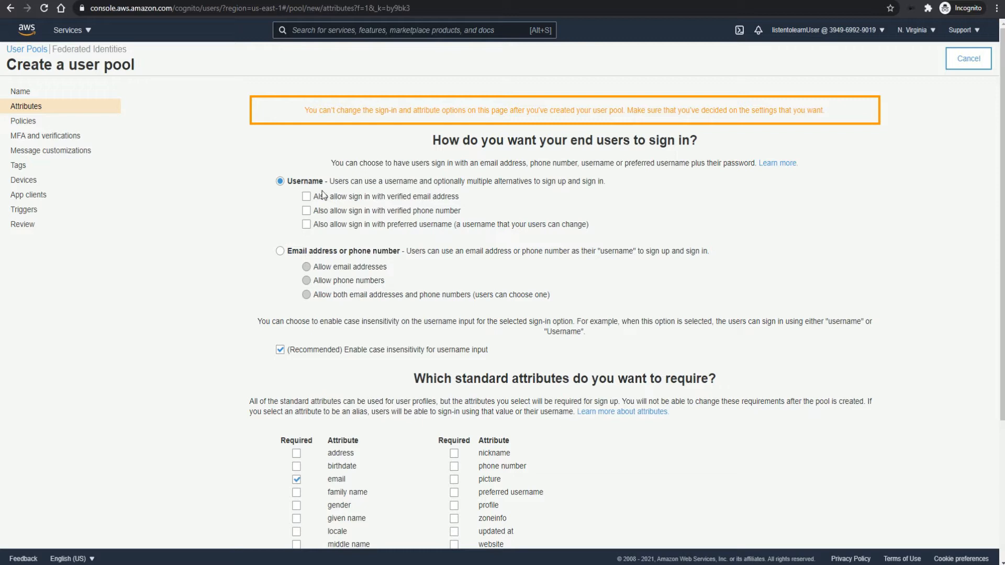
pyautogui.moveTo(567, 197)
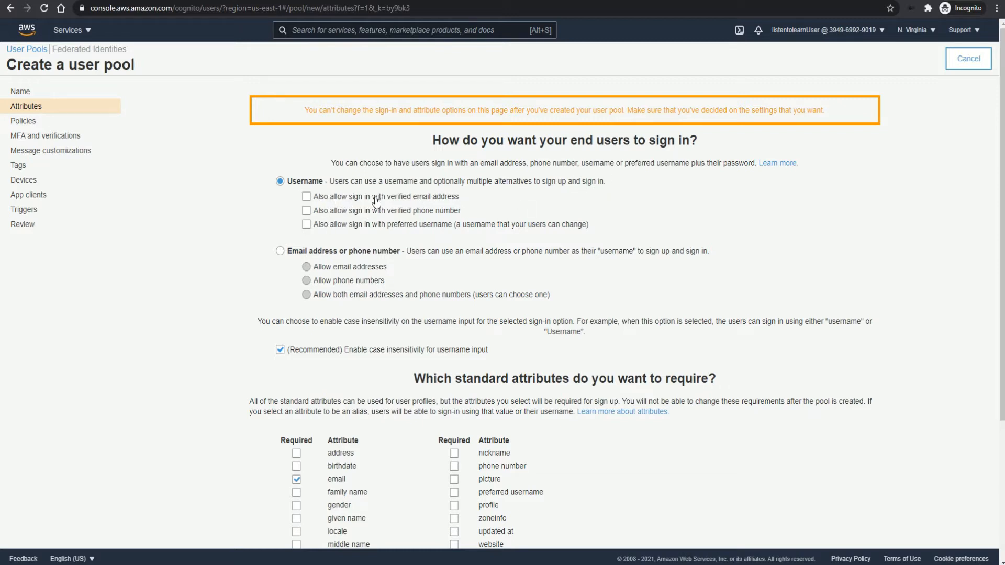
pyautogui.moveTo(444, 214)
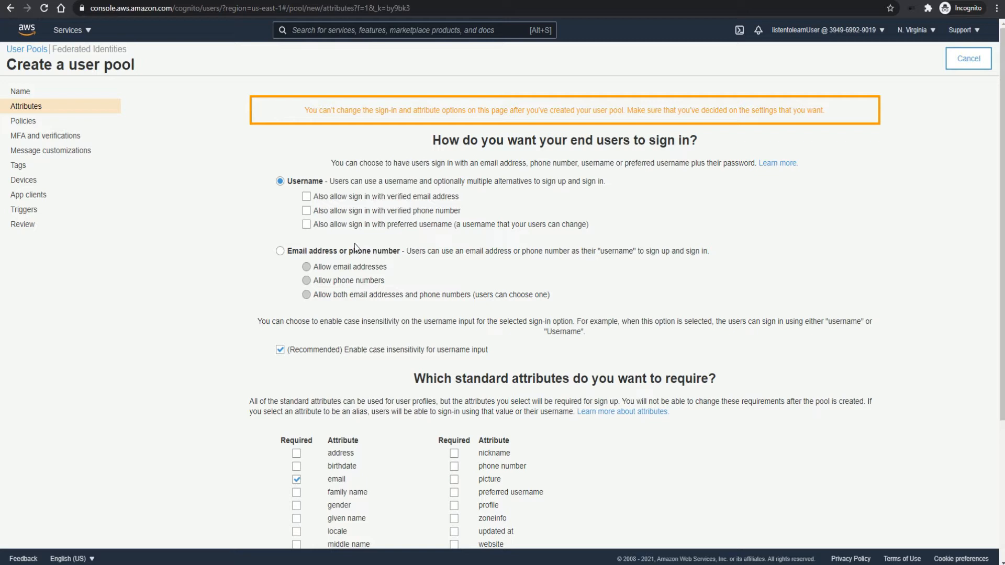
pyautogui.moveTo(492, 191)
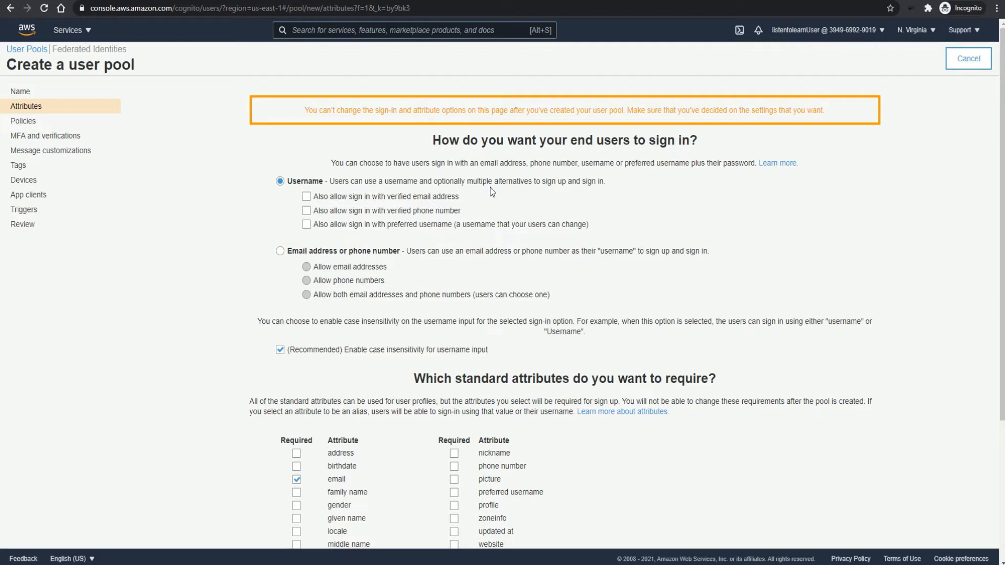
pyautogui.moveTo(444, 293)
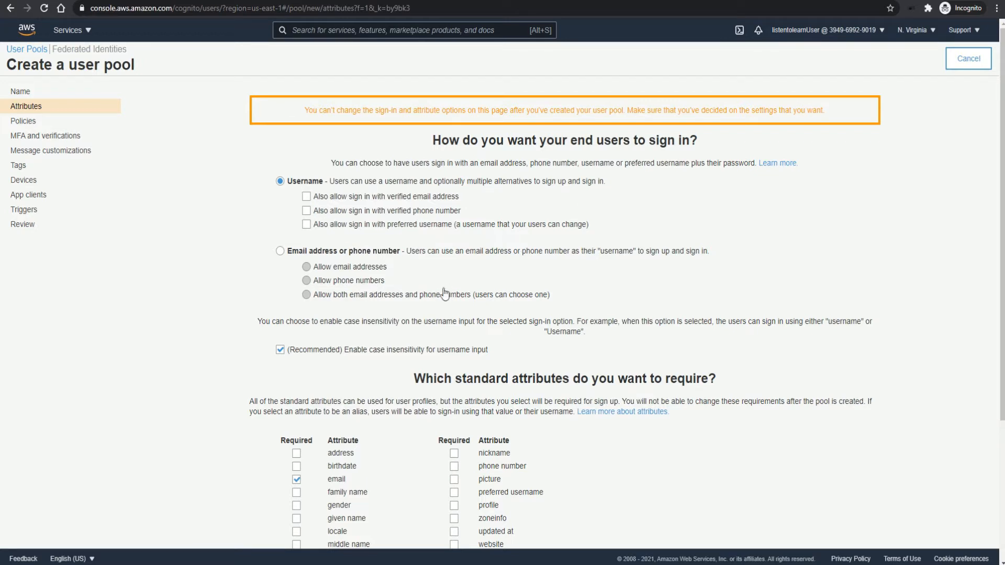
pyautogui.moveTo(334, 271)
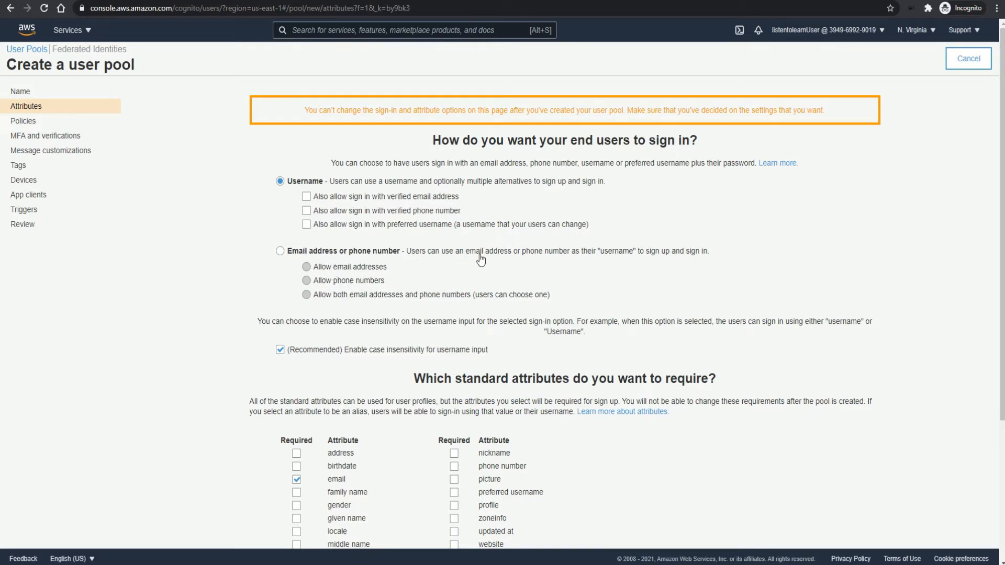
pyautogui.moveTo(539, 316)
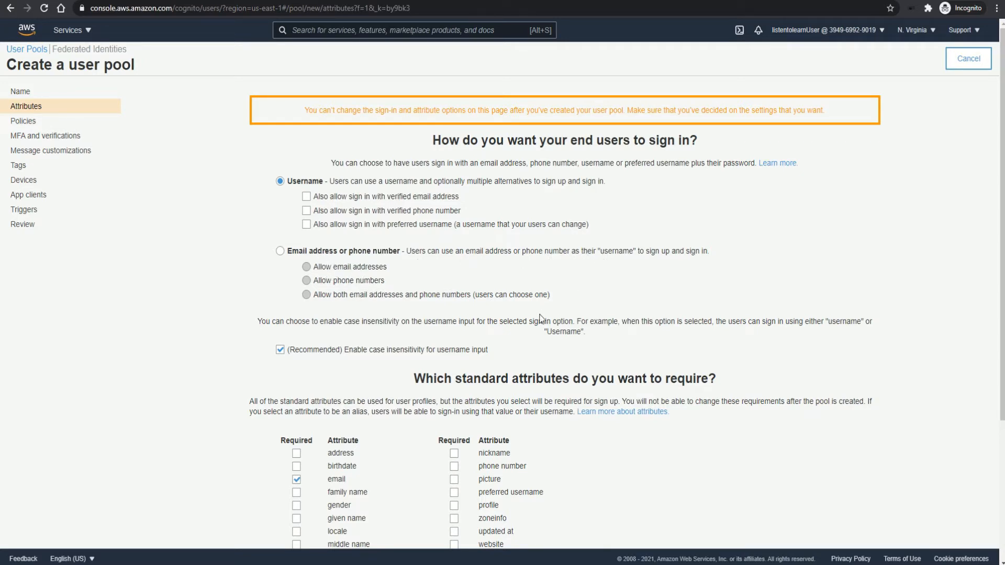
pyautogui.scroll(-3)
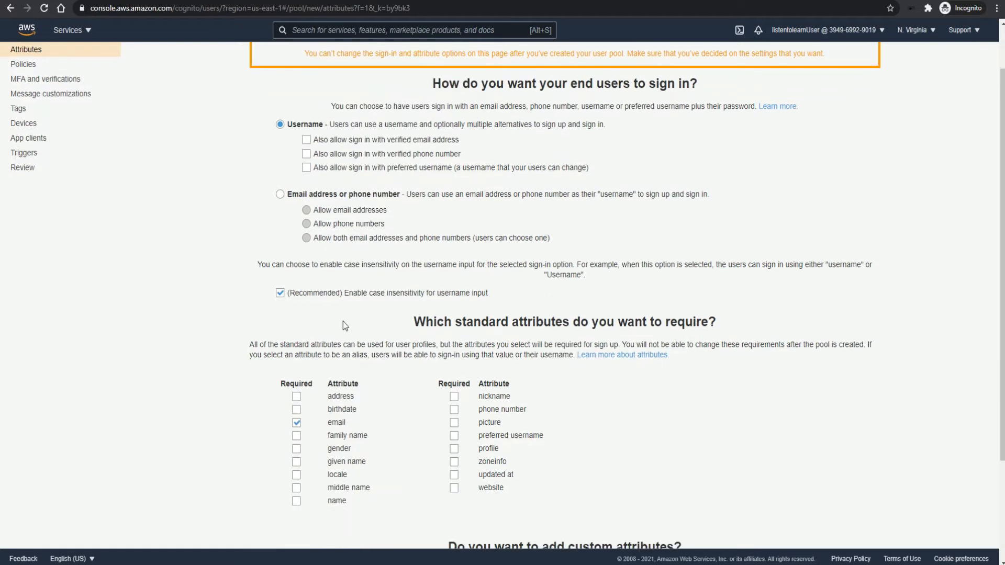
pyautogui.scroll(-3)
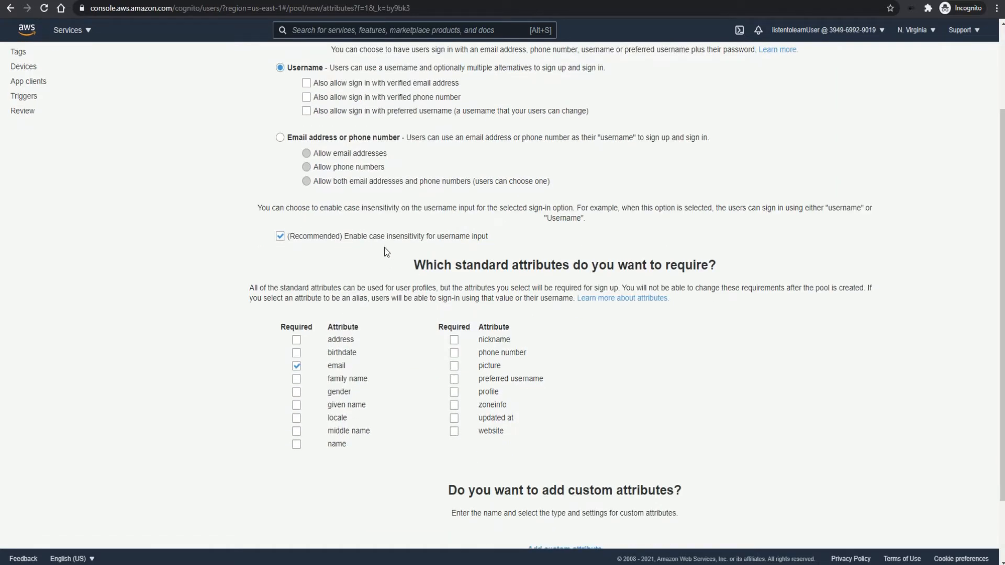
pyautogui.scroll(-3)
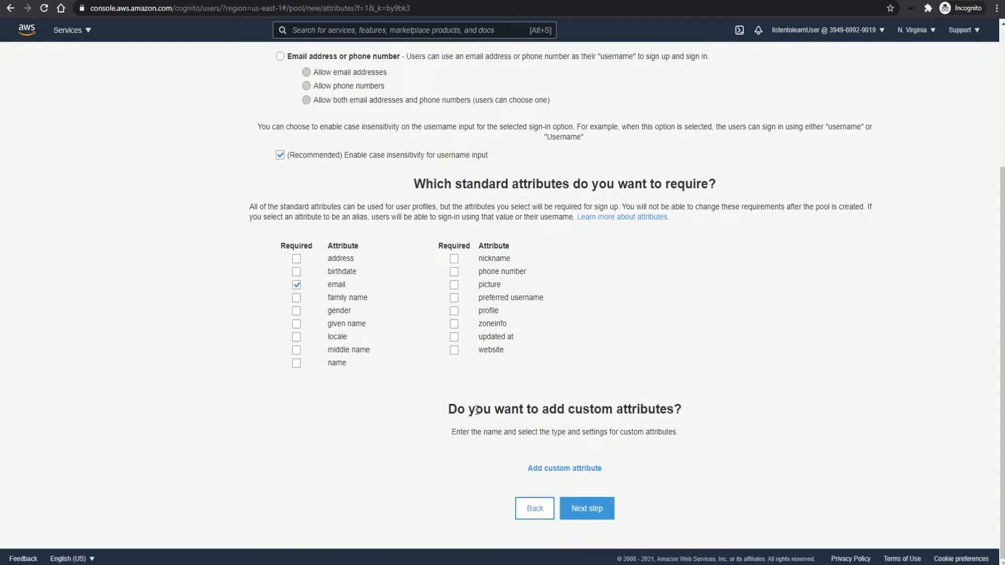
pyautogui.moveTo(401, 354)
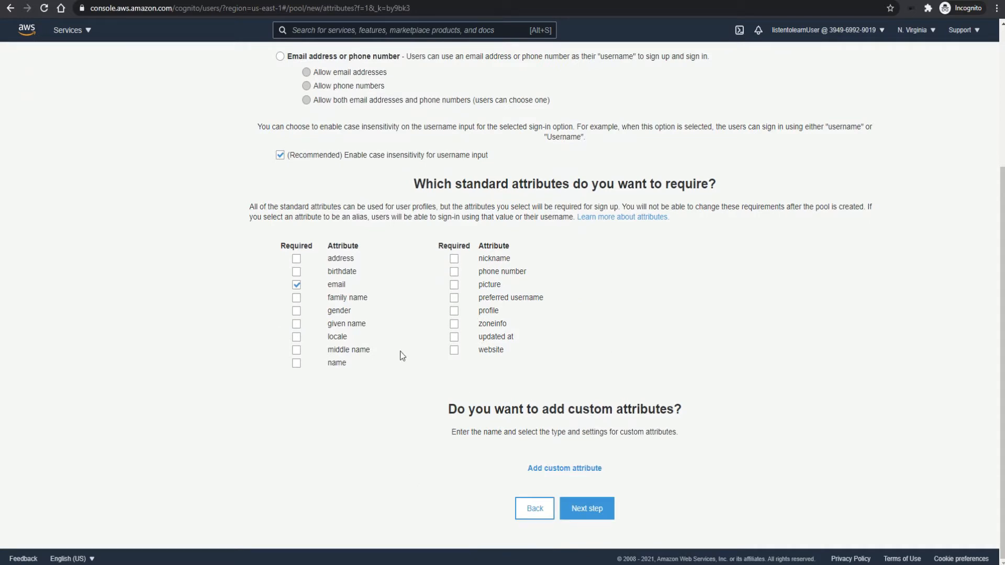
pyautogui.moveTo(466, 258)
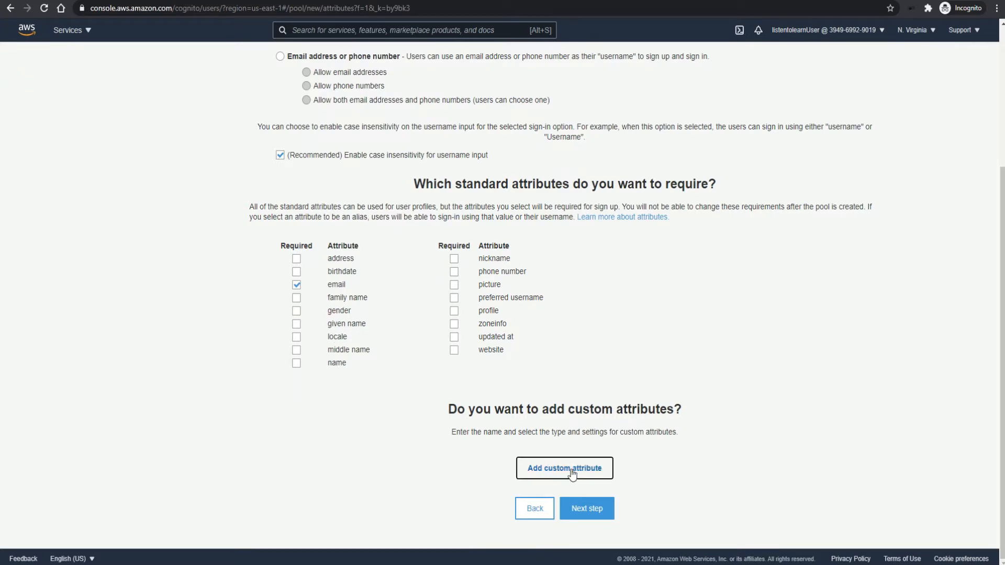
pyautogui.click(564, 469)
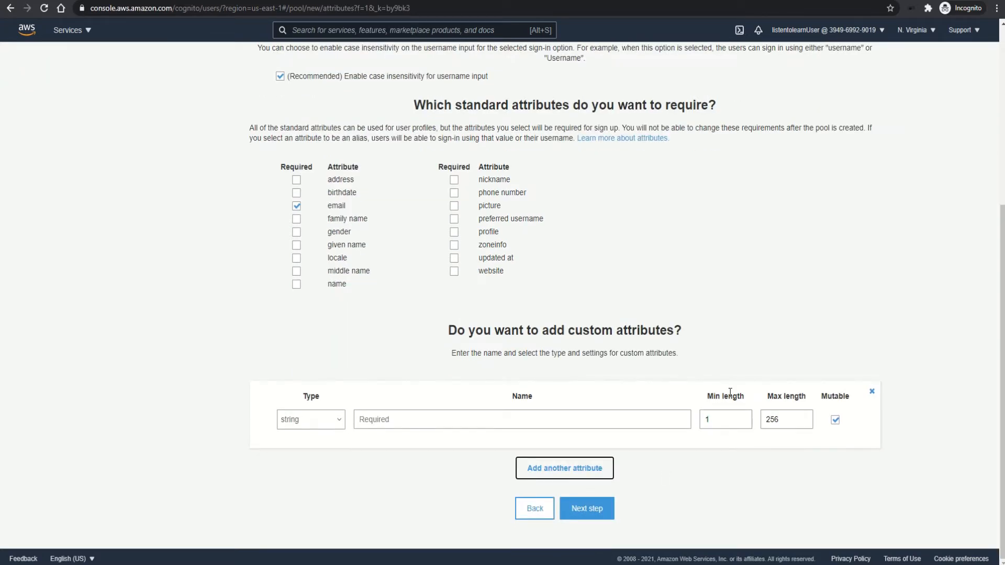
pyautogui.moveTo(977, 402)
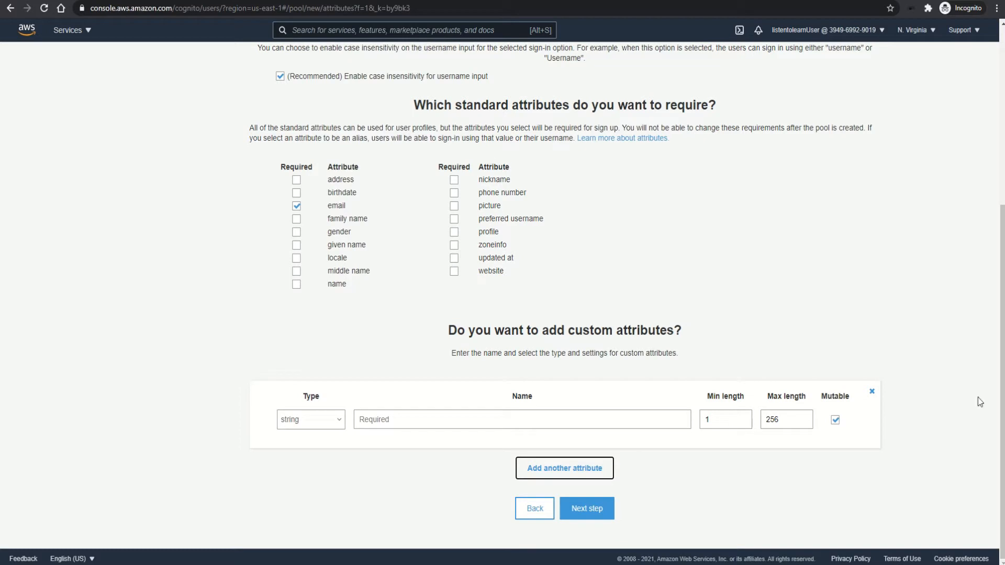
pyautogui.click(871, 390)
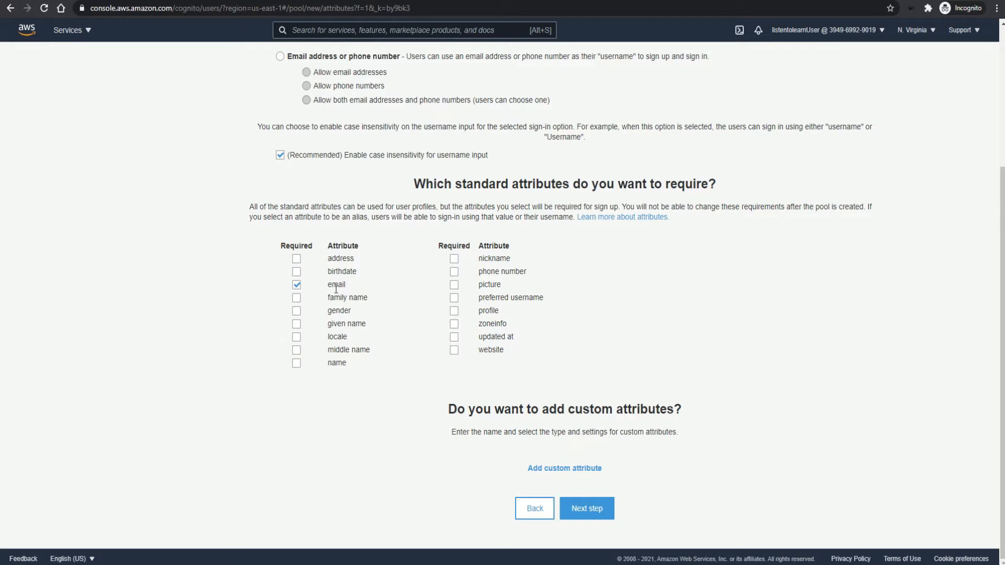
# Keep 8-character complex passwords, self sign-up and 7-day temporary passwords.
pyautogui.click(587, 508)
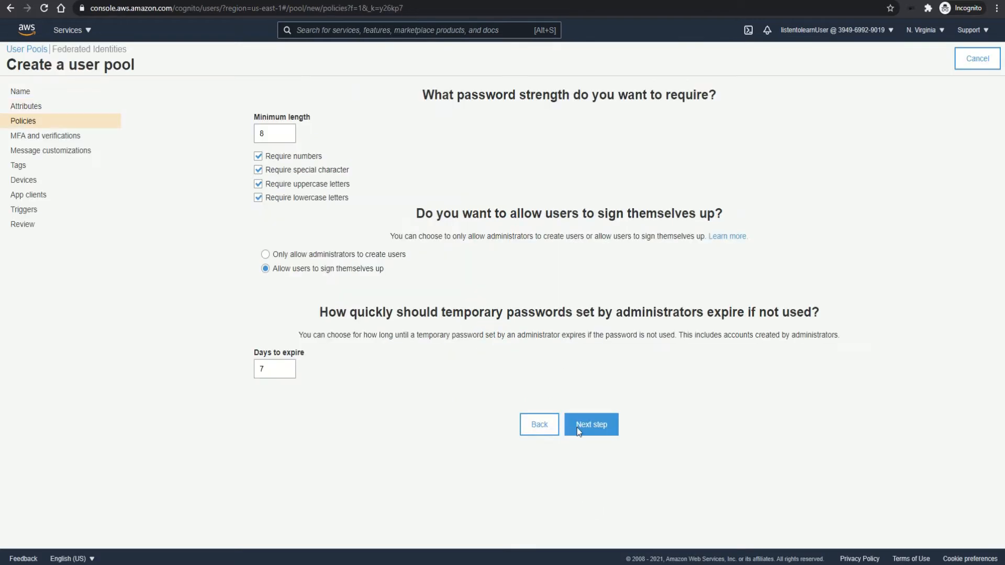
pyautogui.moveTo(250, 113)
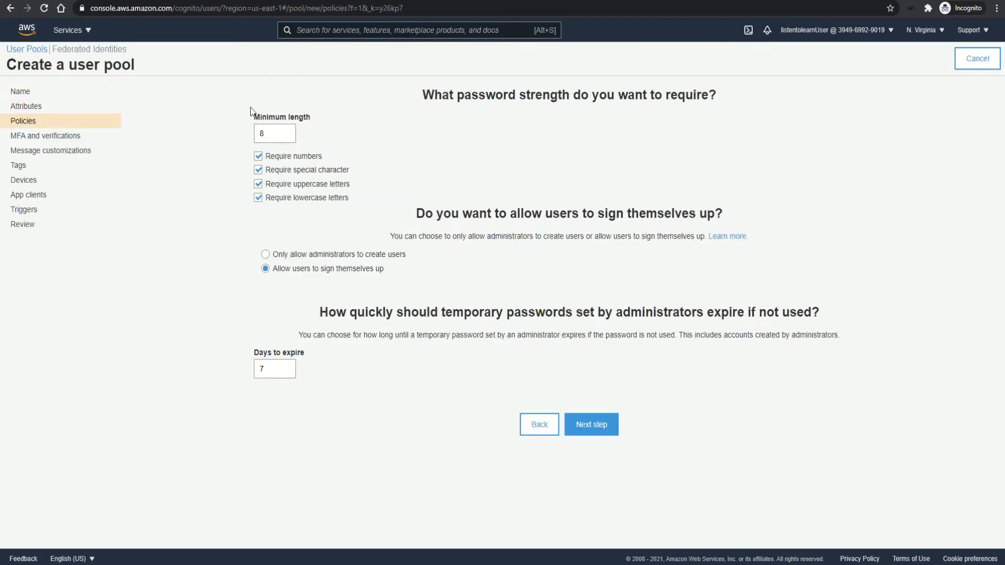
pyautogui.moveTo(399, 205)
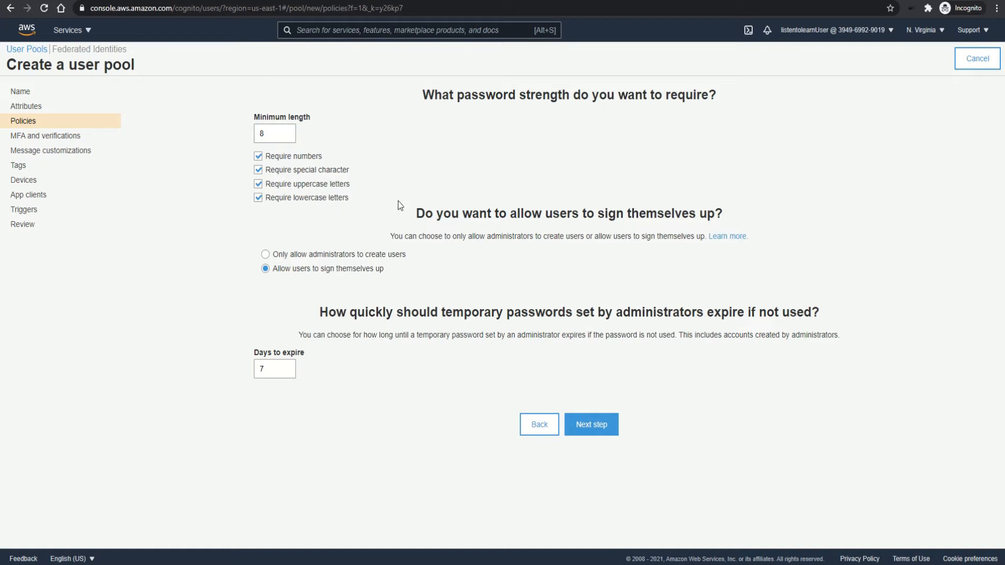
pyautogui.moveTo(421, 234)
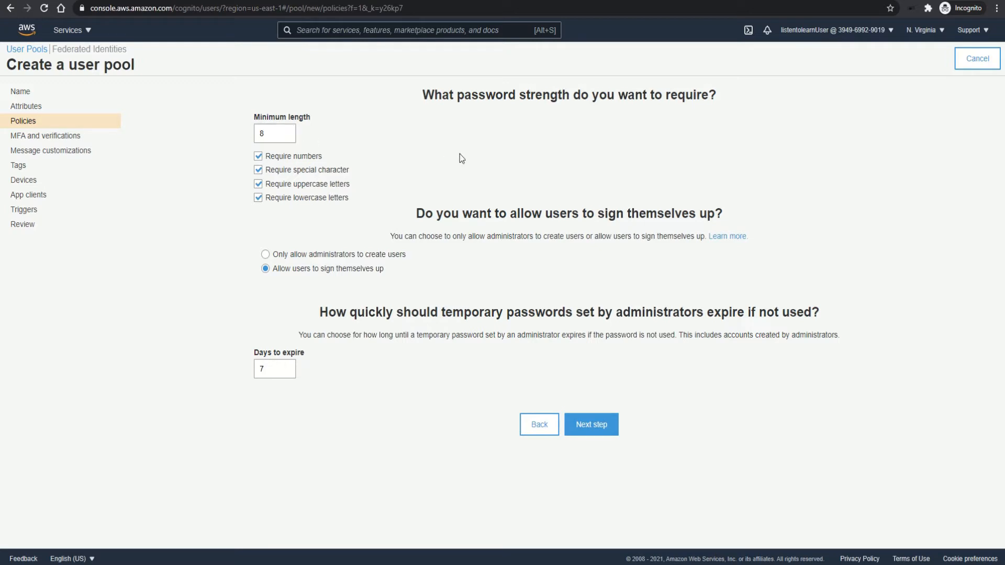
pyautogui.moveTo(326, 212)
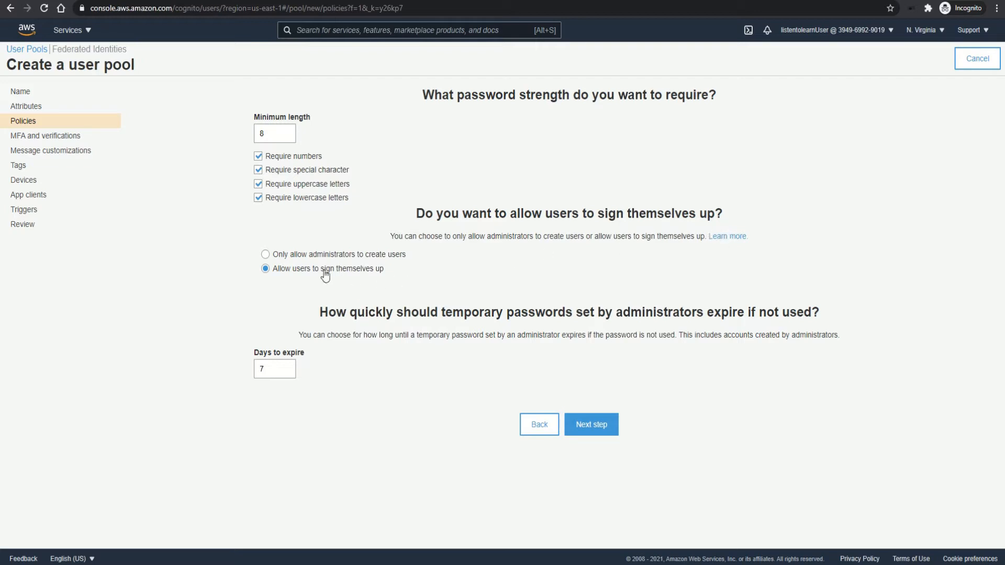
pyautogui.moveTo(344, 279)
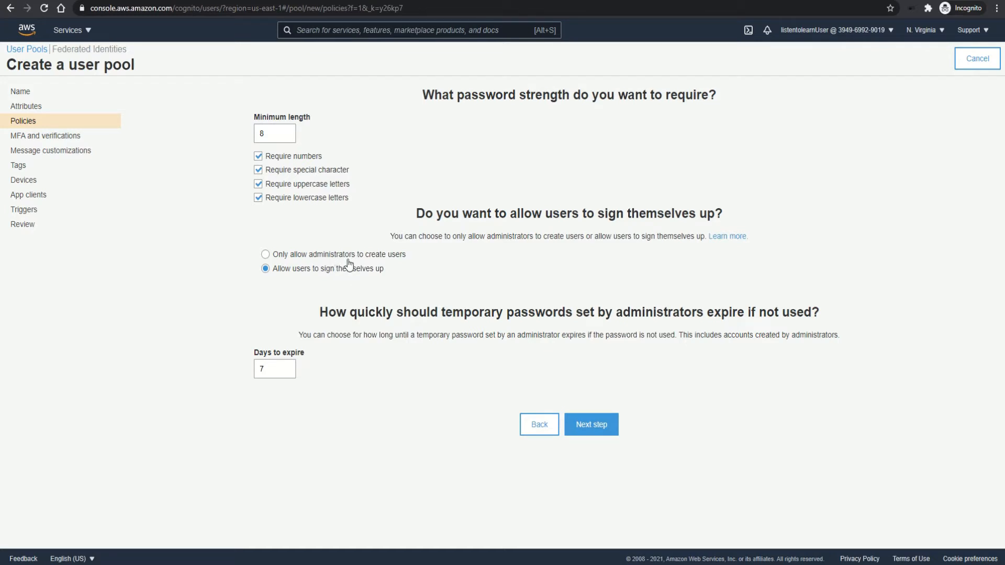
pyautogui.moveTo(391, 263)
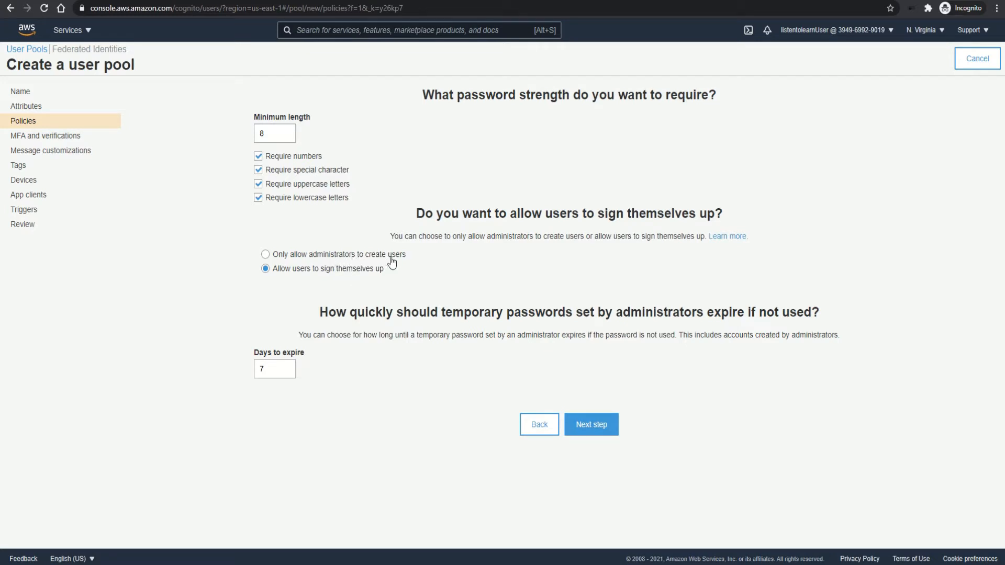
pyautogui.moveTo(393, 265)
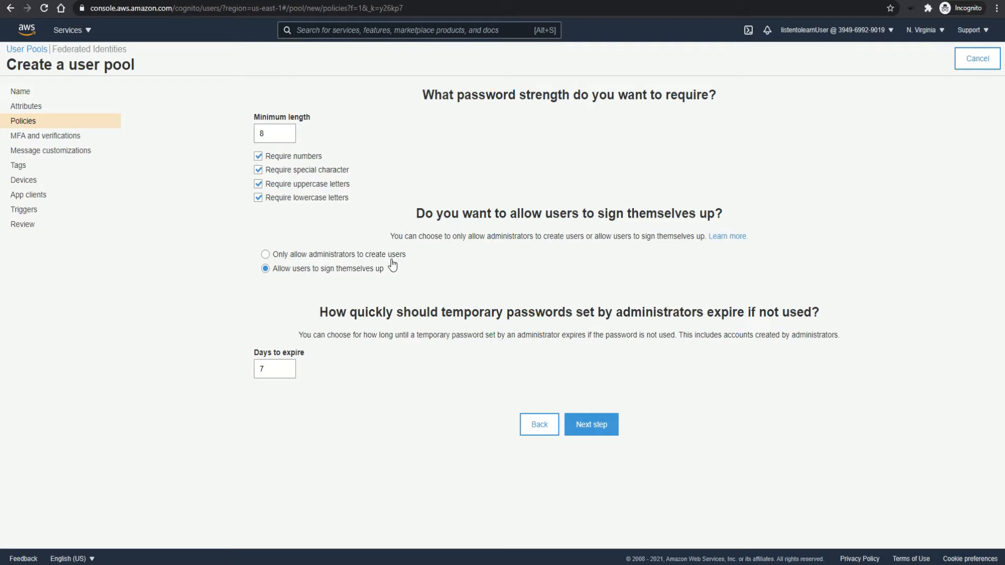
pyautogui.moveTo(464, 276)
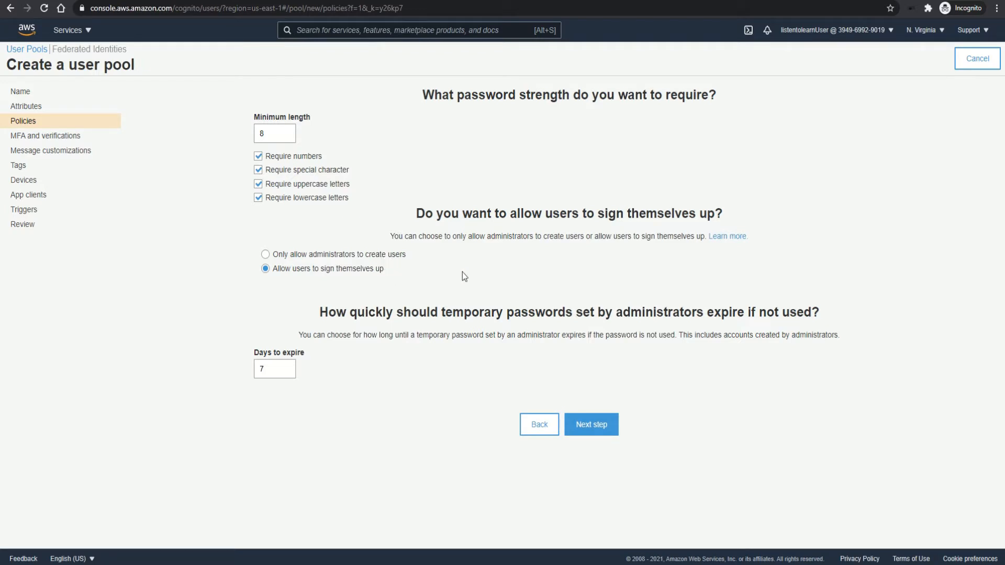
pyautogui.moveTo(461, 326)
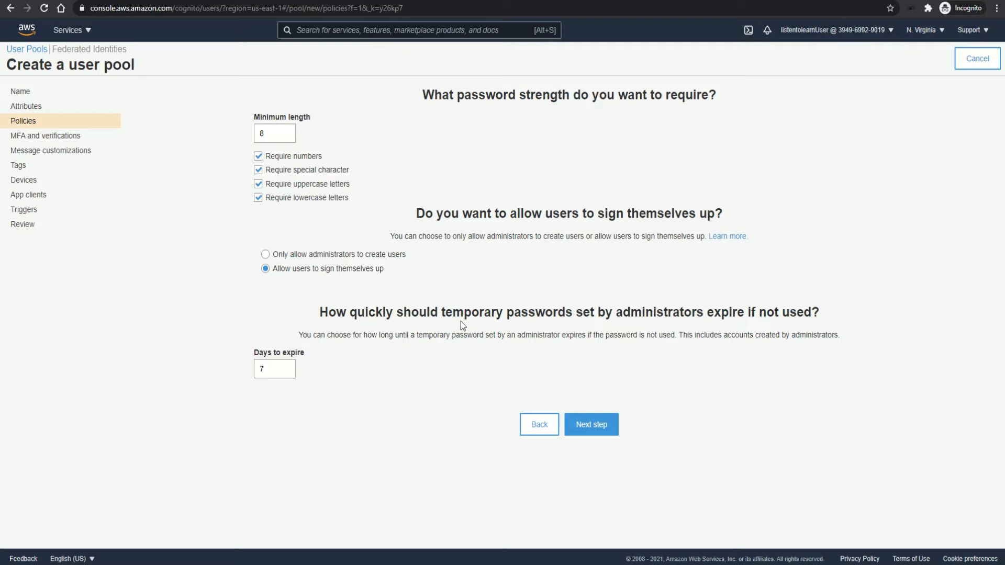
pyautogui.doubleClick(471, 311)
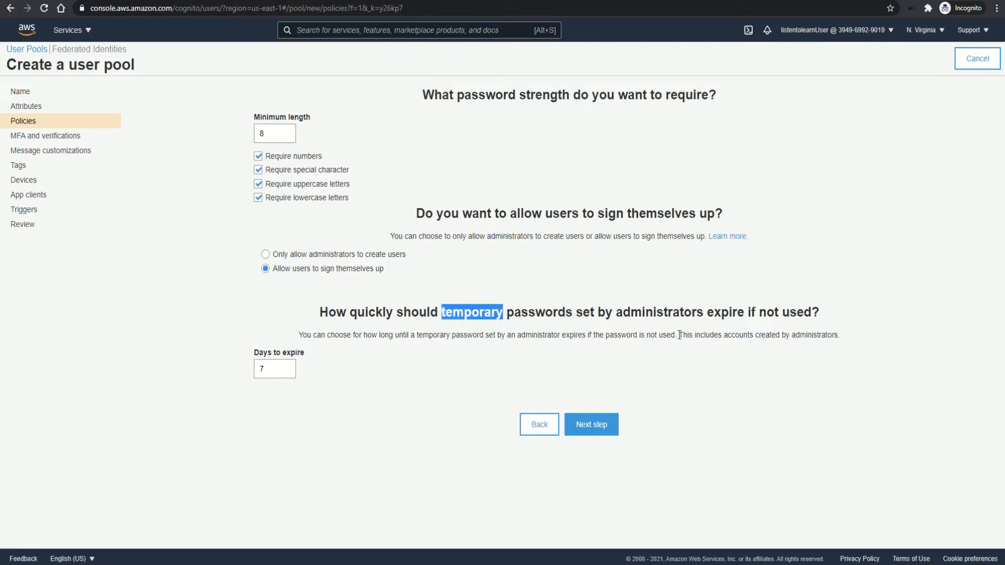
pyautogui.click(274, 369)
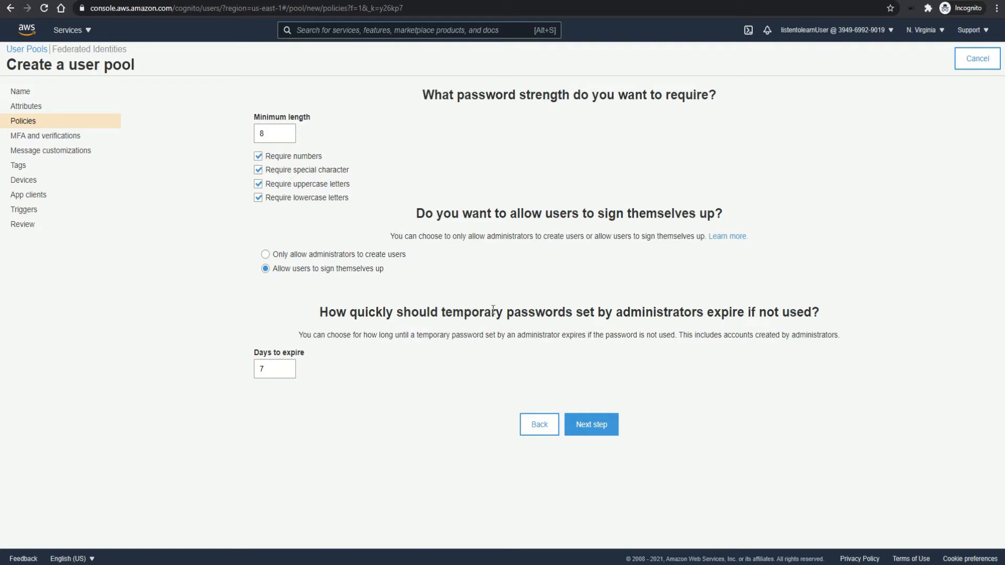
pyautogui.click(591, 424)
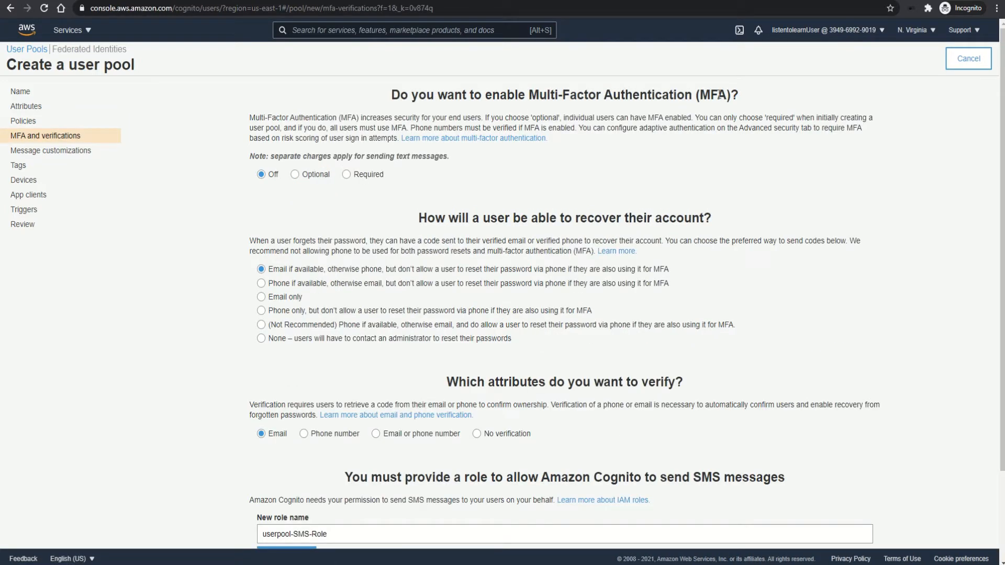
# Leave MFA off with email recovery and email verification, then continue.
pyautogui.doubleClick(715, 94)
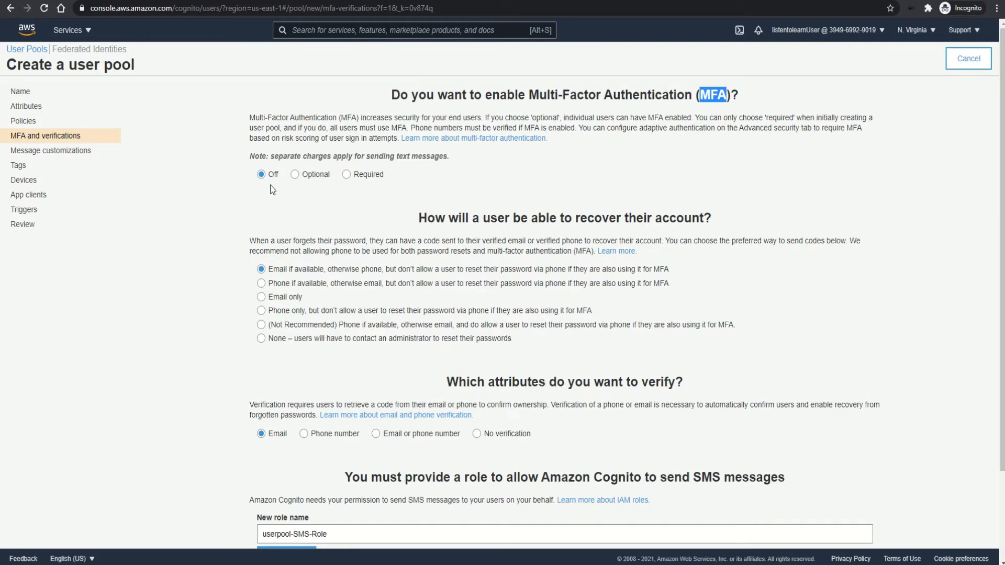
pyautogui.scroll(-3)
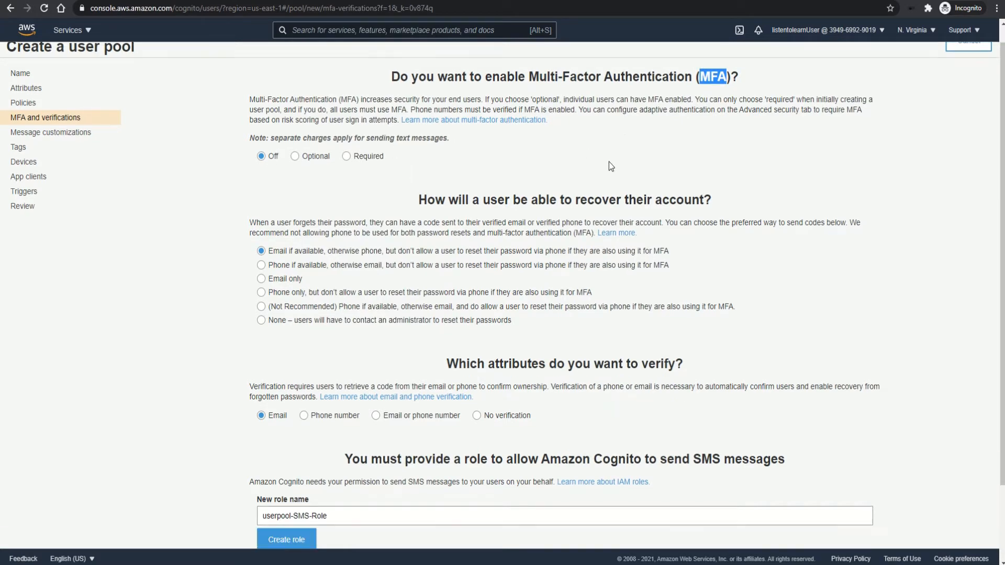
pyautogui.scroll(-3)
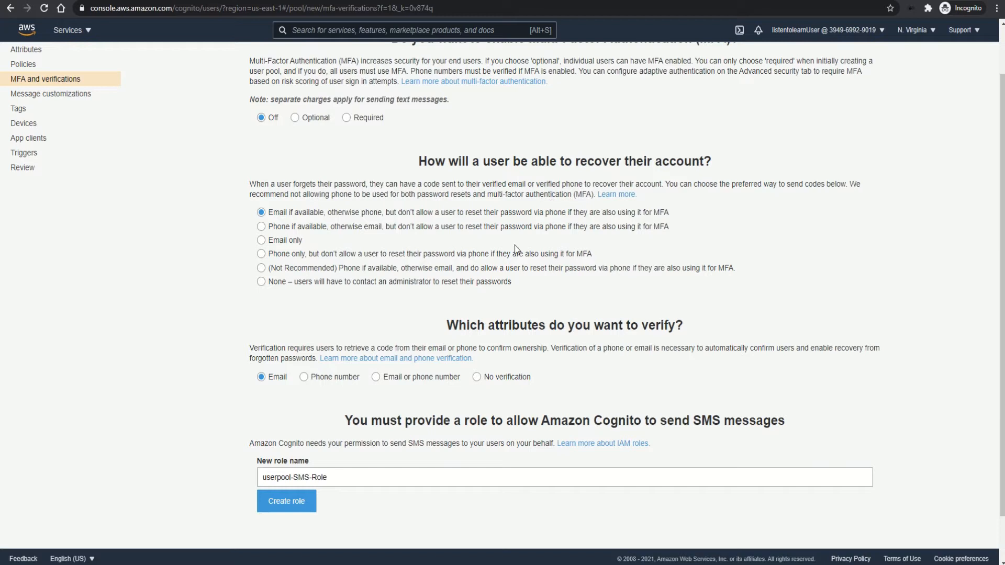
pyautogui.moveTo(636, 301)
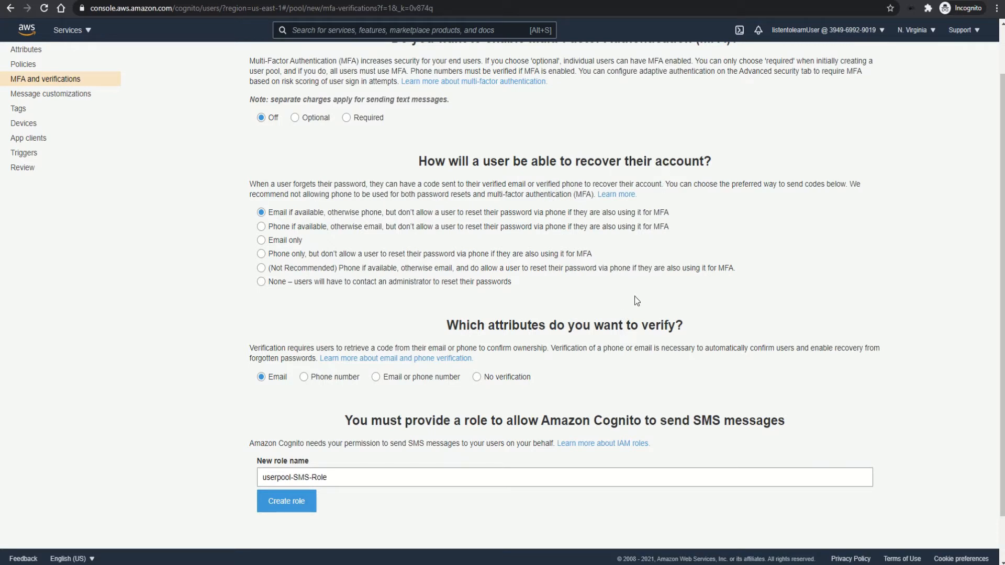
pyautogui.moveTo(403, 248)
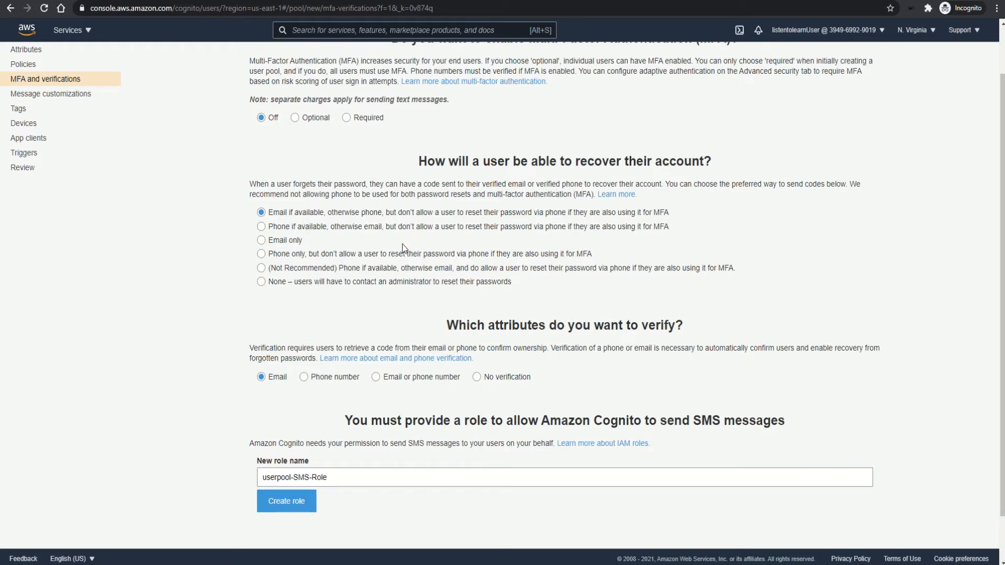
pyautogui.scroll(-3)
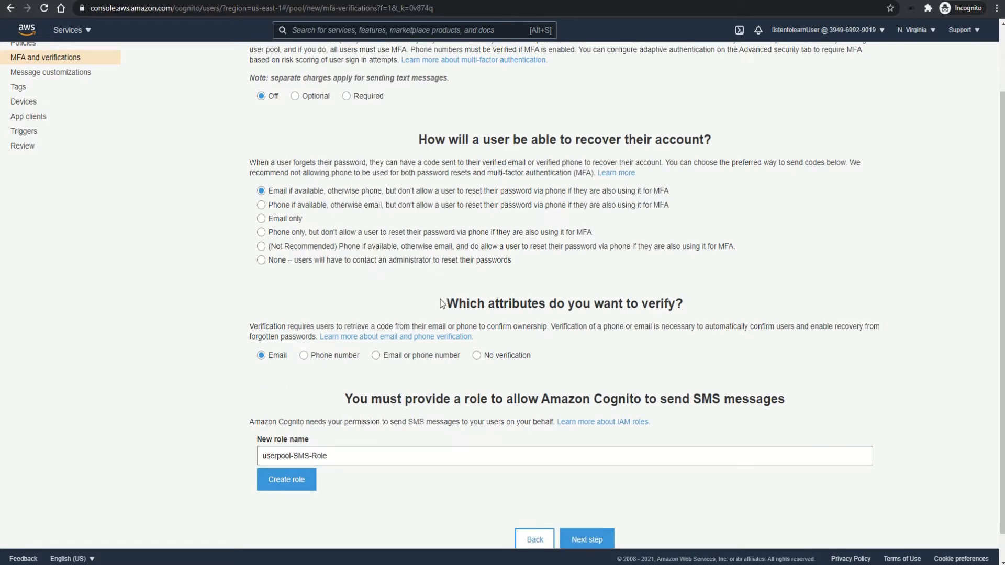
pyautogui.scroll(-3)
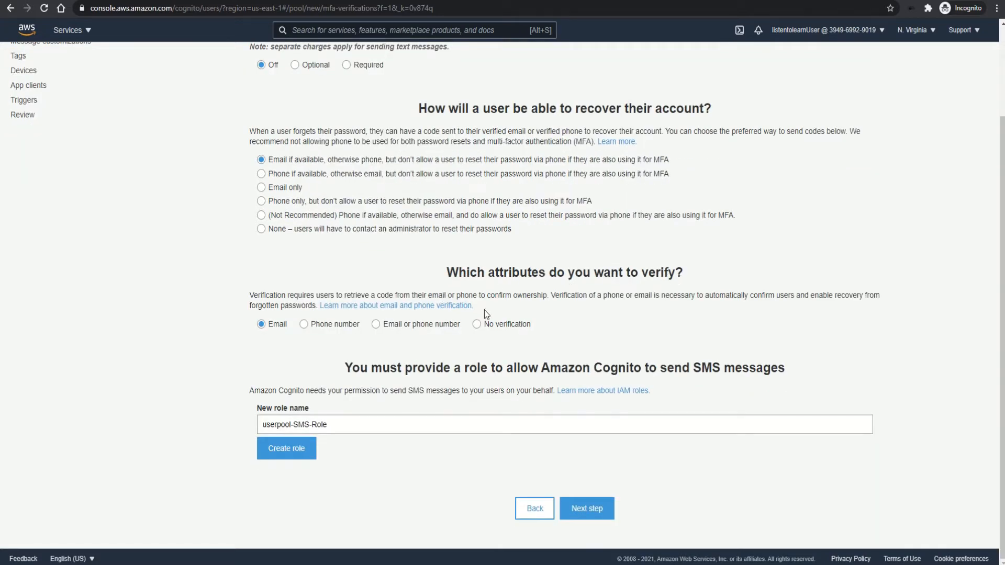
pyautogui.moveTo(299, 324)
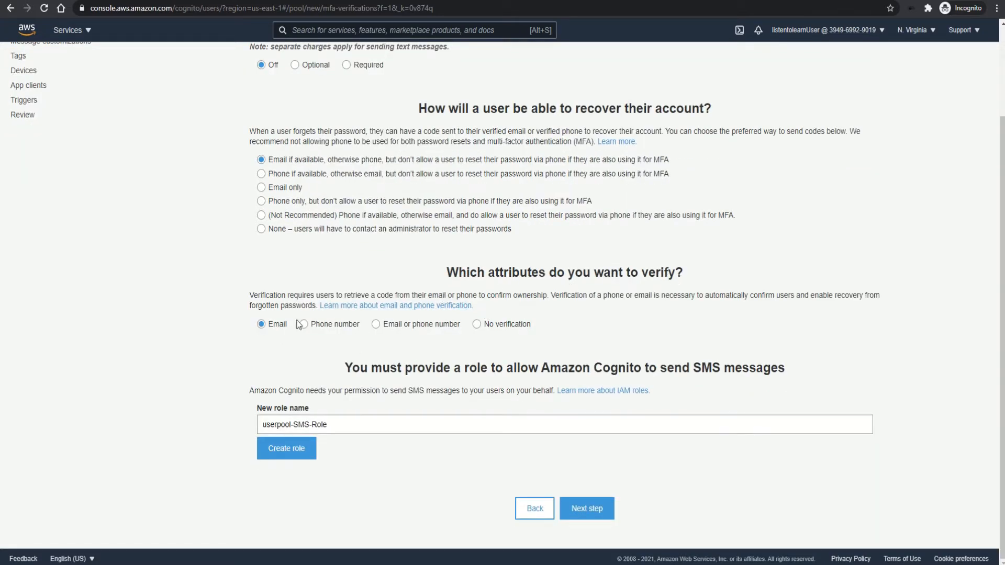
pyautogui.moveTo(517, 331)
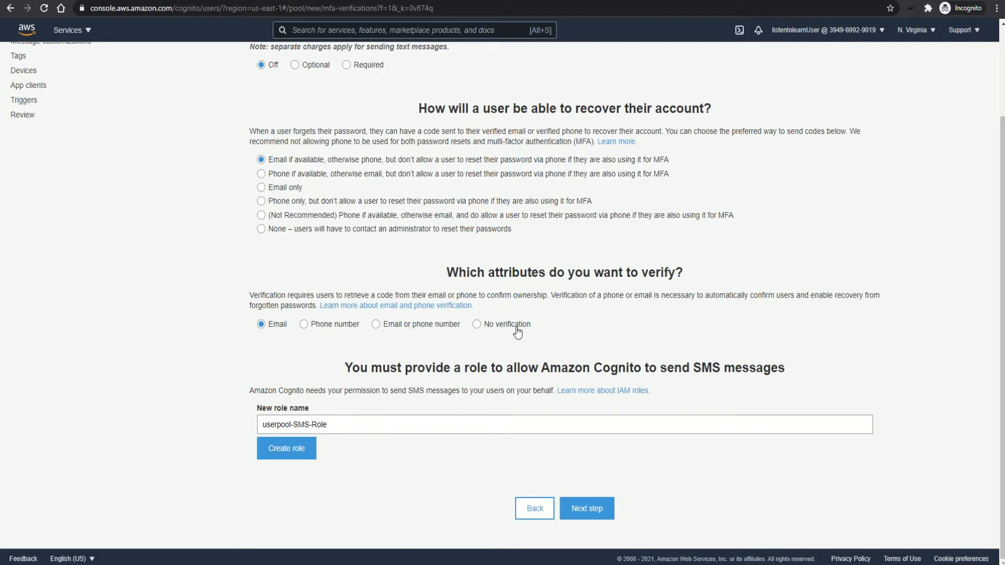
pyautogui.moveTo(489, 390)
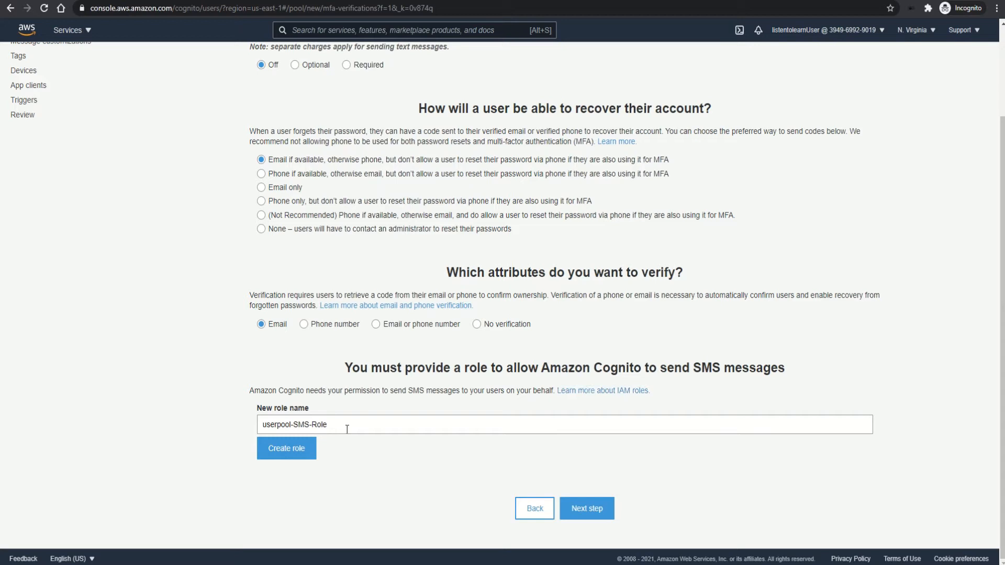
pyautogui.moveTo(488, 480)
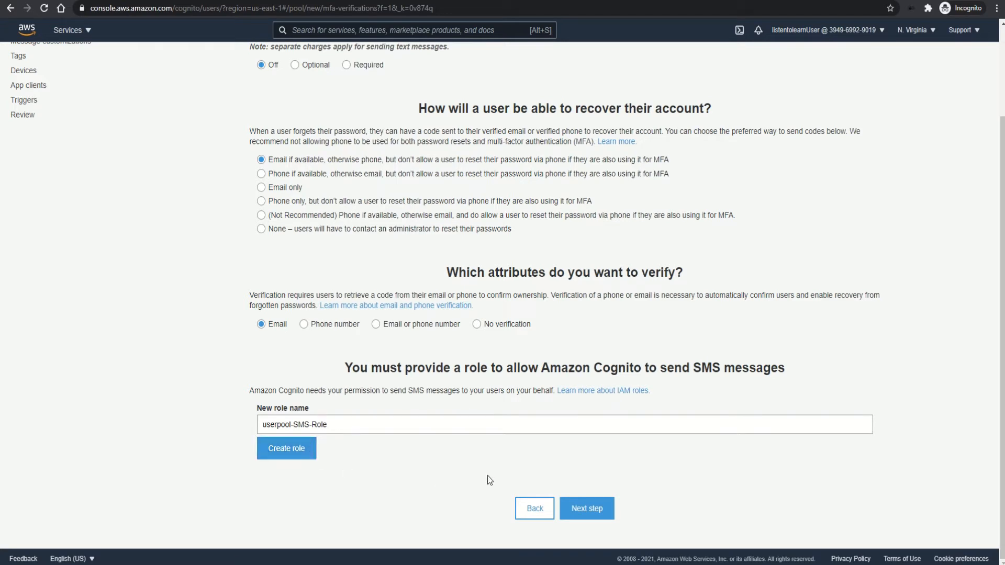
pyautogui.moveTo(605, 511)
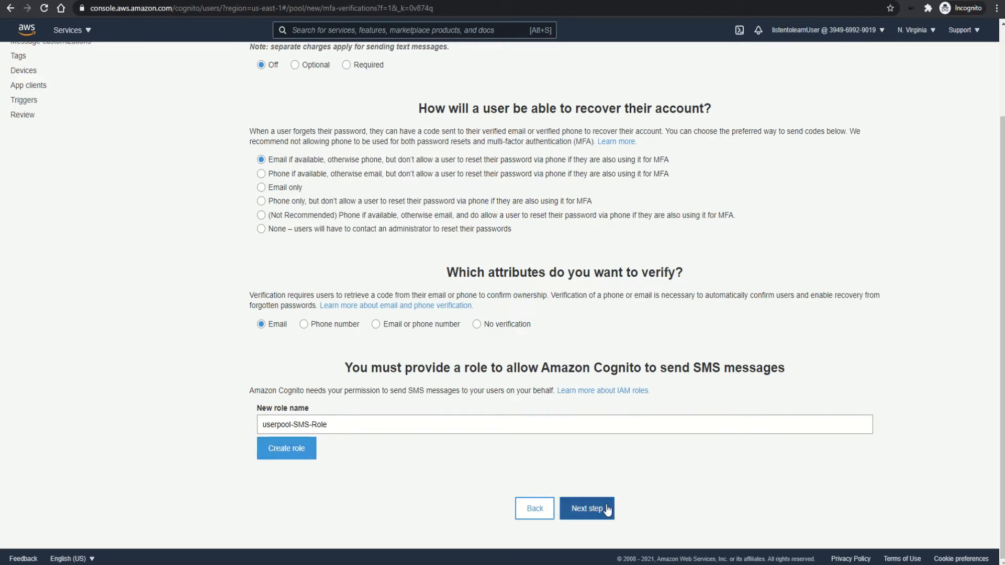
pyautogui.click(586, 508)
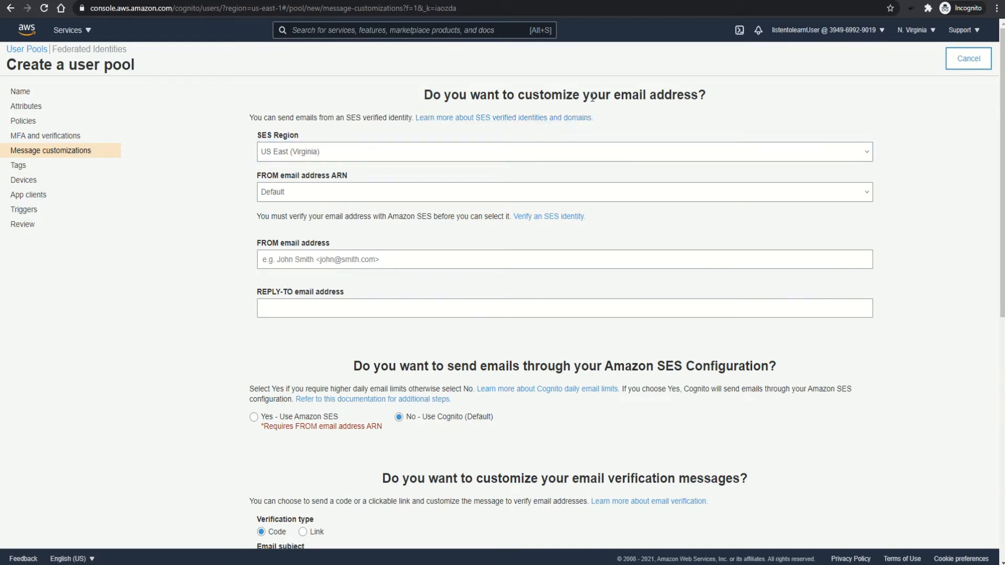
# Keep 'No - Use Cognito' email and default code verification messages, then continue.
pyautogui.scroll(-3)
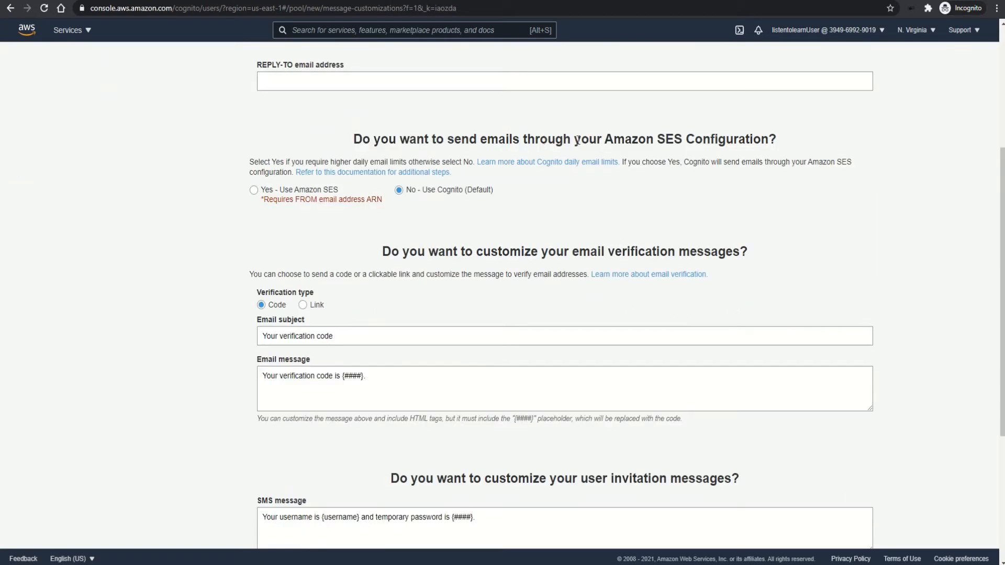
pyautogui.moveTo(348, 158)
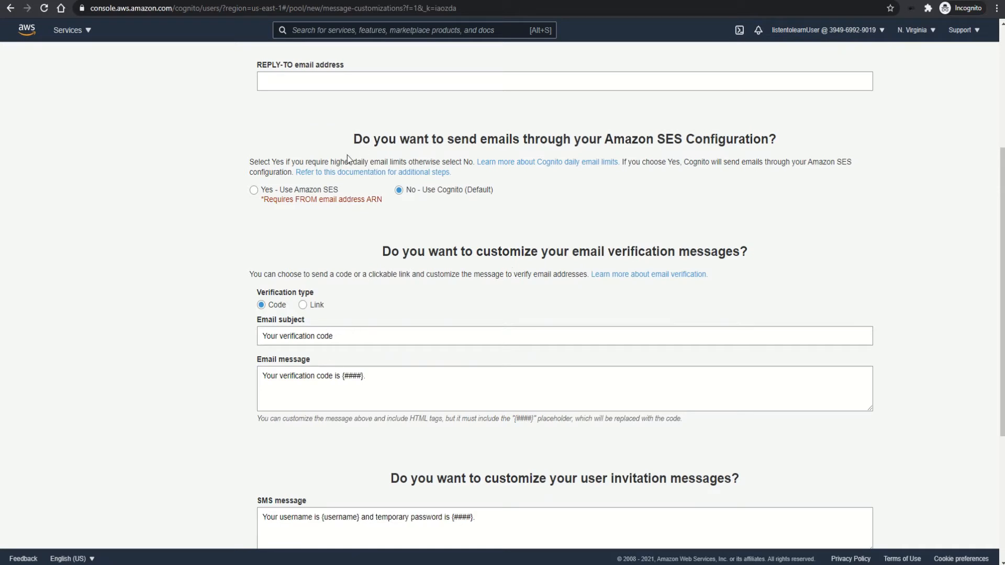
pyautogui.moveTo(479, 221)
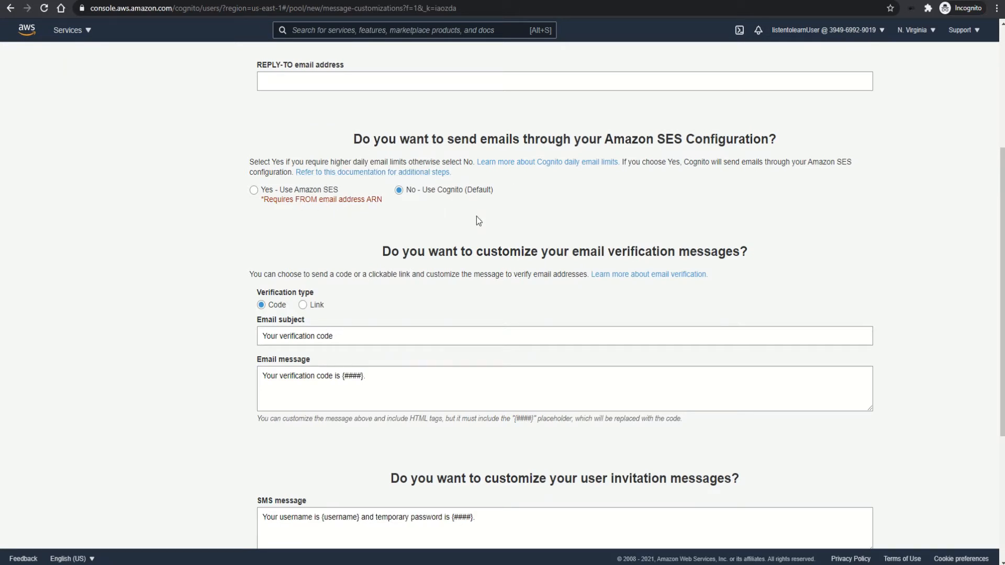
pyautogui.moveTo(513, 203)
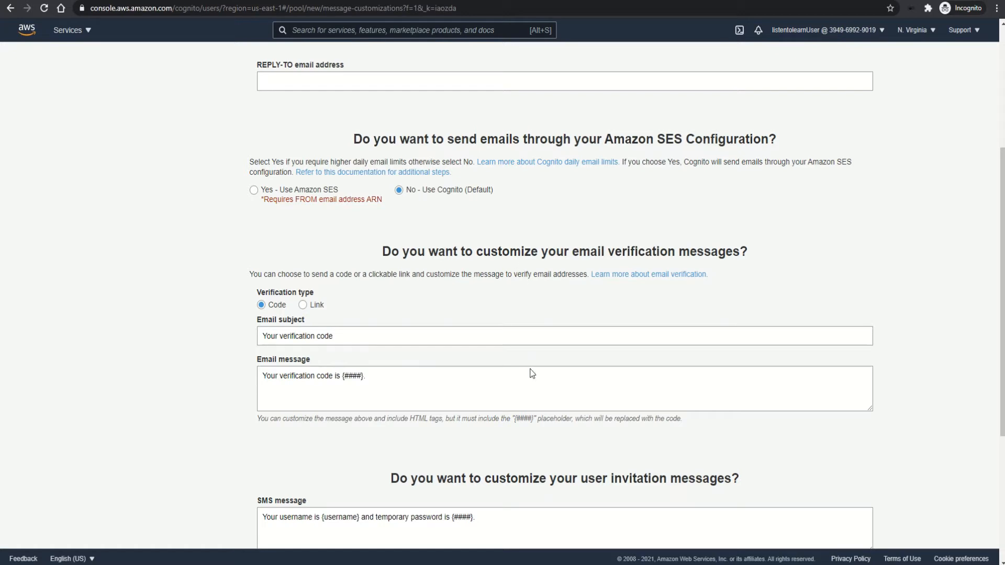
pyautogui.scroll(-3)
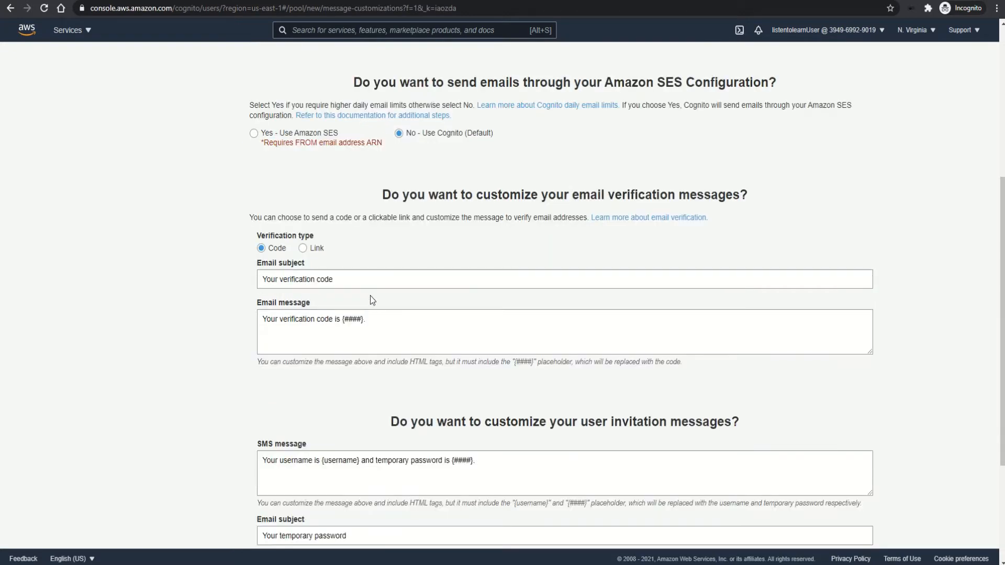
pyautogui.scroll(-3)
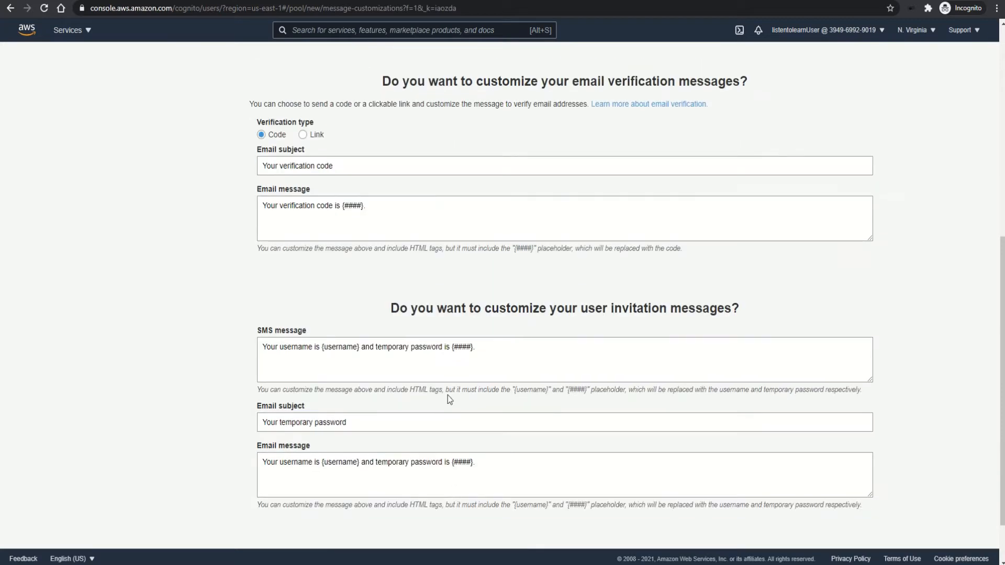
pyautogui.moveTo(561, 296)
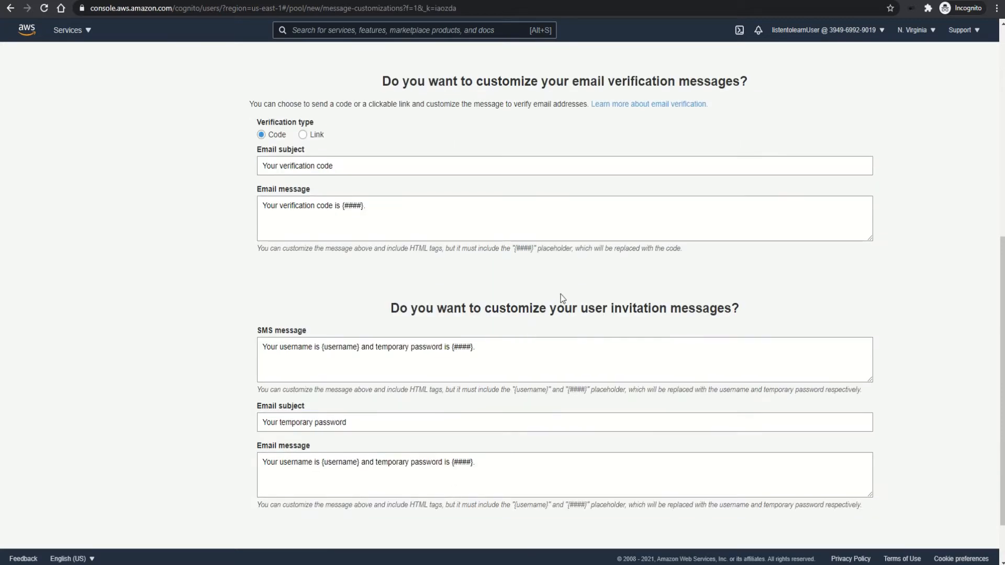
pyautogui.moveTo(611, 294)
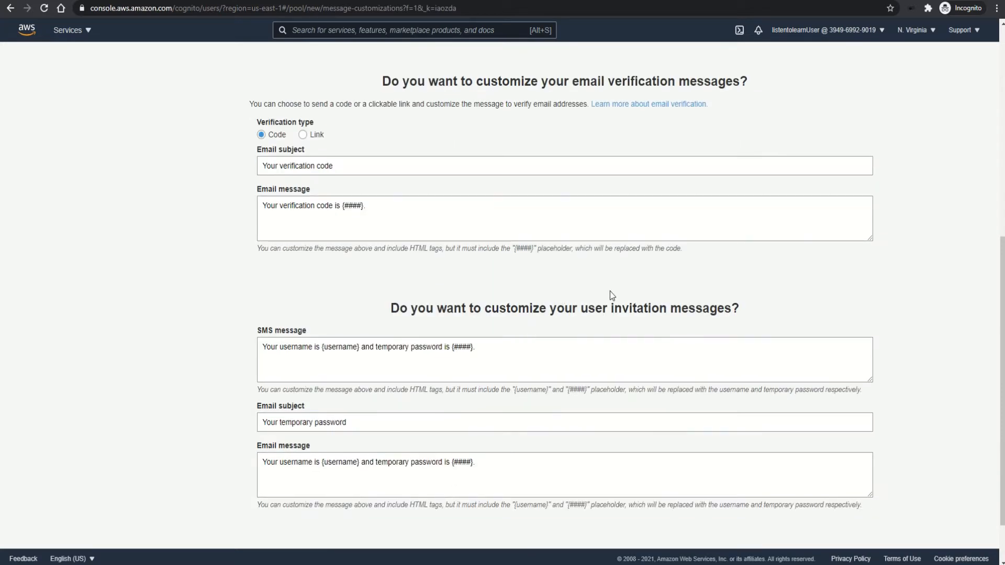
pyautogui.scroll(3)
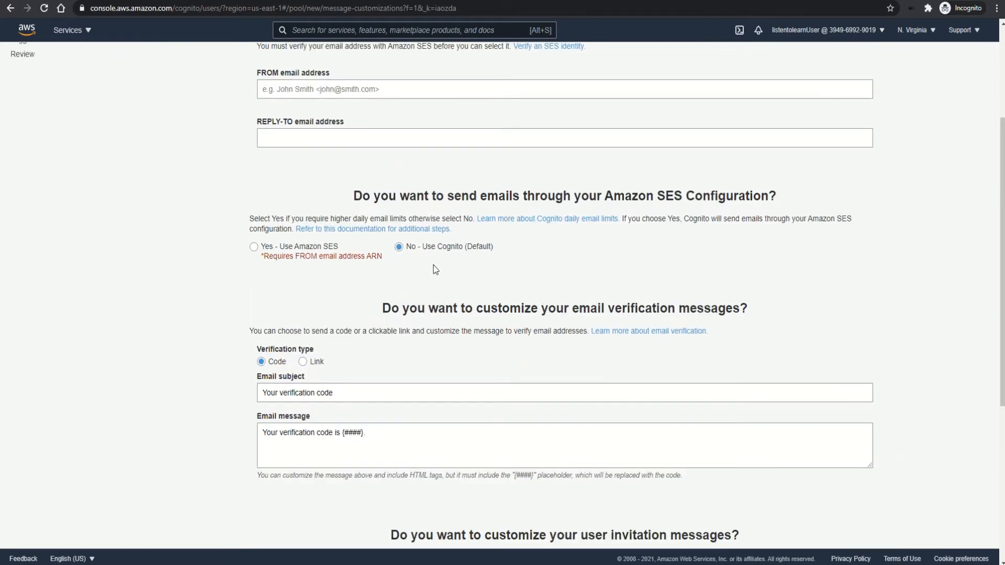
pyautogui.moveTo(480, 266)
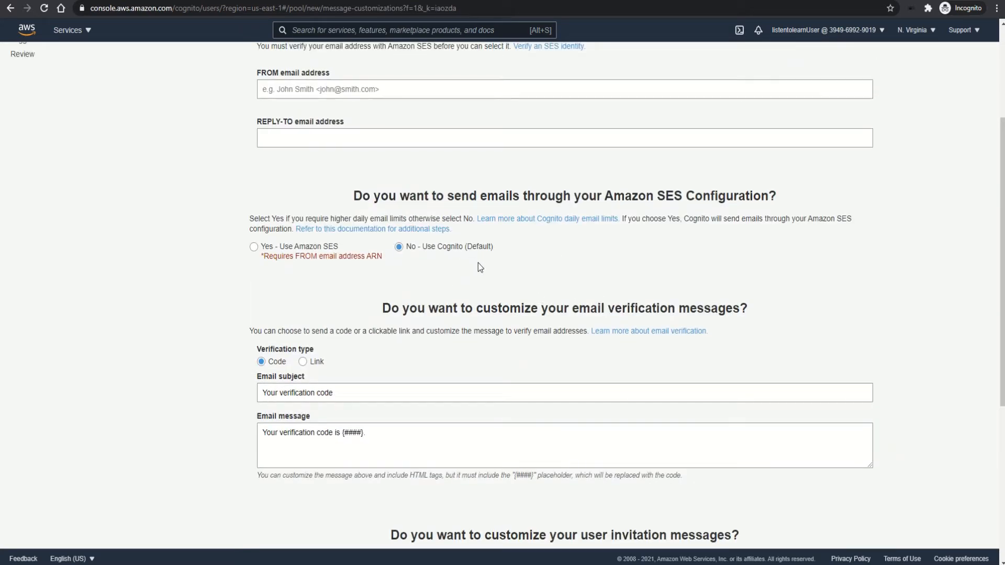
pyautogui.moveTo(571, 275)
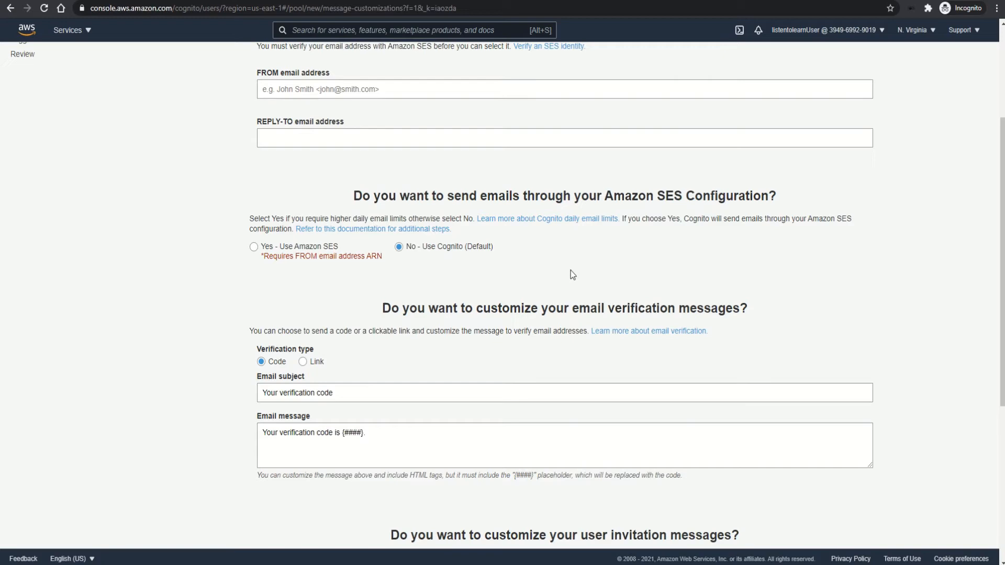
pyautogui.scroll(-3)
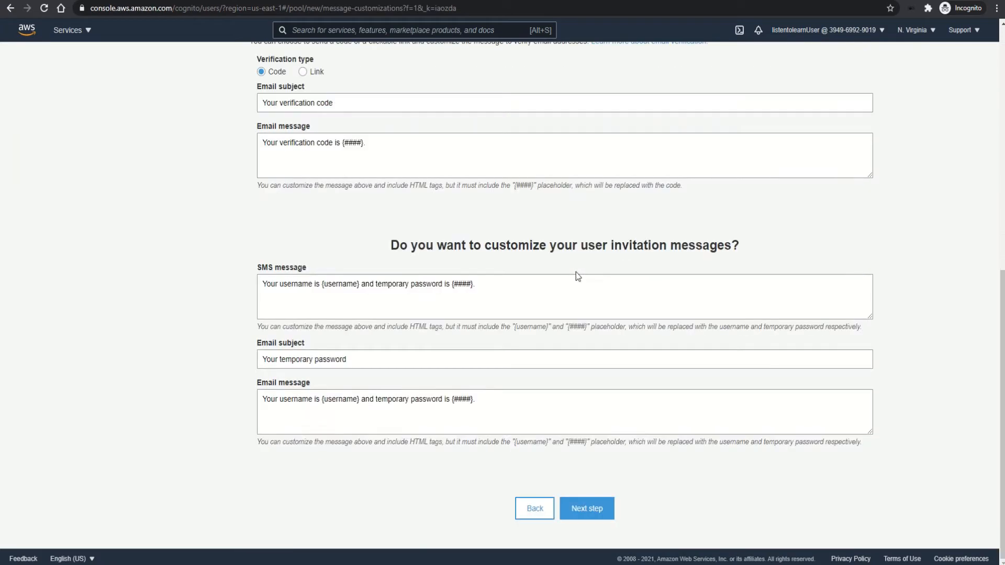
pyautogui.click(587, 508)
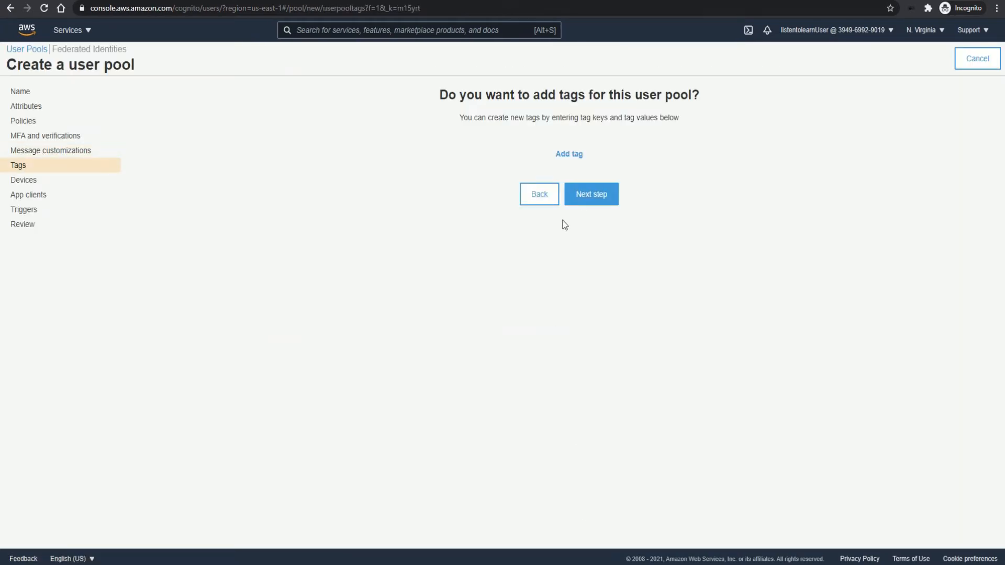
pyautogui.moveTo(566, 93)
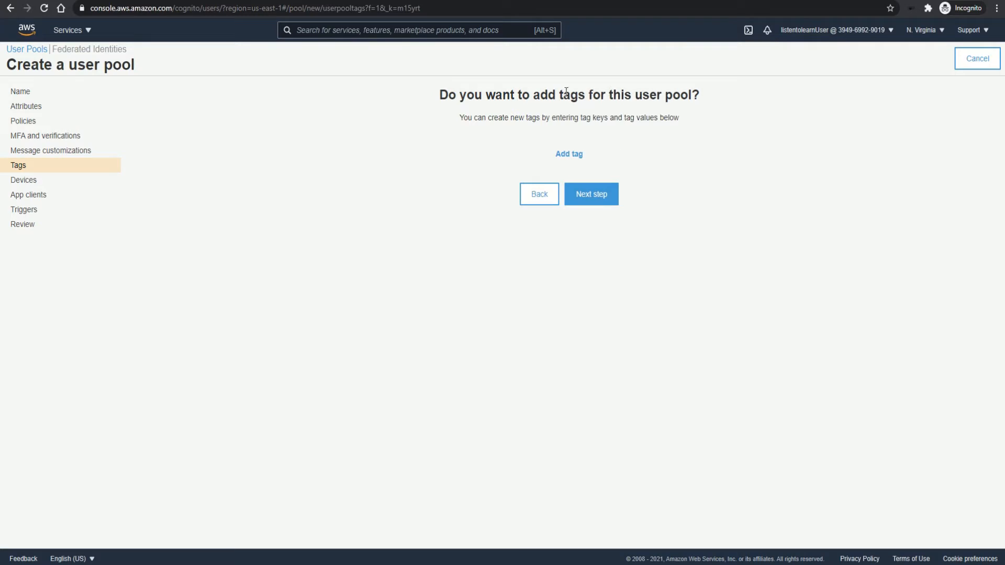
# Skip tags, keep device remembering set to No, and add no app clients.
pyautogui.click(592, 194)
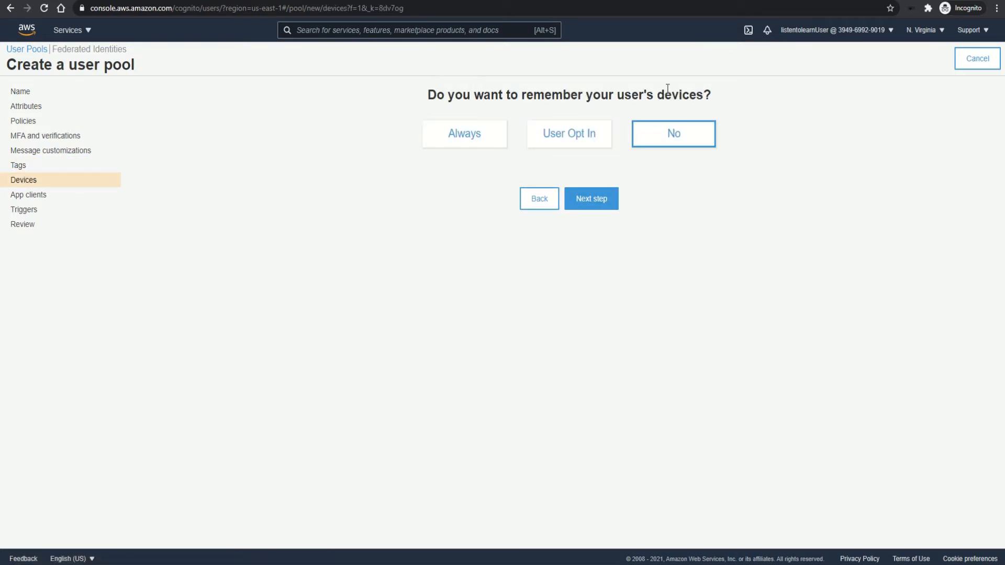
pyautogui.moveTo(686, 156)
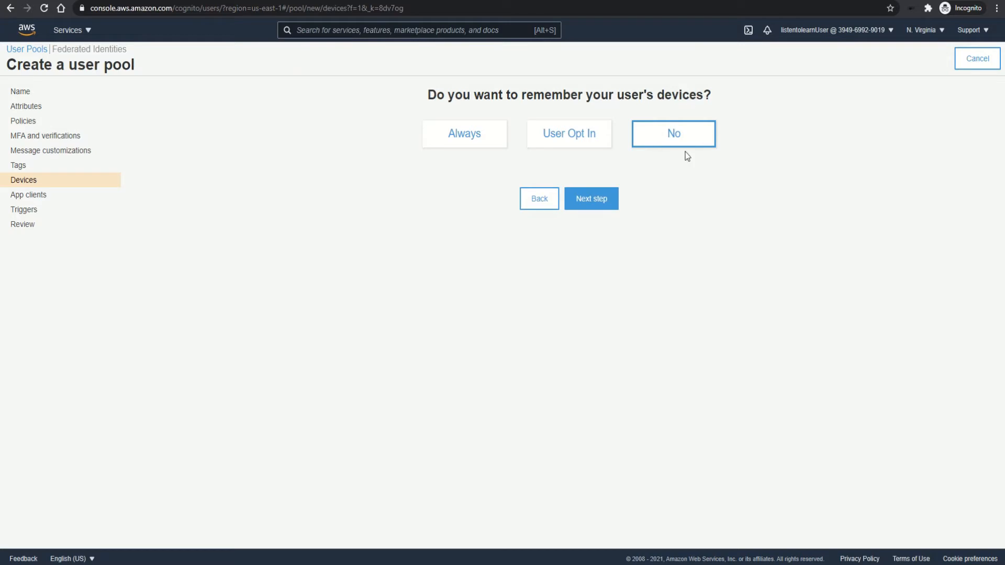
pyautogui.moveTo(583, 162)
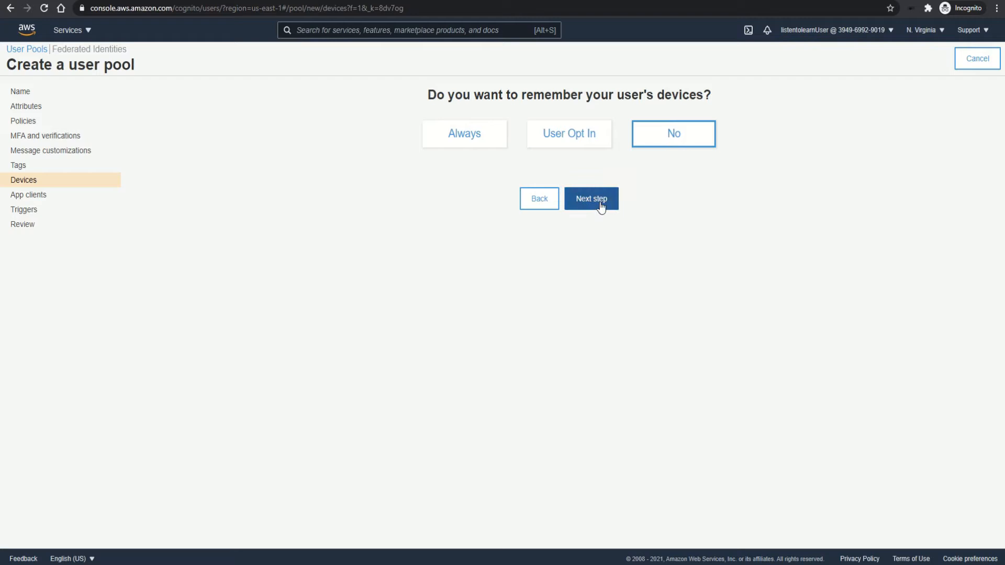
pyautogui.click(592, 198)
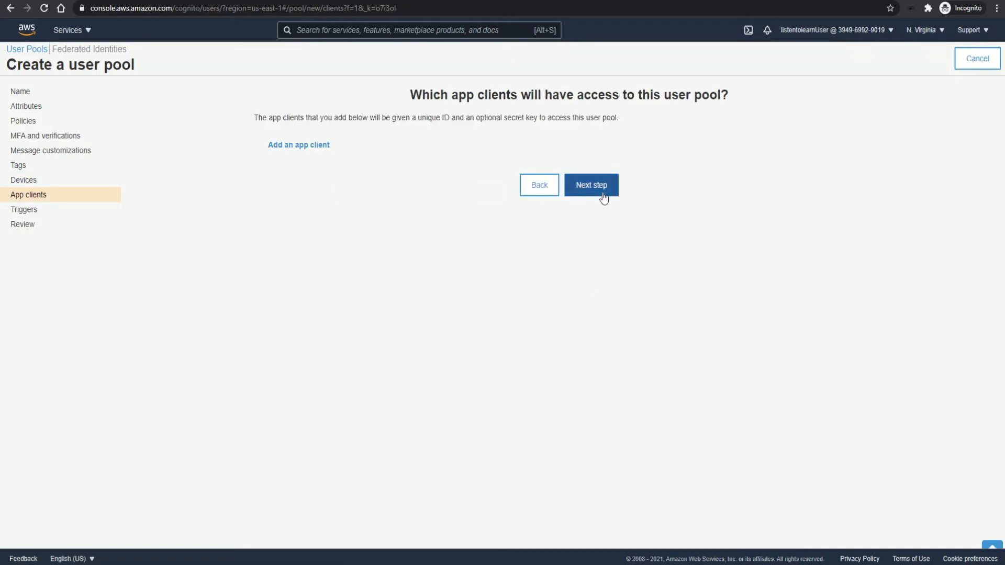
pyautogui.click(591, 185)
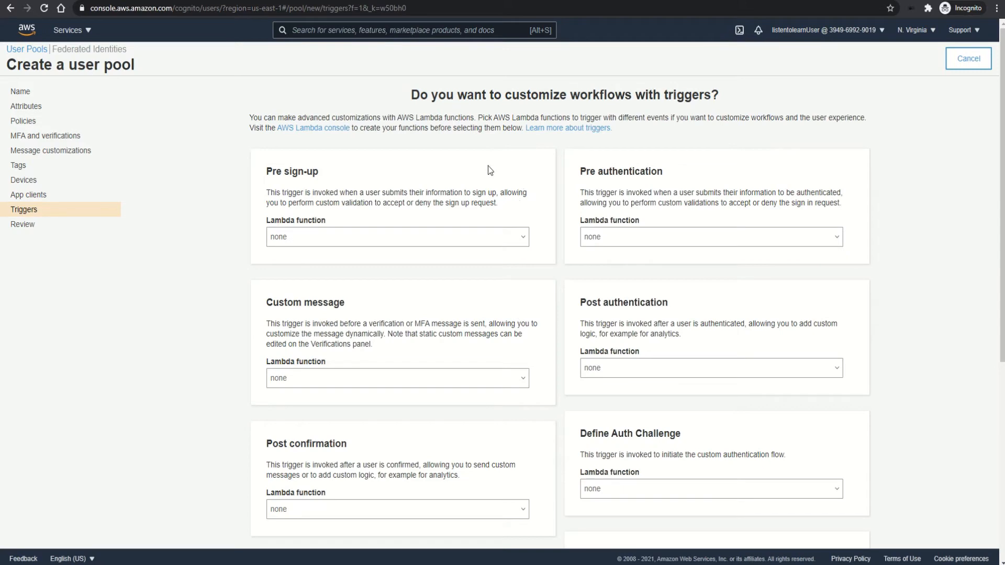
pyautogui.moveTo(522, 317)
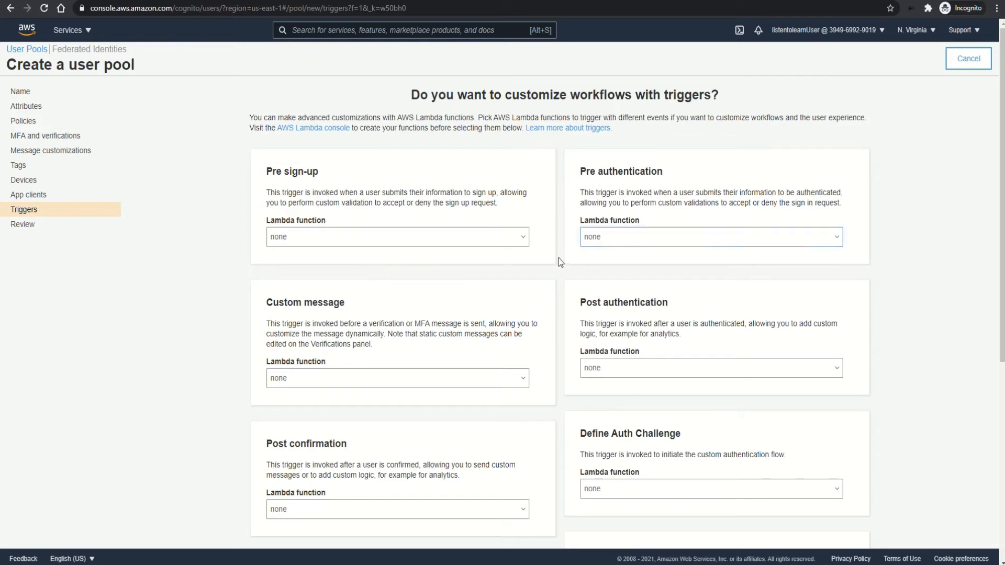
pyautogui.moveTo(564, 386)
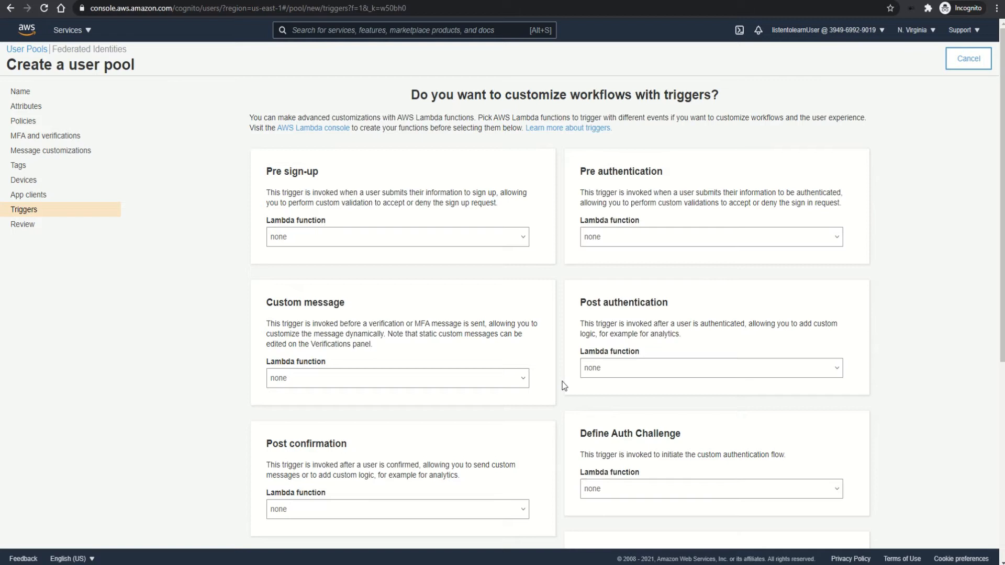
pyautogui.moveTo(564, 387)
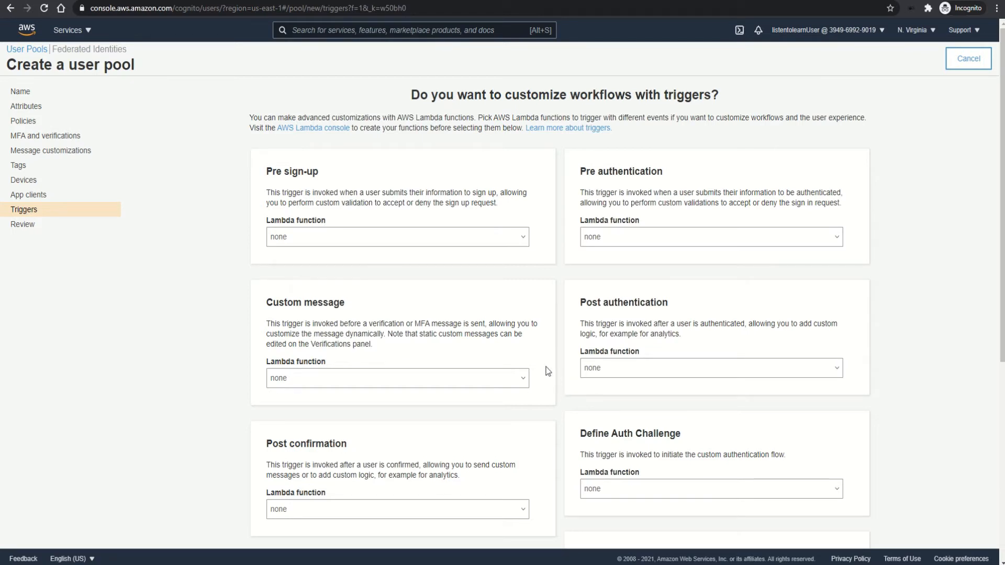
pyautogui.moveTo(284, 256)
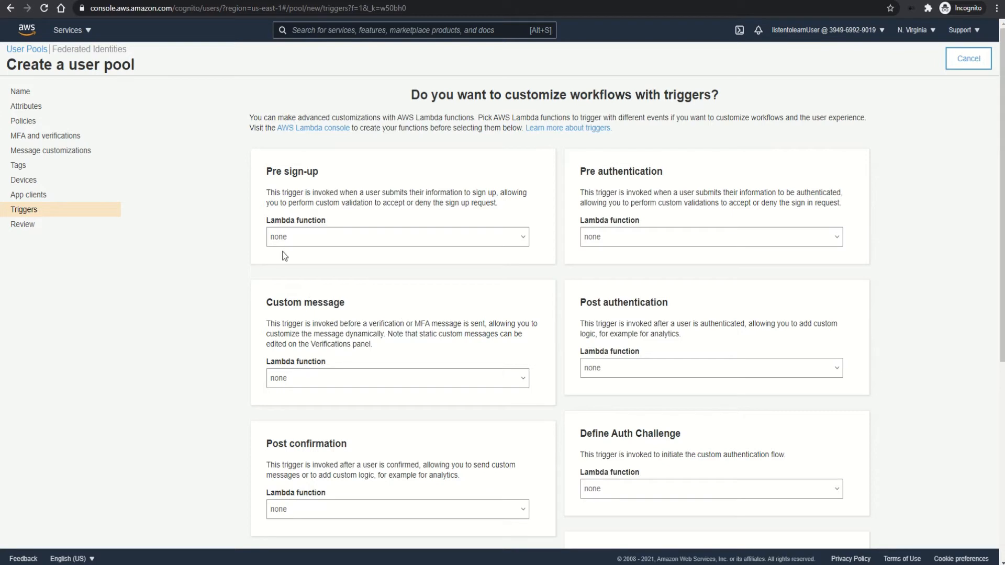
pyautogui.moveTo(314, 197)
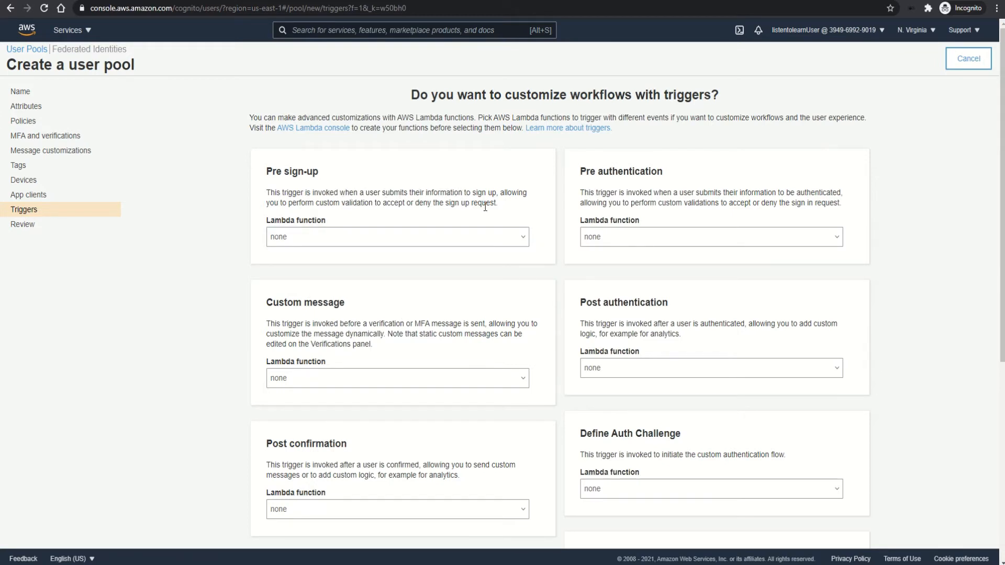
pyautogui.moveTo(389, 229)
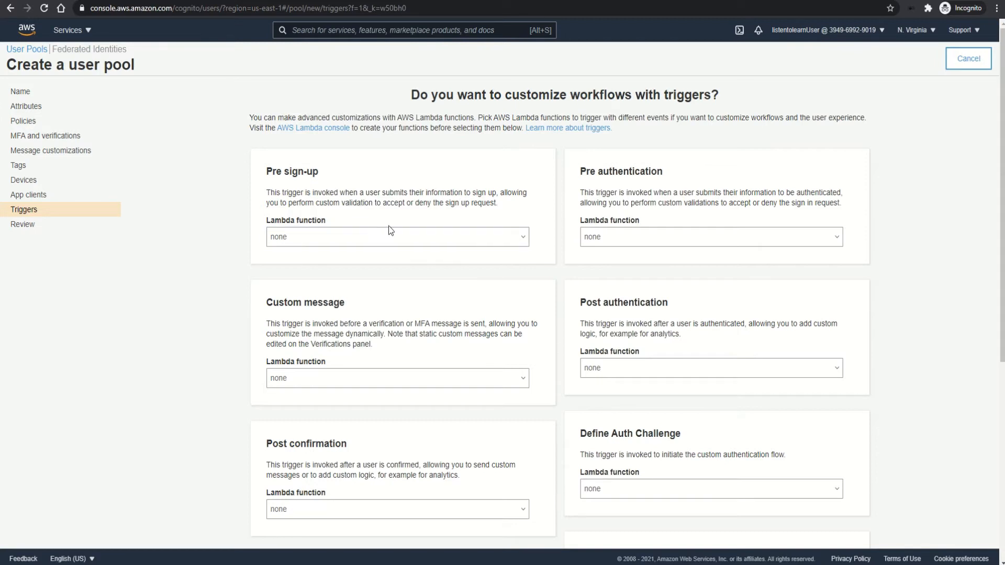
pyautogui.moveTo(475, 267)
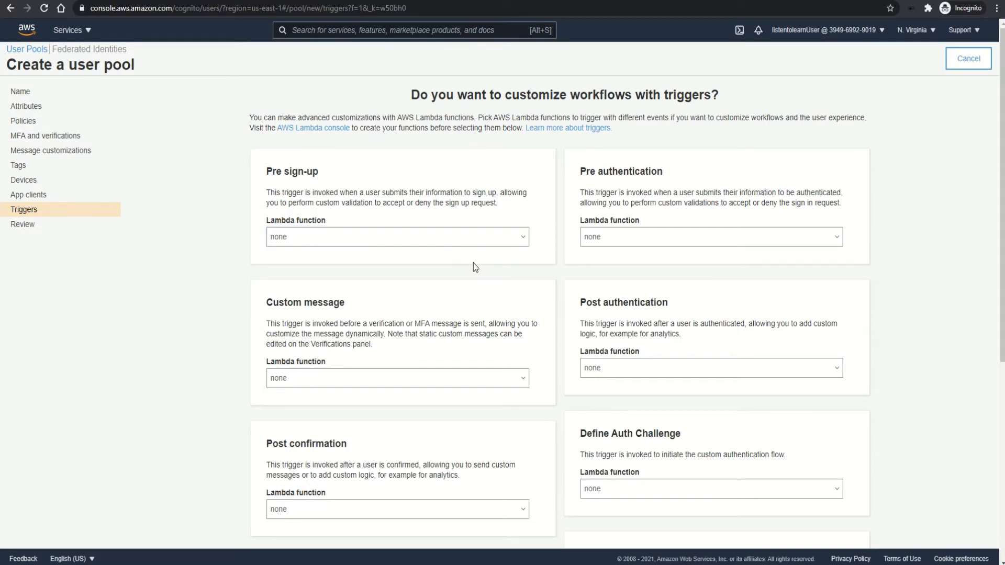
pyautogui.moveTo(490, 264)
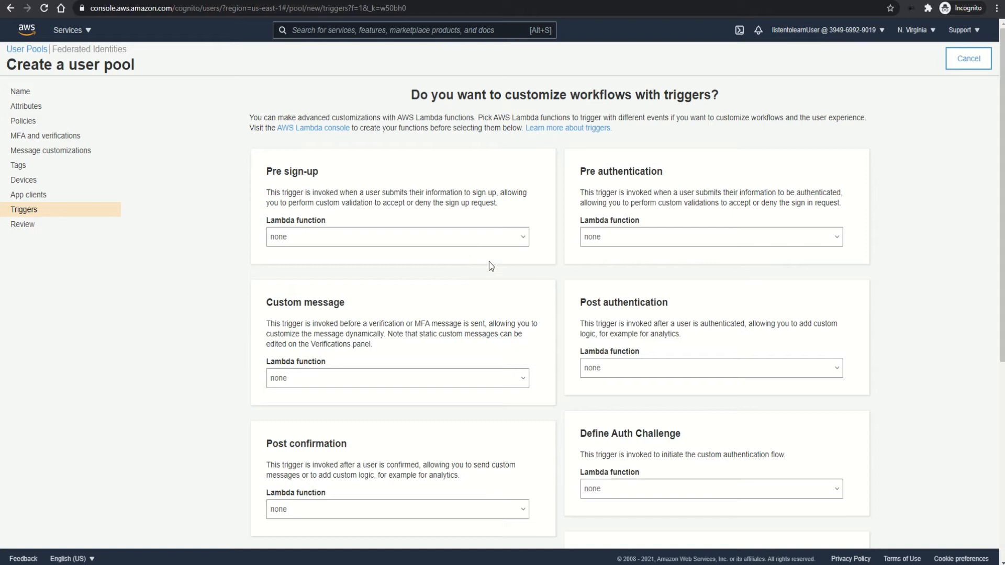
pyautogui.moveTo(491, 286)
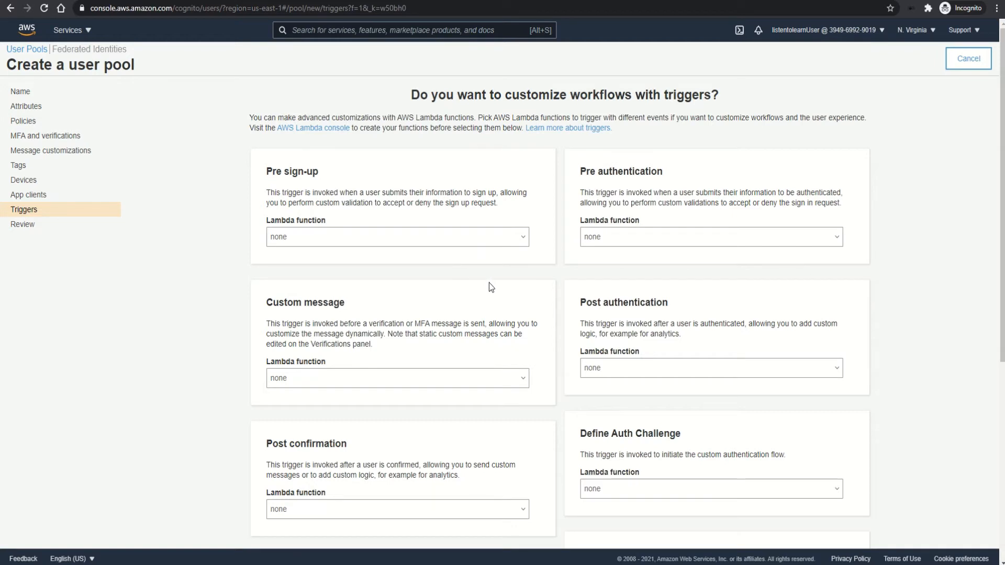
pyautogui.moveTo(504, 284)
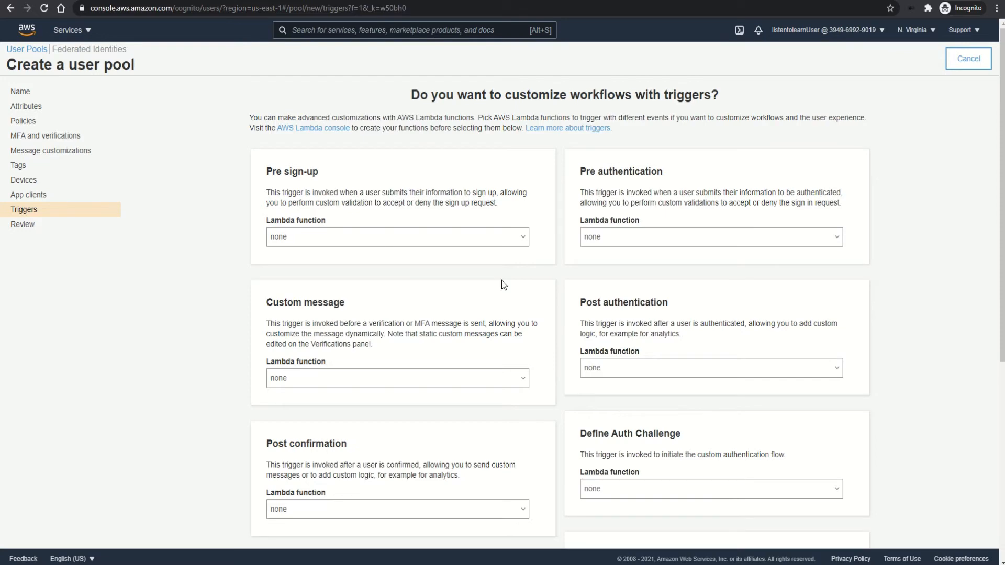
pyautogui.scroll(-3)
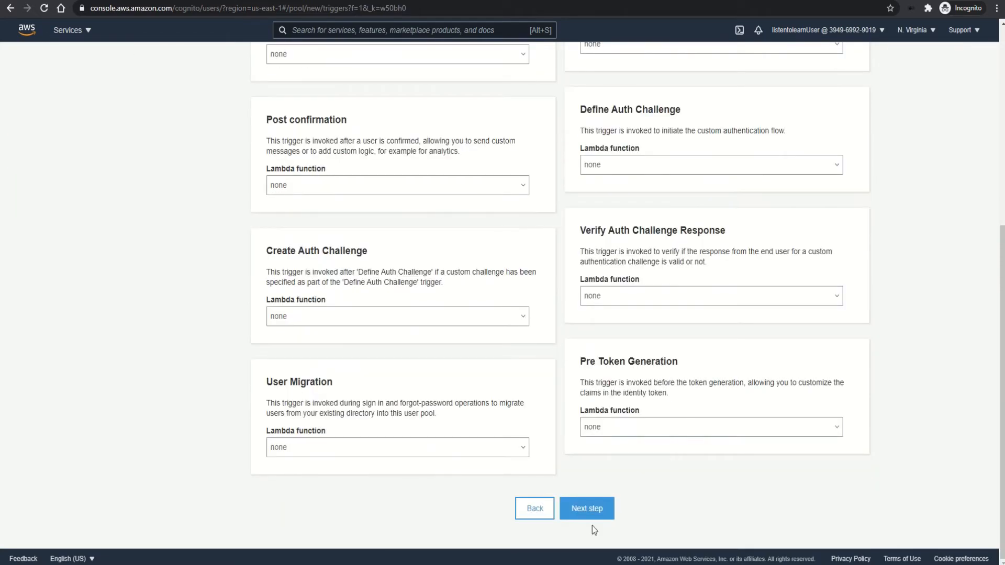
pyautogui.moveTo(467, 251)
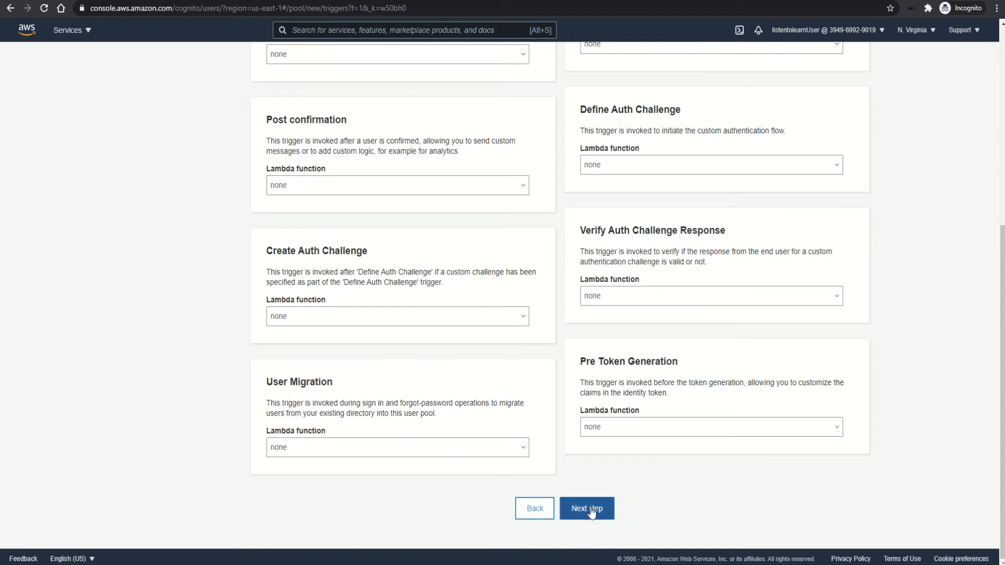
# Review the pool settings and create the 'userpool' user pool.
pyautogui.click(587, 508)
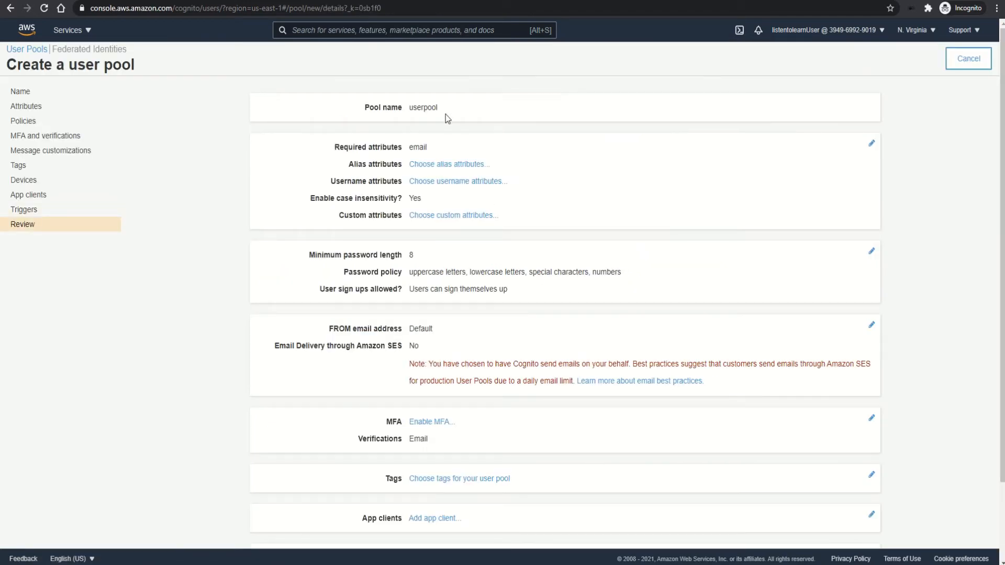
pyautogui.moveTo(449, 455)
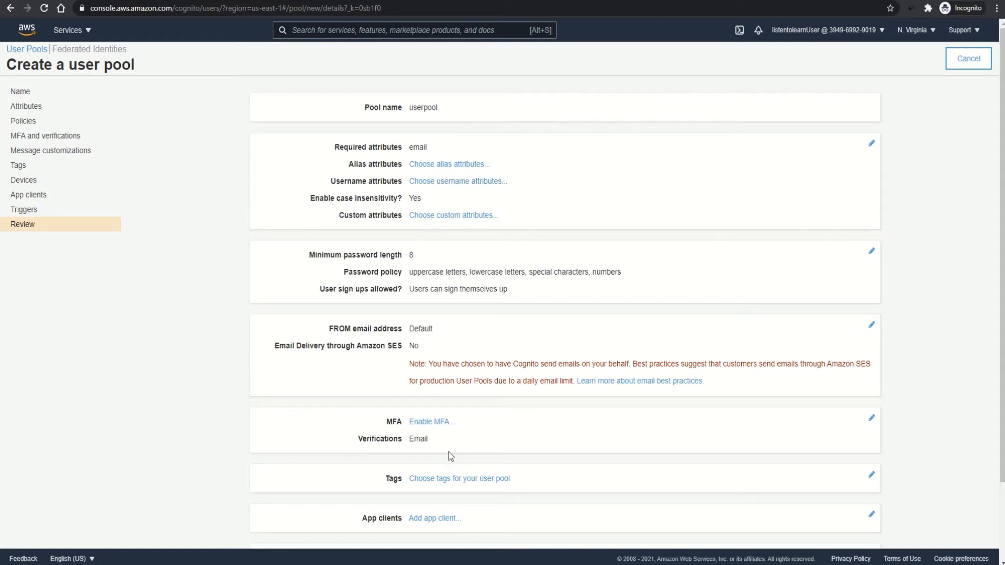
pyautogui.scroll(-3)
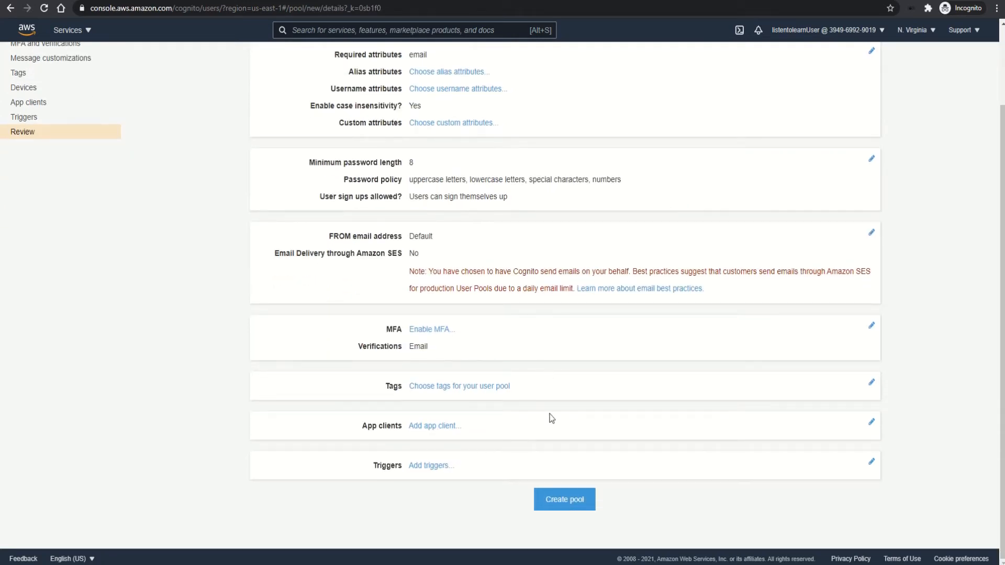
pyautogui.click(564, 499)
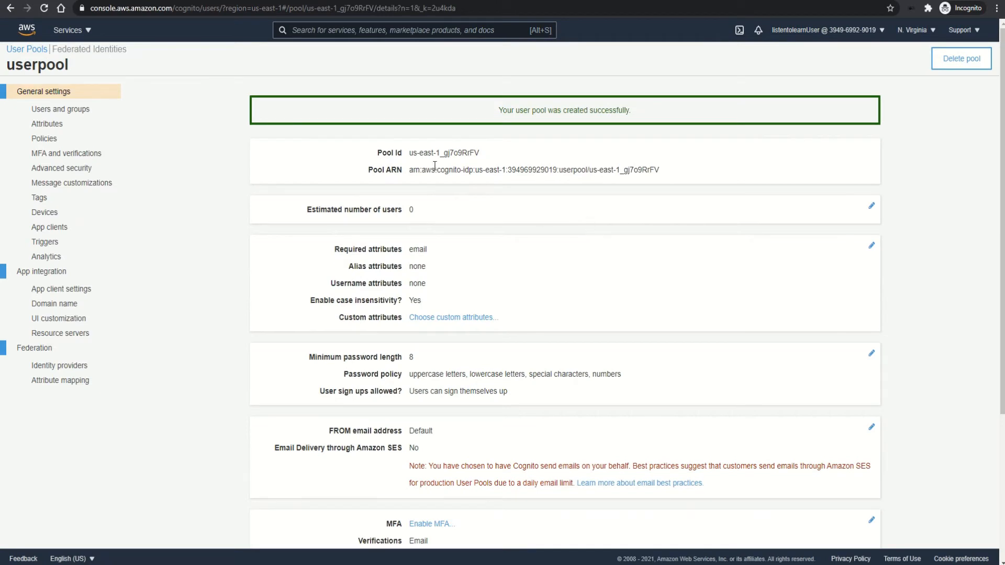
pyautogui.moveTo(495, 431)
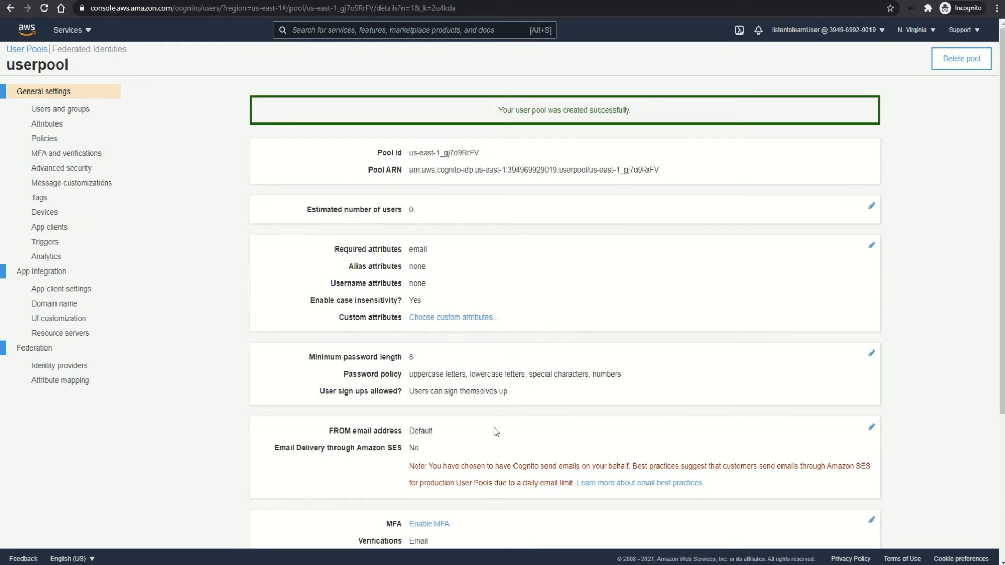
# Look over the new pool's ARN, then open its Domain name settings.
pyautogui.doubleClick(443, 152)
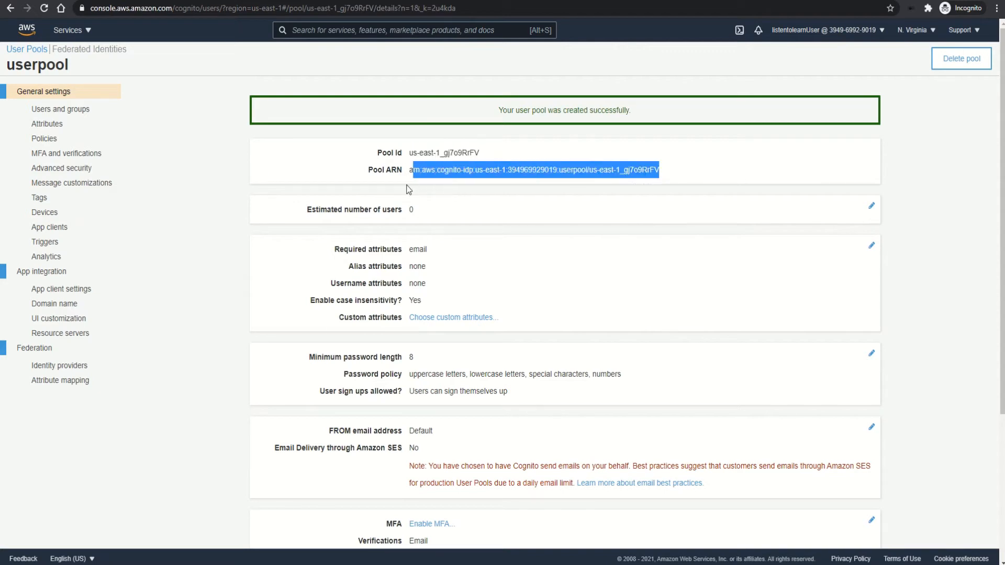
pyautogui.click(270, 161)
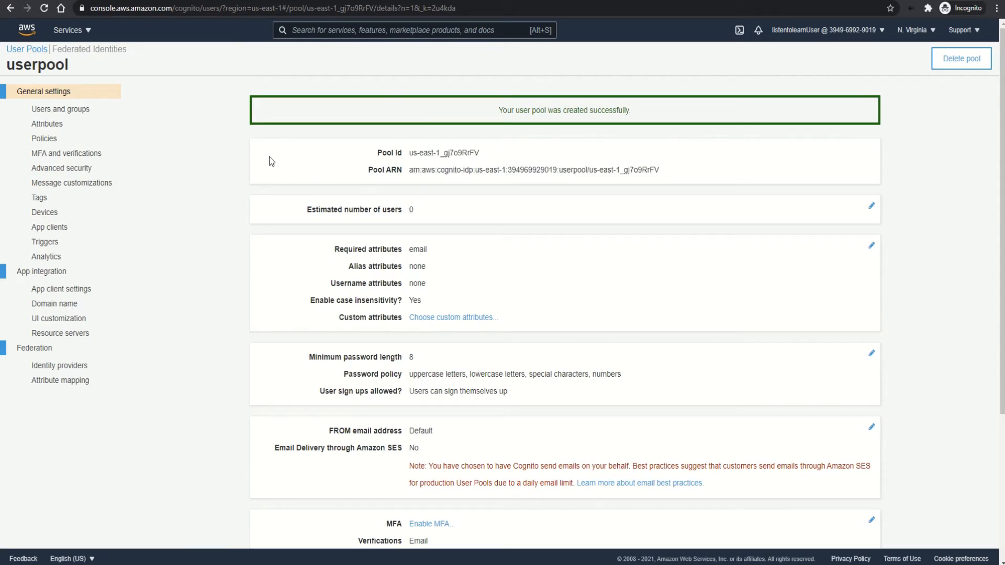
pyautogui.scroll(-3)
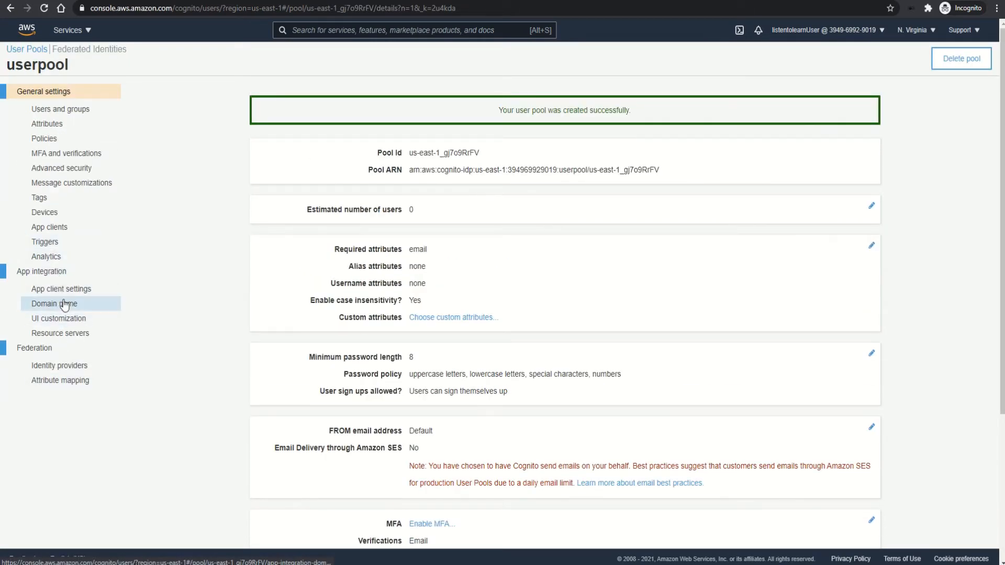
pyautogui.click(53, 304)
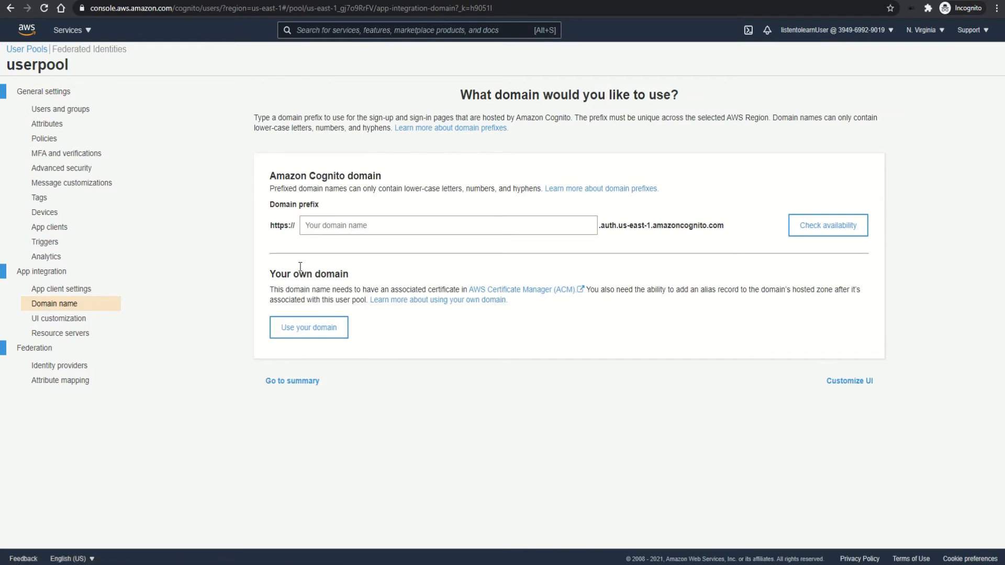
pyautogui.moveTo(492, 202)
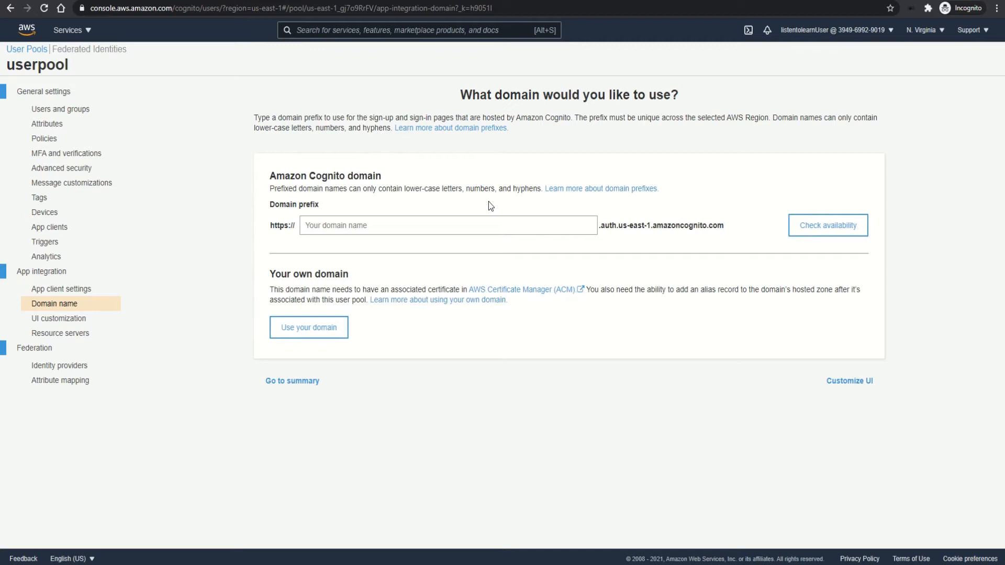
pyautogui.moveTo(255, 185)
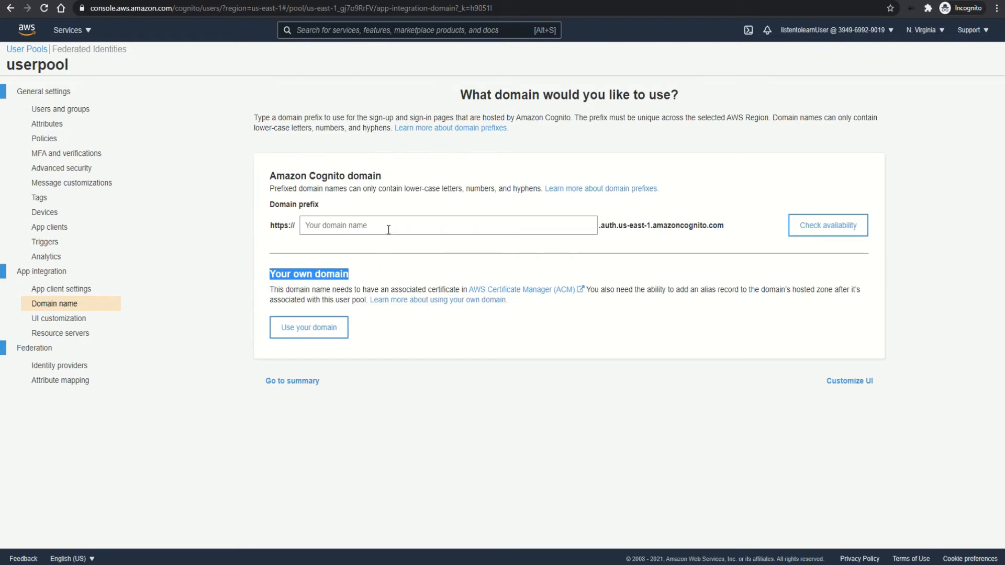
# Enter domain prefix userpool-listentolearn, confirm it is available, and save it.
pyautogui.click(448, 225)
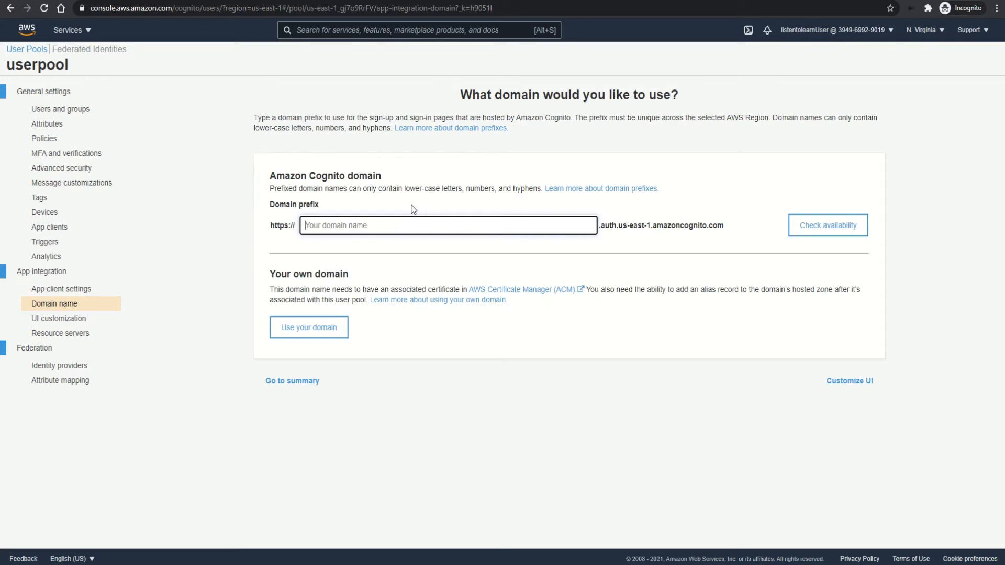
pyautogui.write('userpool-listent')
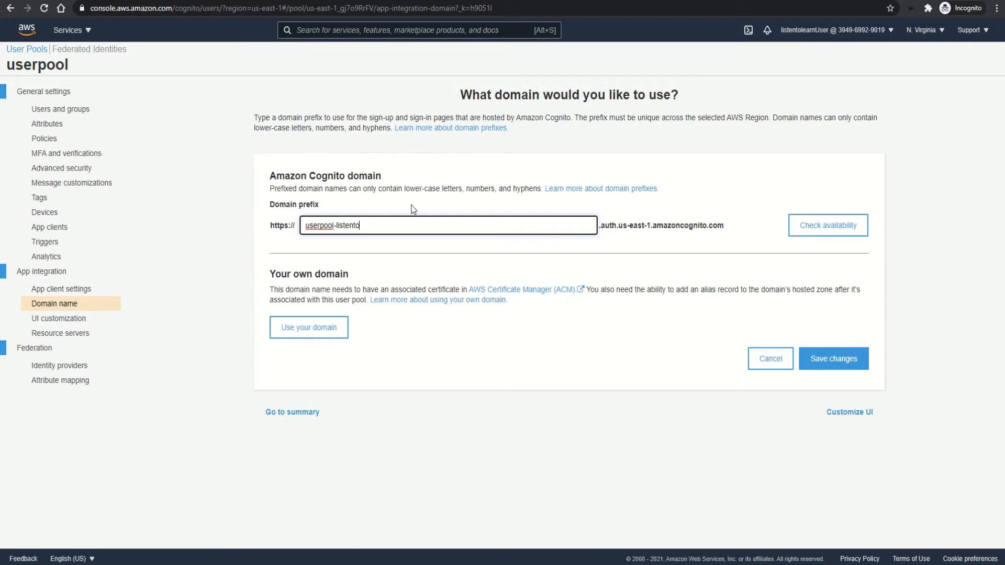
pyautogui.write('olearn')
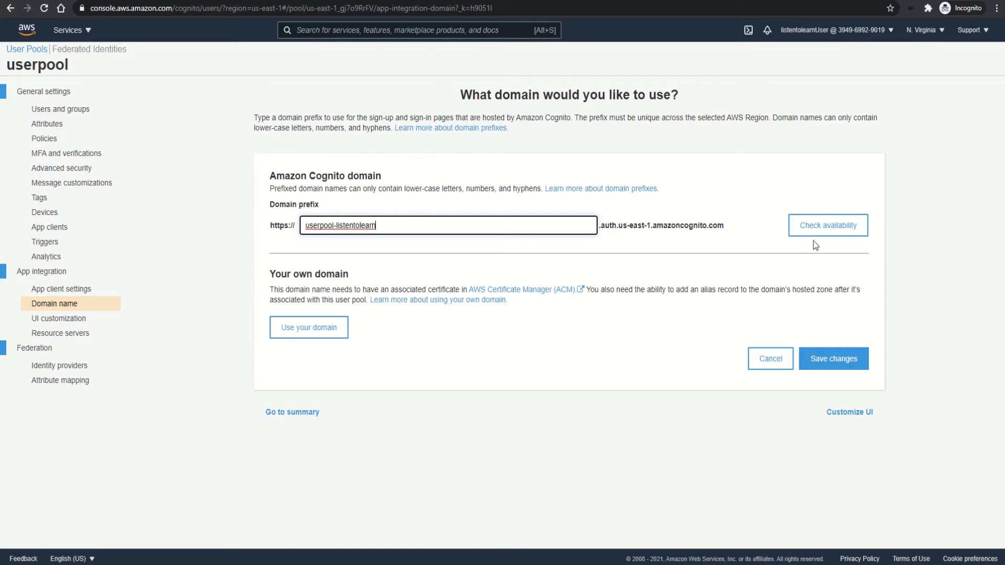
pyautogui.click(827, 225)
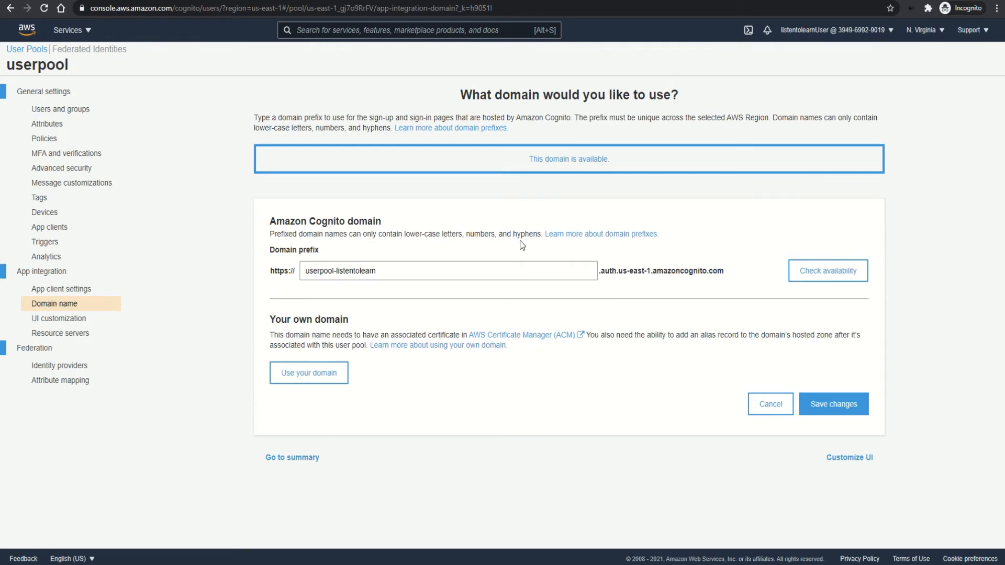
pyautogui.moveTo(815, 465)
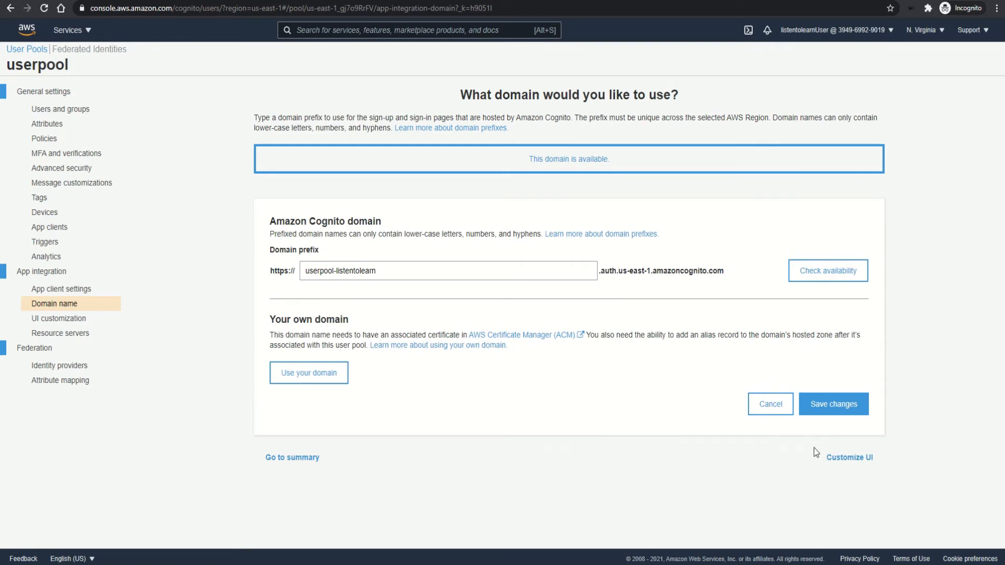
pyautogui.click(832, 403)
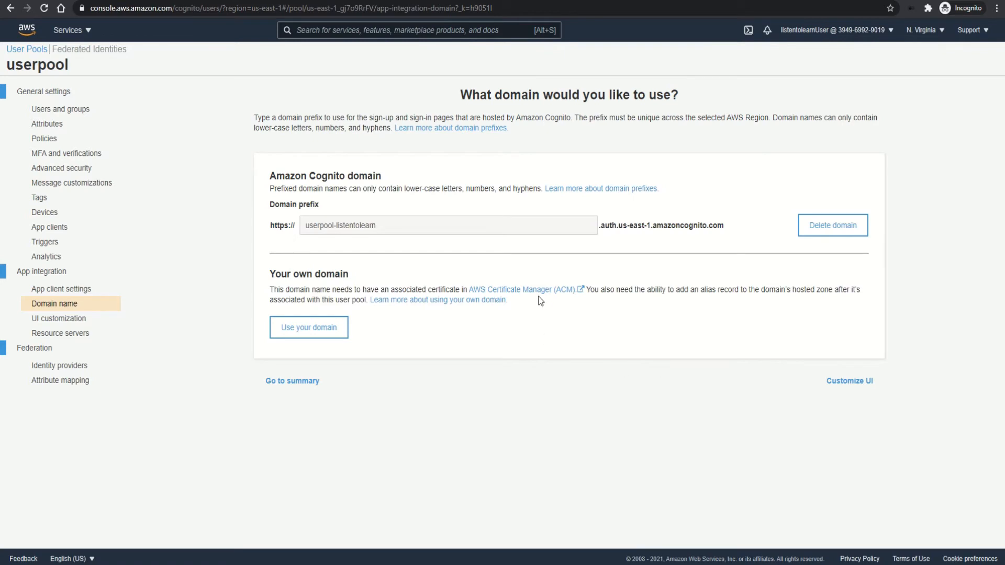
pyautogui.moveTo(746, 335)
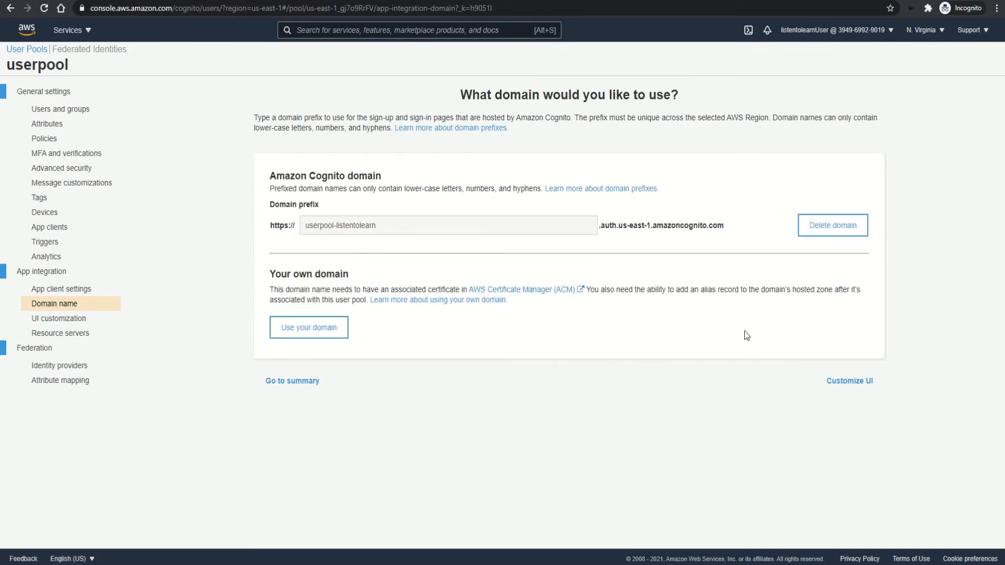
pyautogui.moveTo(299, 254)
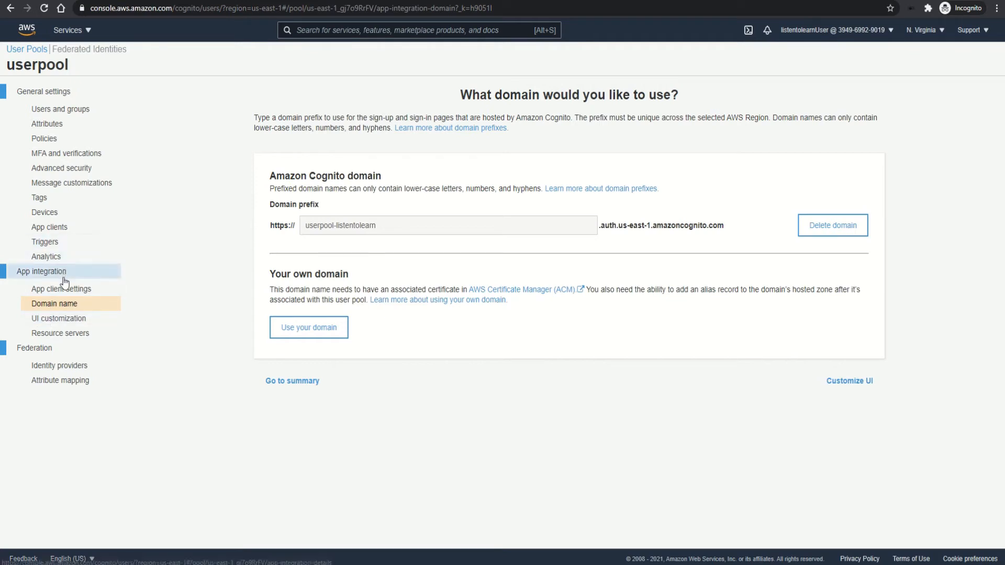
pyautogui.moveTo(62, 287)
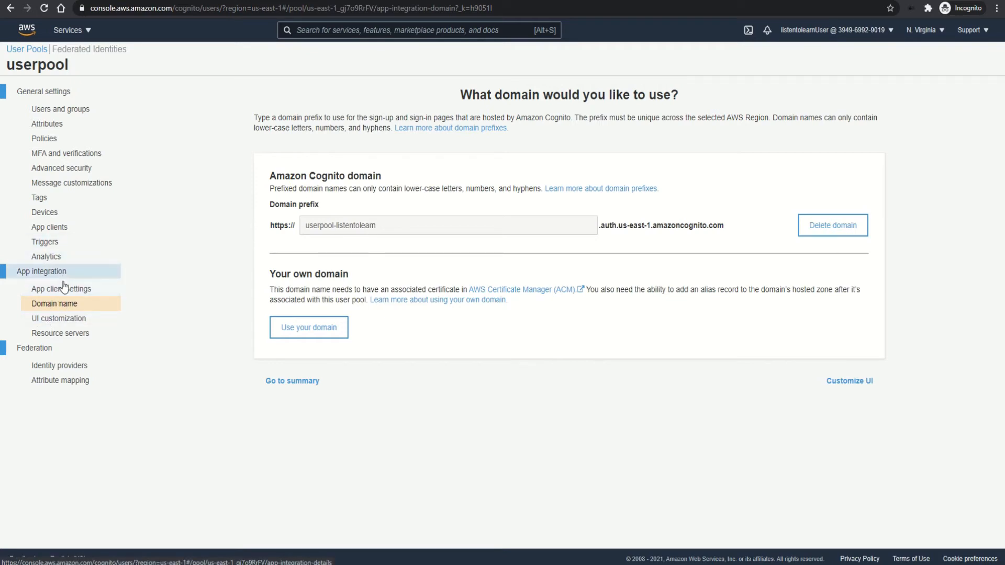
# Go to the pool's App clients page and begin adding a new app client.
pyautogui.click(50, 227)
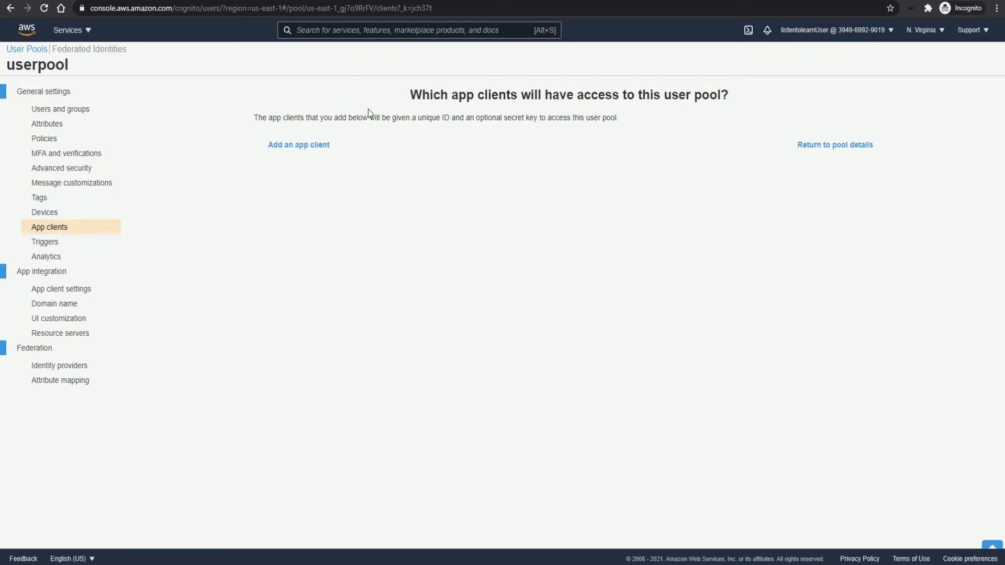
pyautogui.click(298, 145)
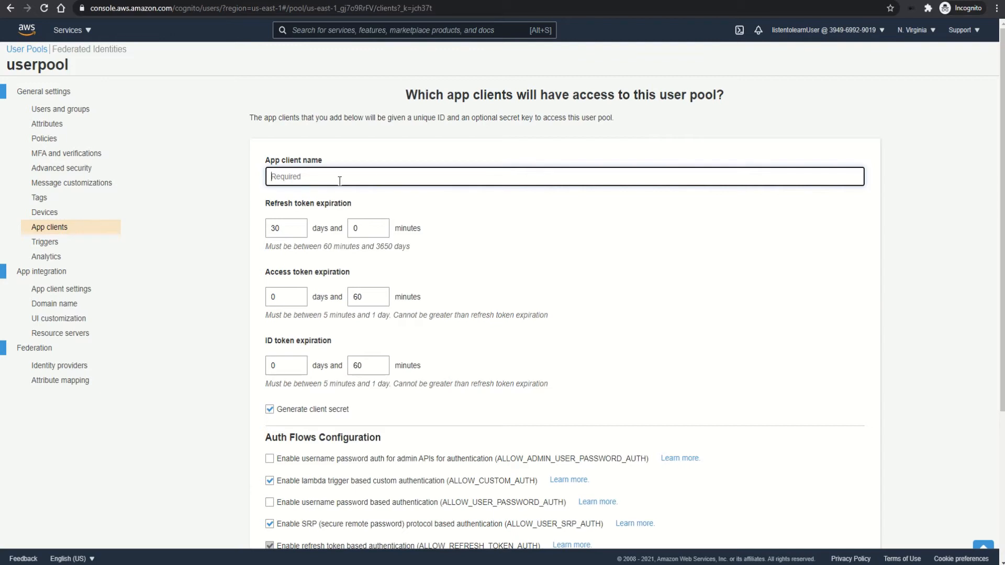
# Enter appClient as the new app client's name.
pyautogui.write('a')
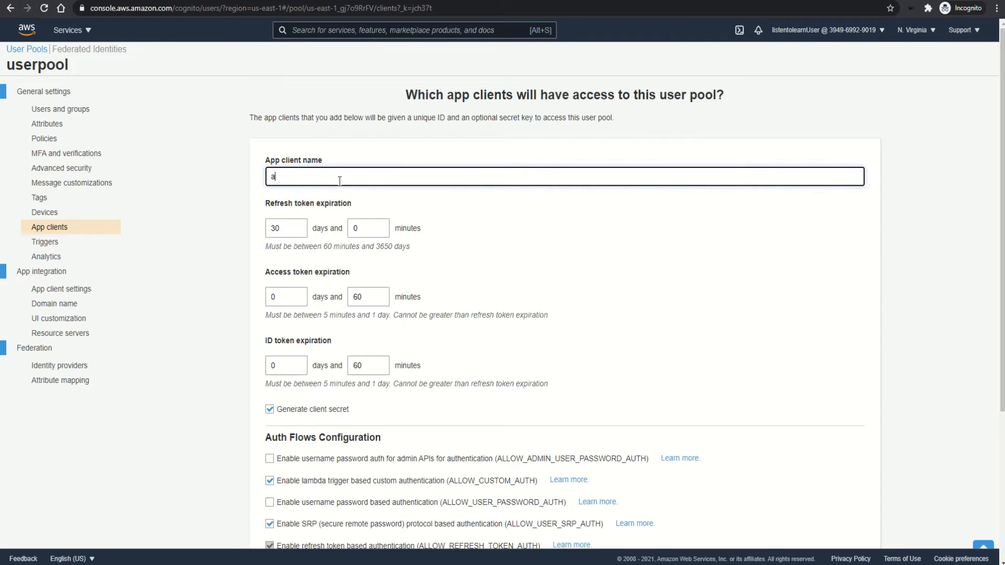
pyautogui.write('ppClient')
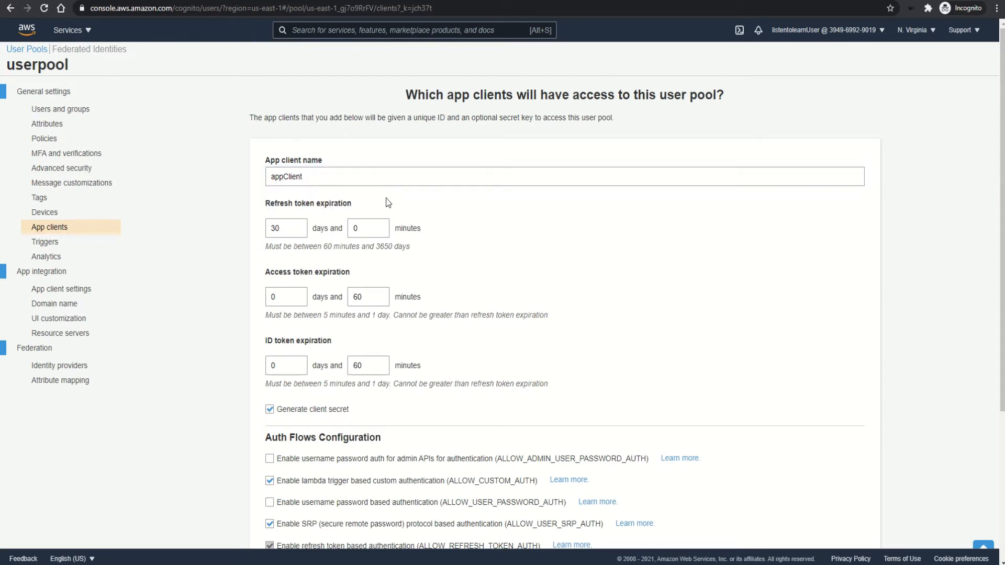
pyautogui.moveTo(342, 349)
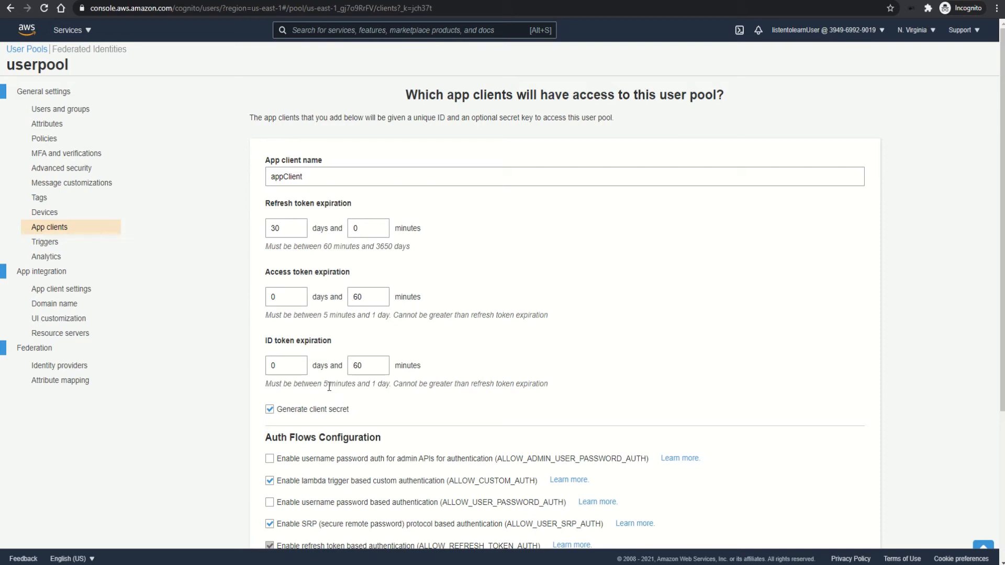
pyautogui.moveTo(358, 397)
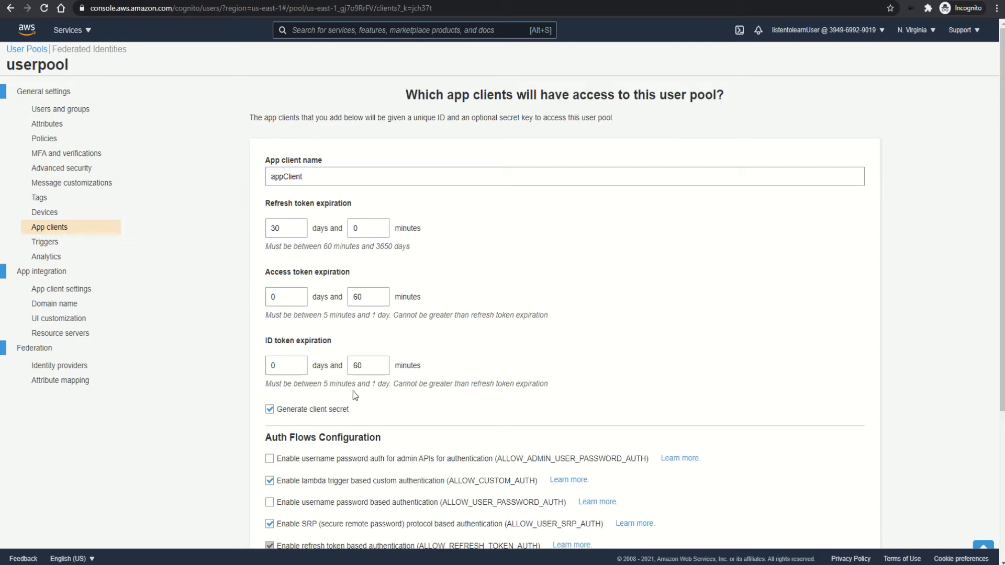
pyautogui.moveTo(384, 401)
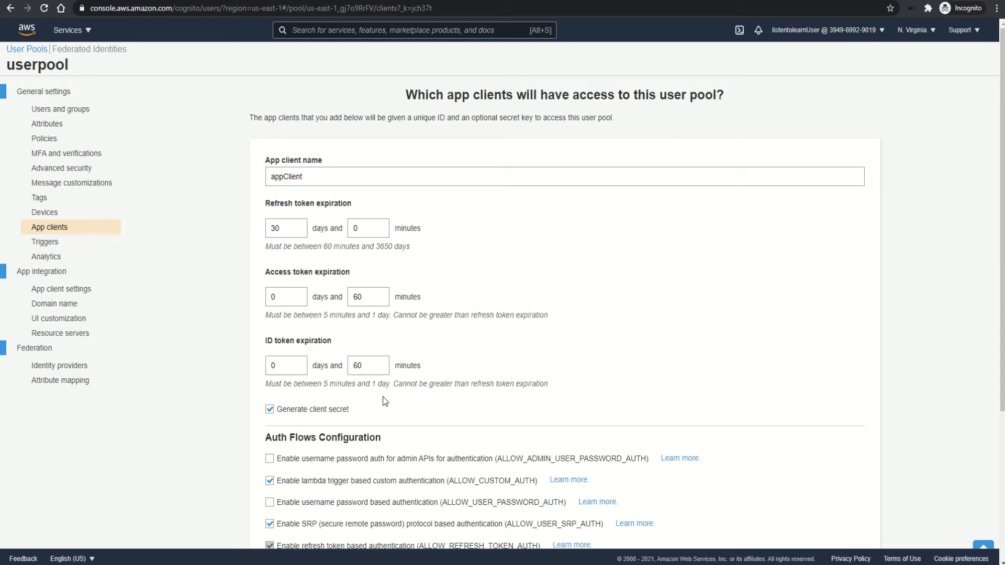
pyautogui.moveTo(399, 415)
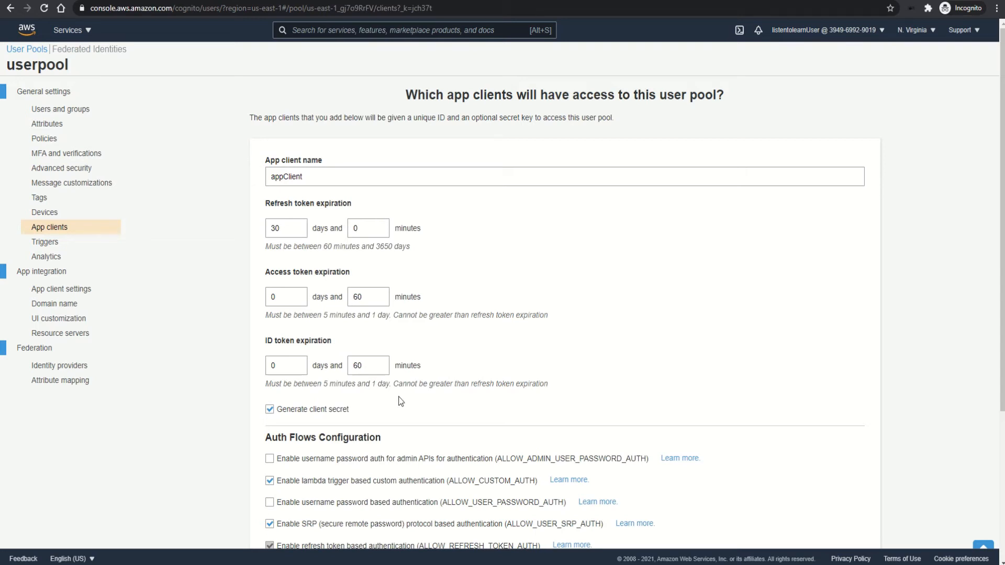
# Disable client secret generation and enable all five auth flows, including admin and user-password auth.
pyautogui.scroll(-3)
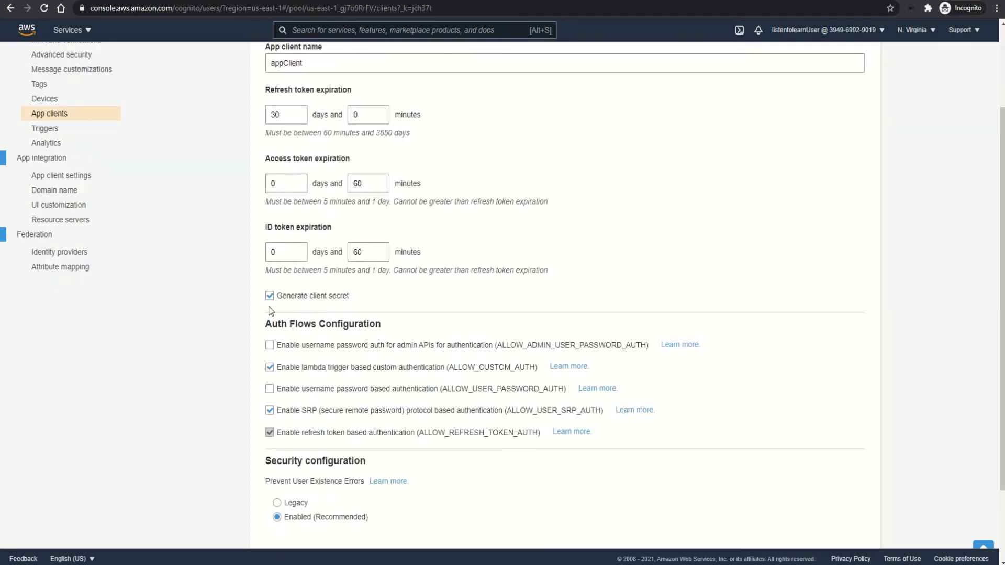
pyautogui.click(269, 296)
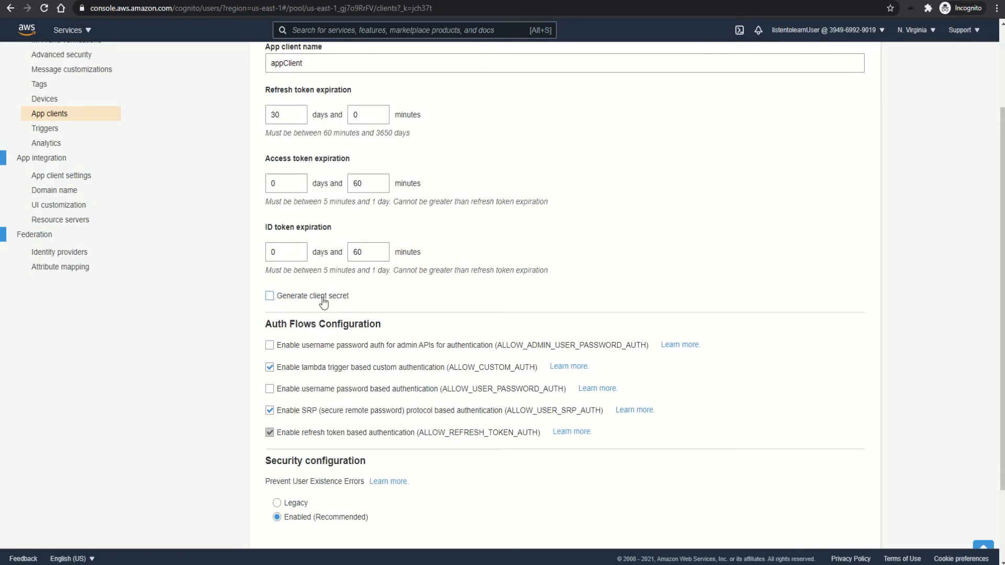
pyautogui.moveTo(361, 298)
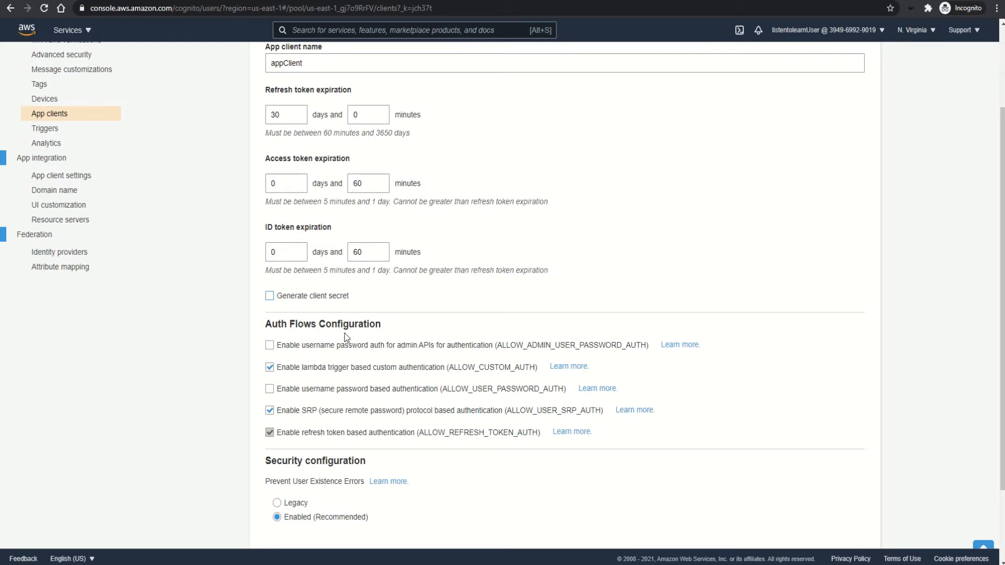
pyautogui.moveTo(374, 364)
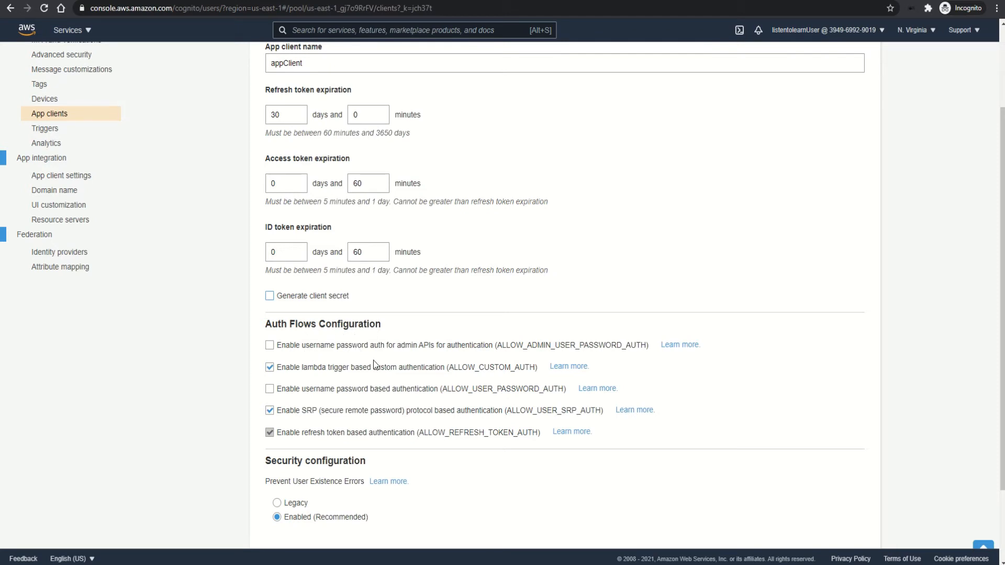
pyautogui.moveTo(534, 355)
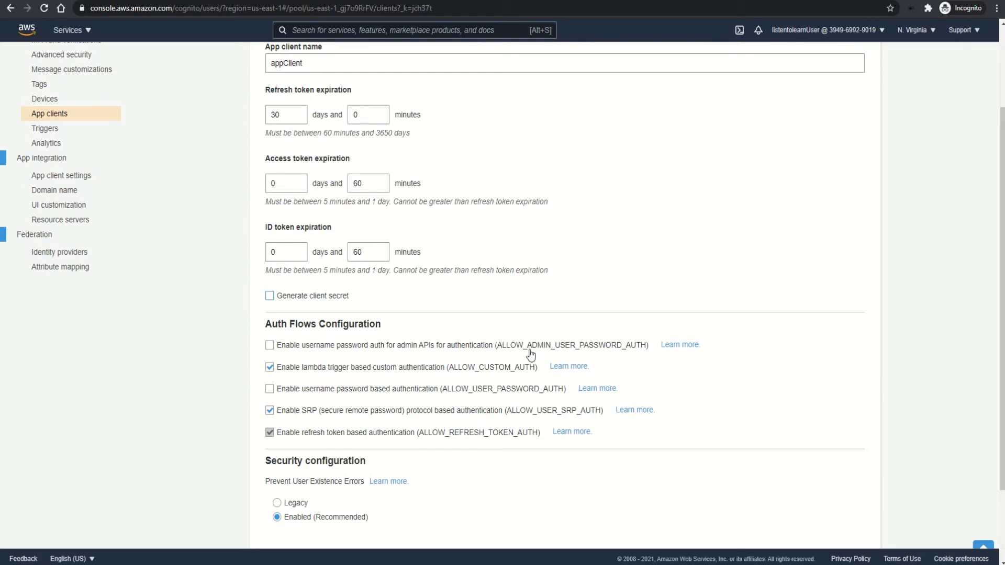
pyautogui.moveTo(633, 357)
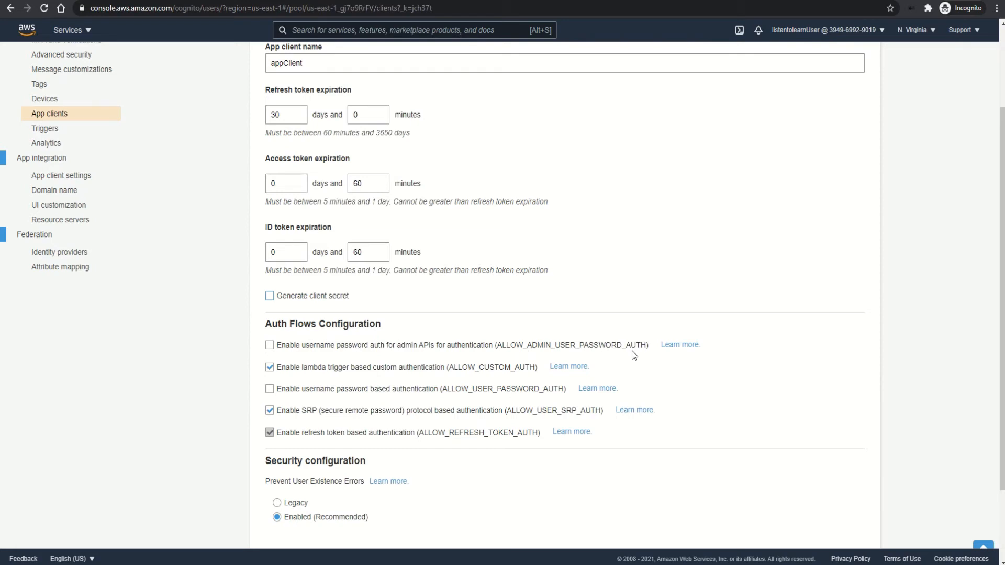
pyautogui.moveTo(388, 352)
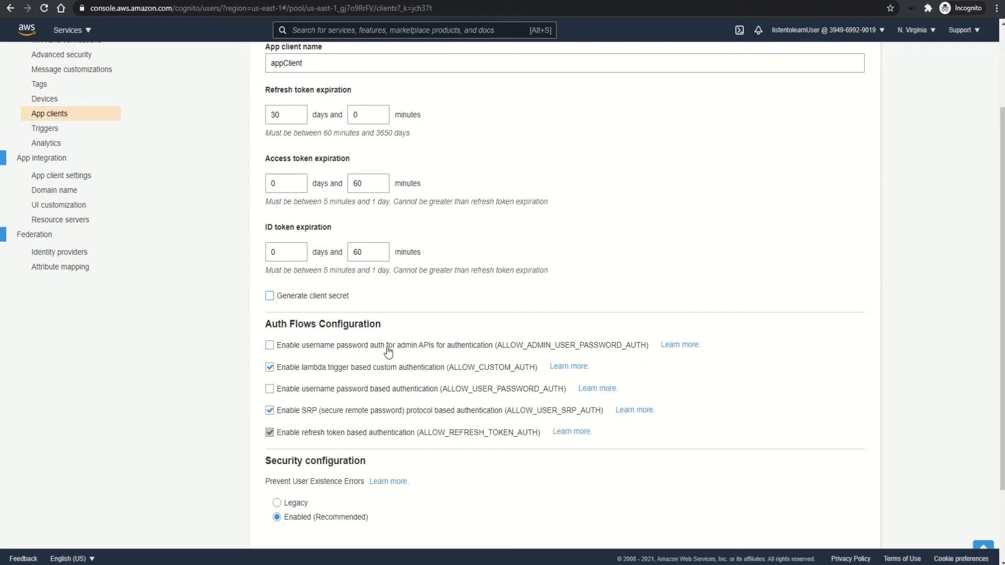
pyautogui.moveTo(498, 352)
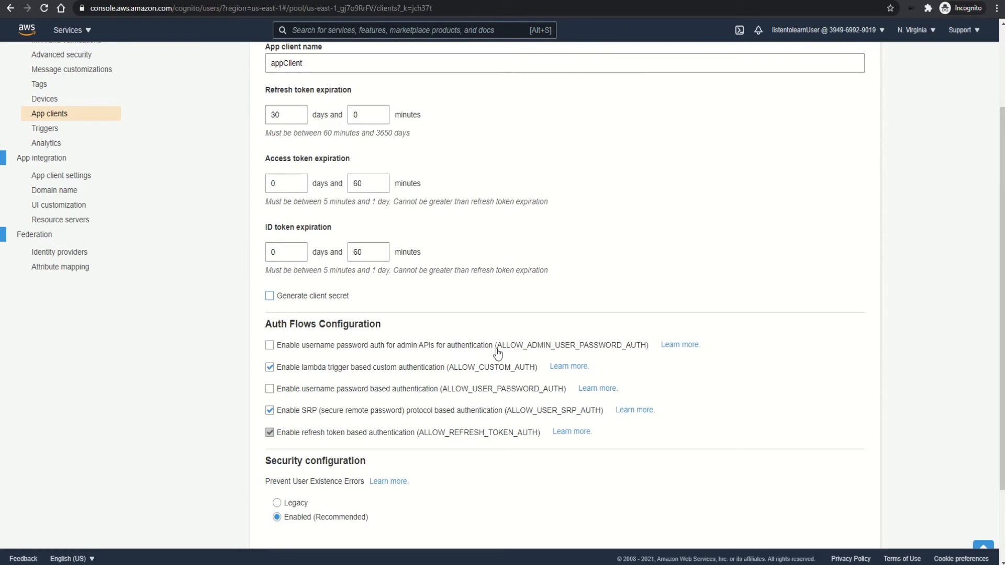
pyautogui.moveTo(381, 372)
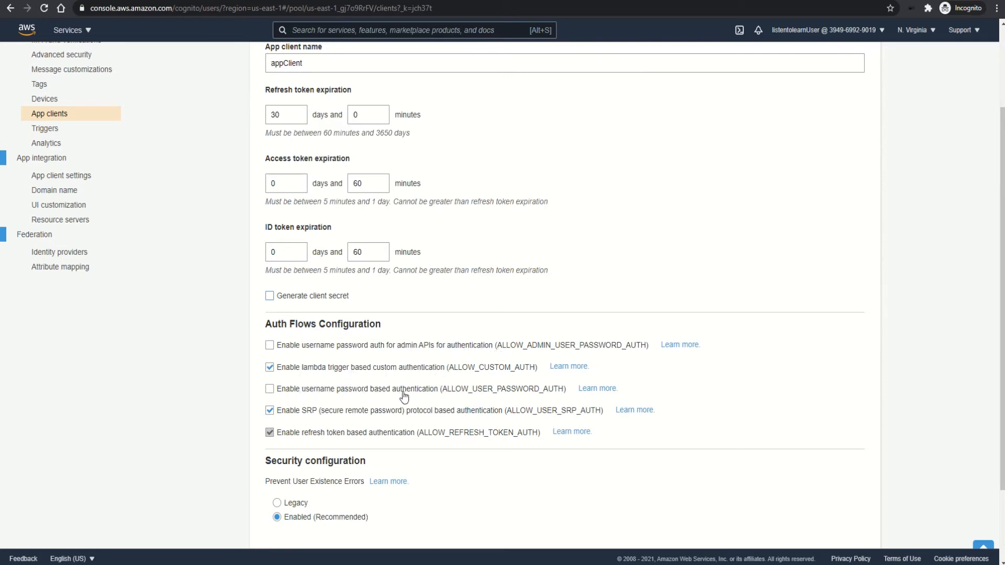
pyautogui.moveTo(462, 401)
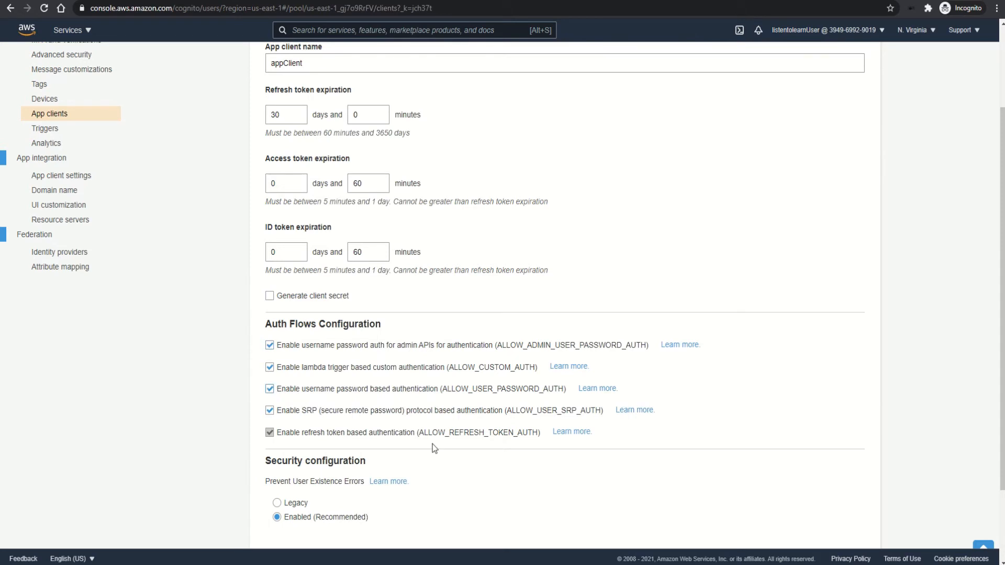
pyautogui.scroll(-3)
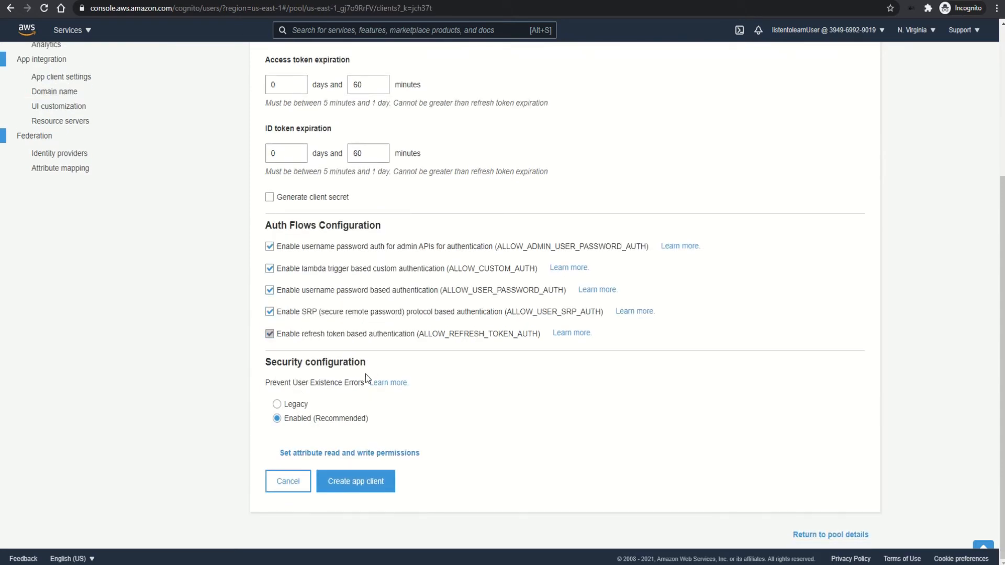
pyautogui.moveTo(333, 522)
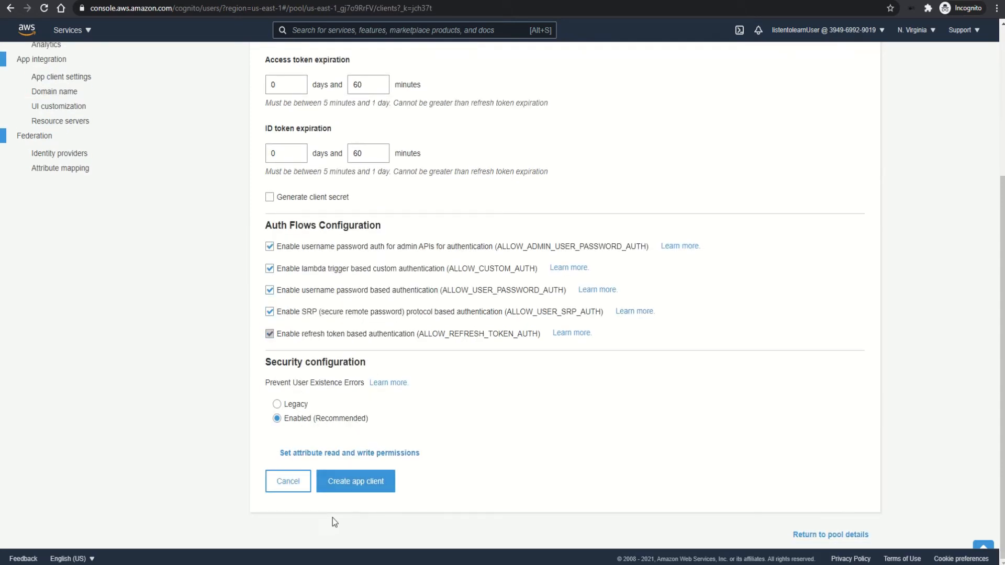
# Create appClient, copy its client ID, and enable Cognito User Pool as identity provider.
pyautogui.click(355, 481)
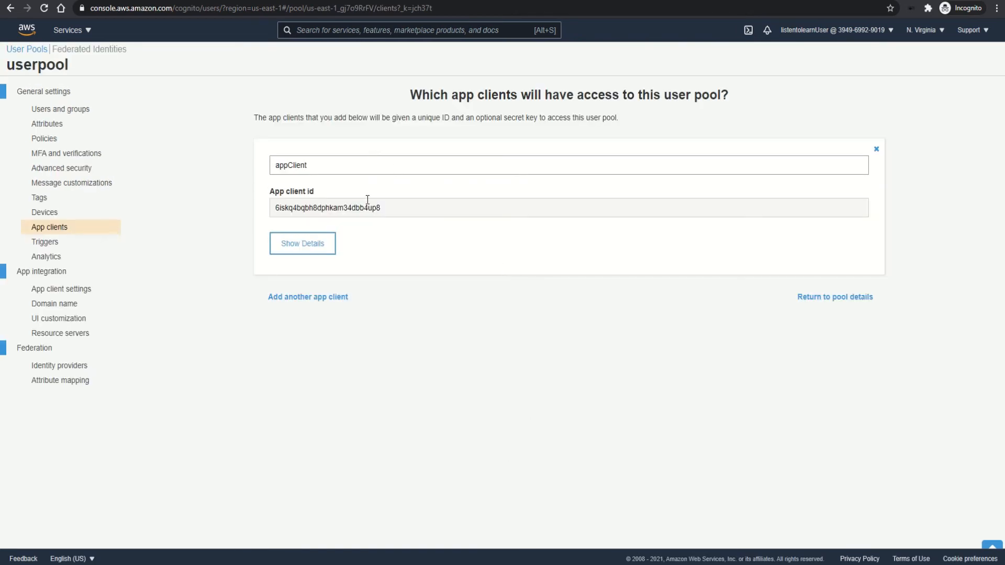
pyautogui.moveTo(418, 281)
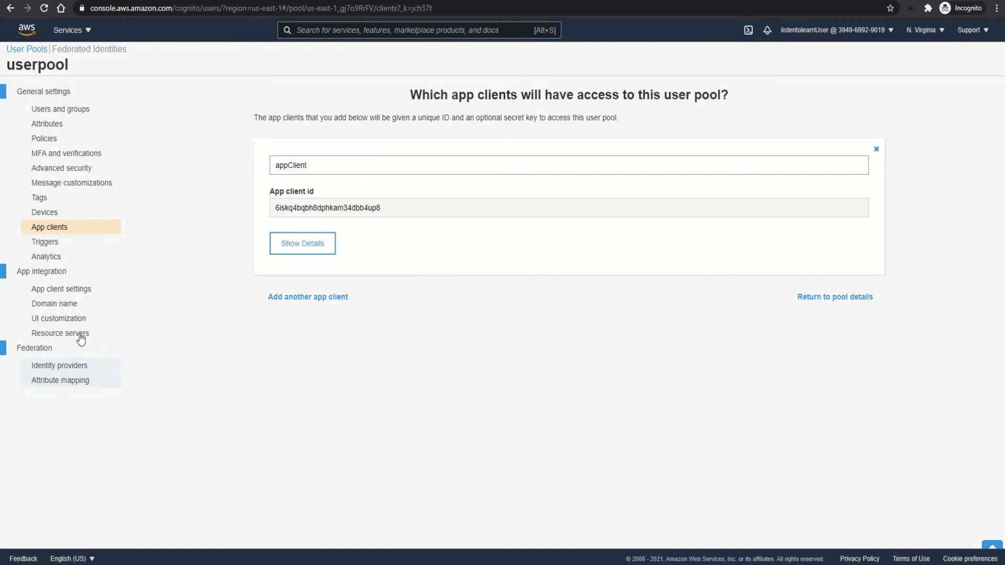
pyautogui.click(61, 289)
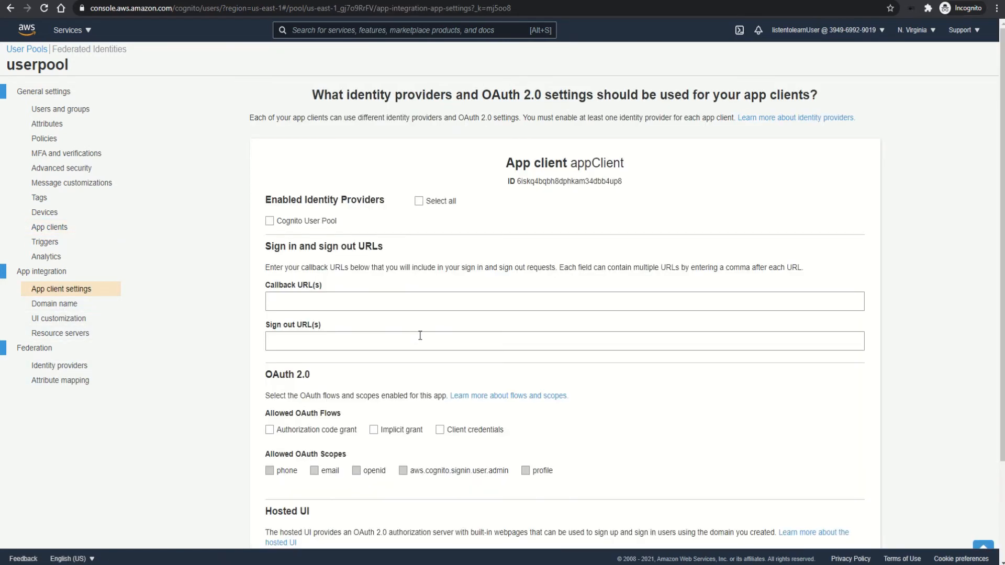
pyautogui.moveTo(594, 193)
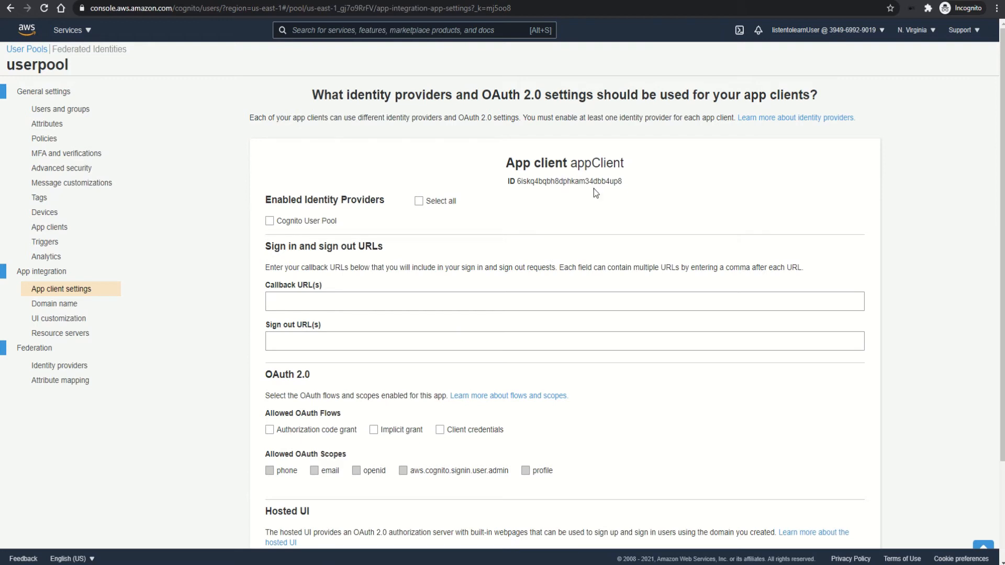
pyautogui.doubleClick(569, 181)
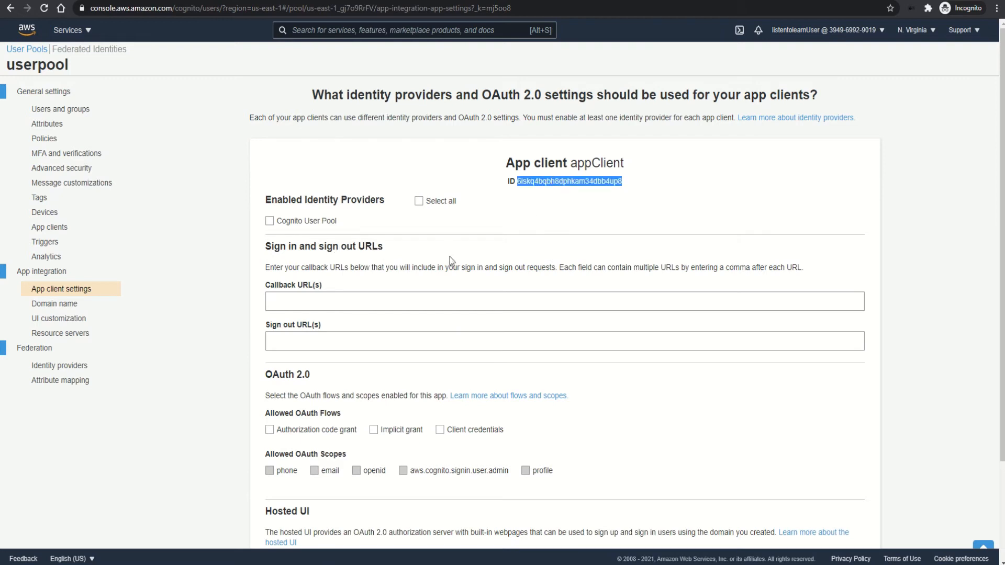
pyautogui.moveTo(424, 212)
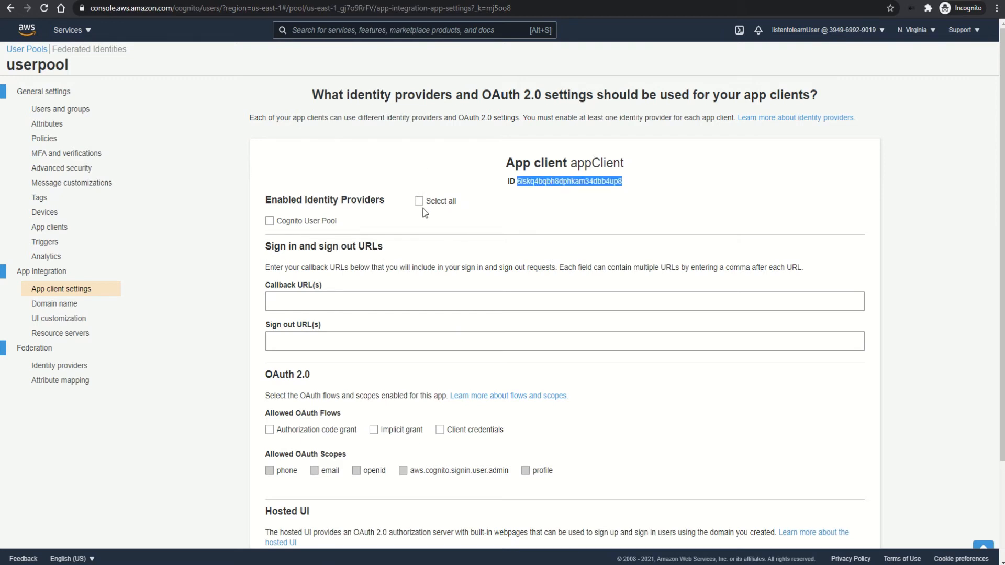
pyautogui.click(418, 201)
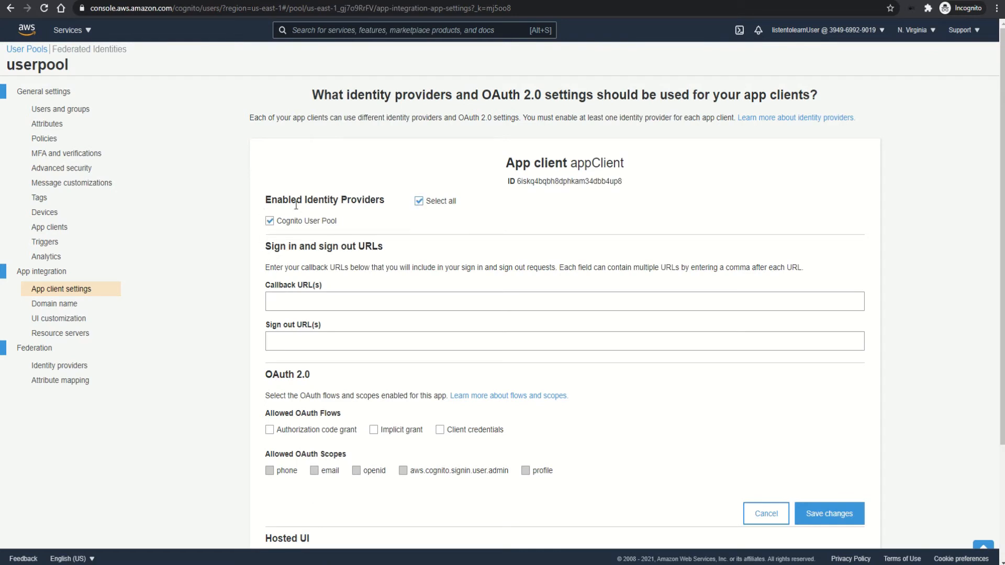
pyautogui.moveTo(318, 238)
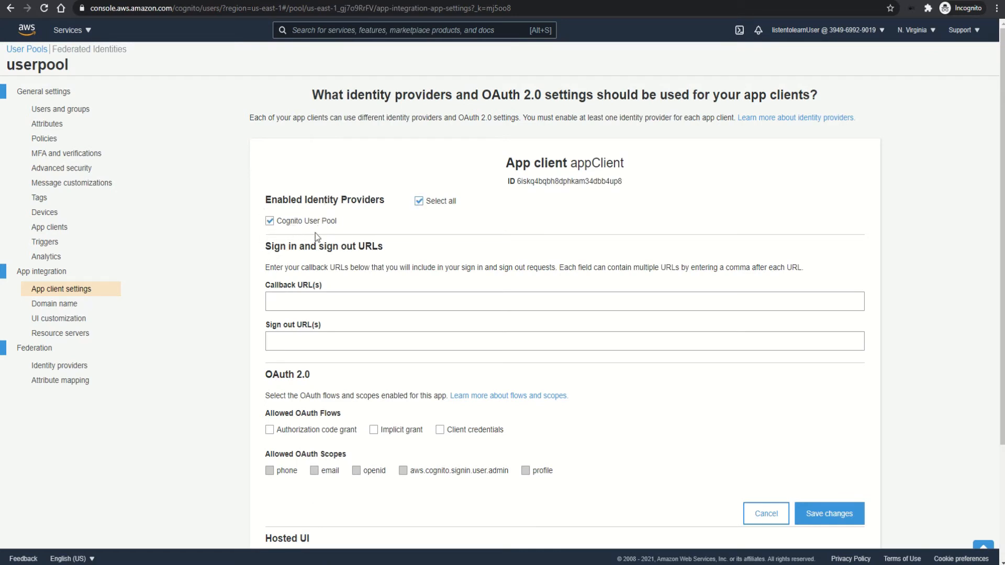
pyautogui.moveTo(330, 229)
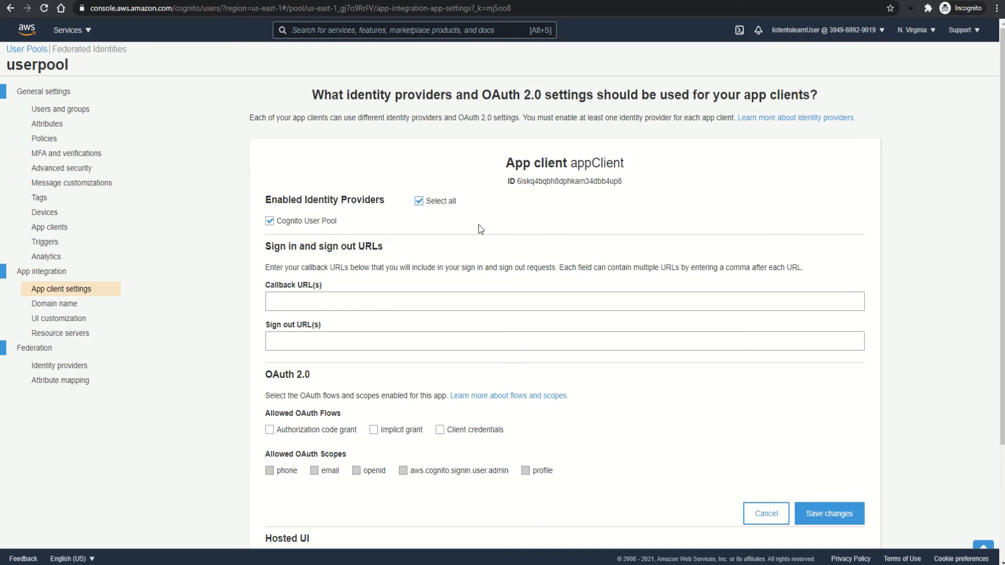
pyautogui.moveTo(318, 276)
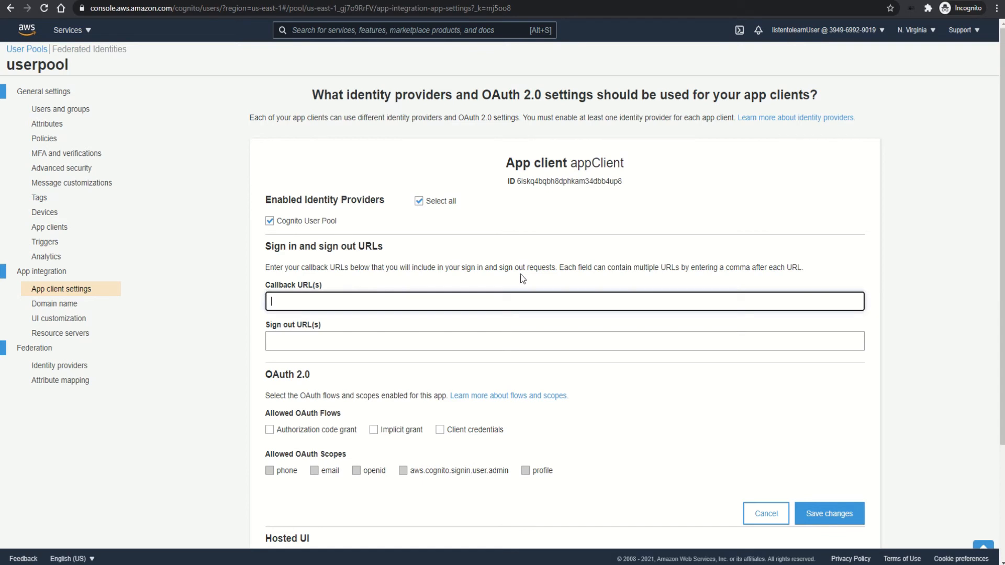
pyautogui.write('https:')
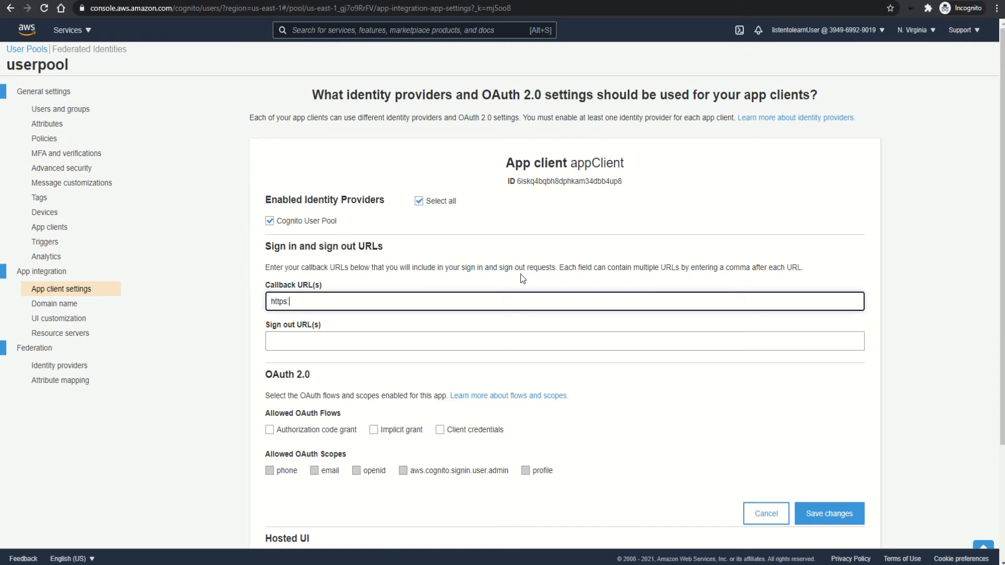
pyautogui.write('//www')
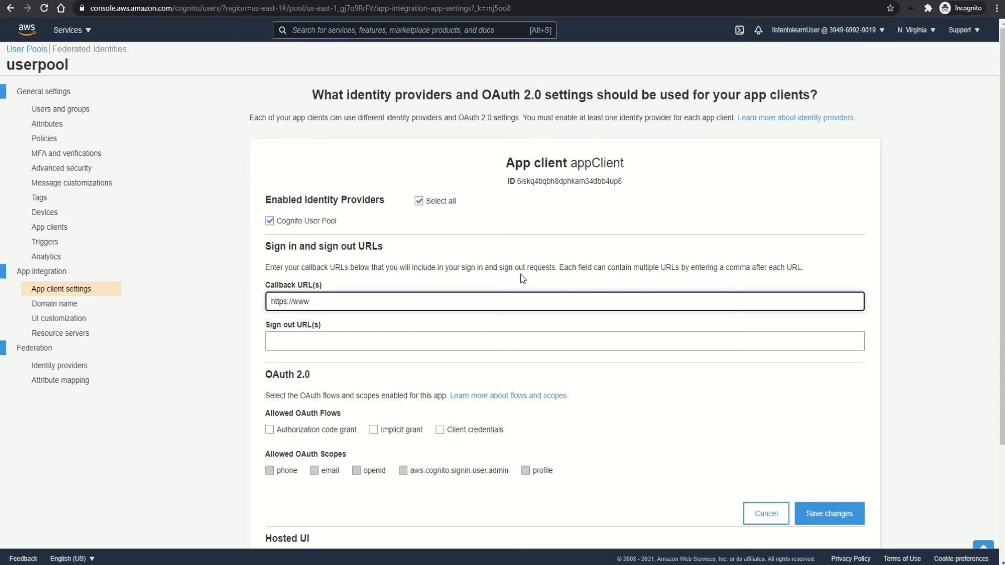
pyautogui.write('.ama')
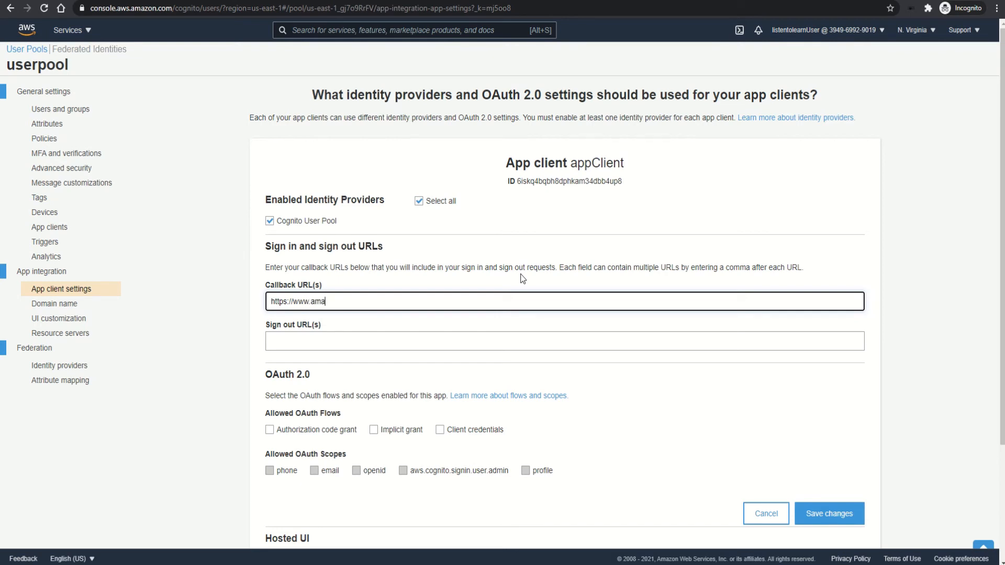
pyautogui.write('zon.c')
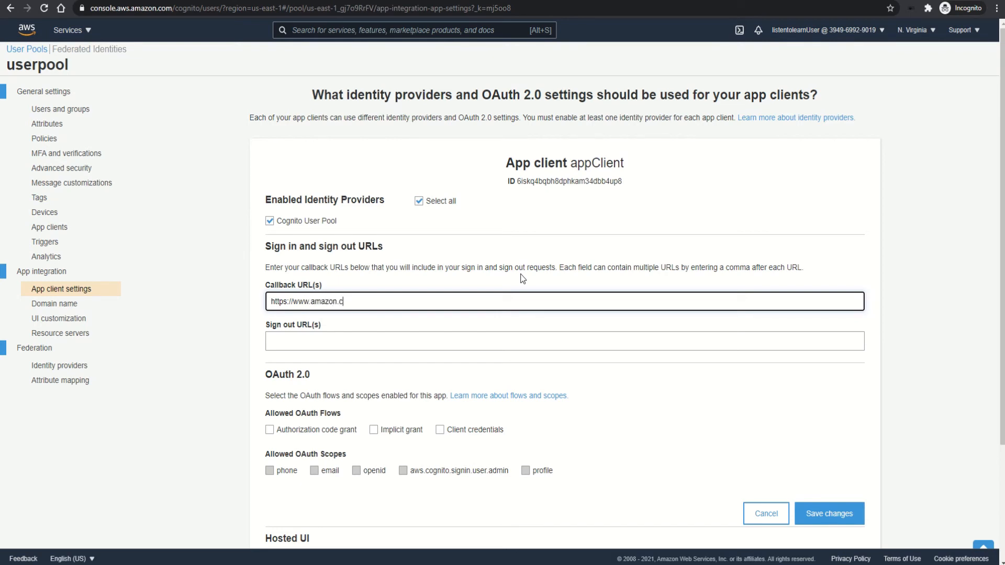
pyautogui.write('om')
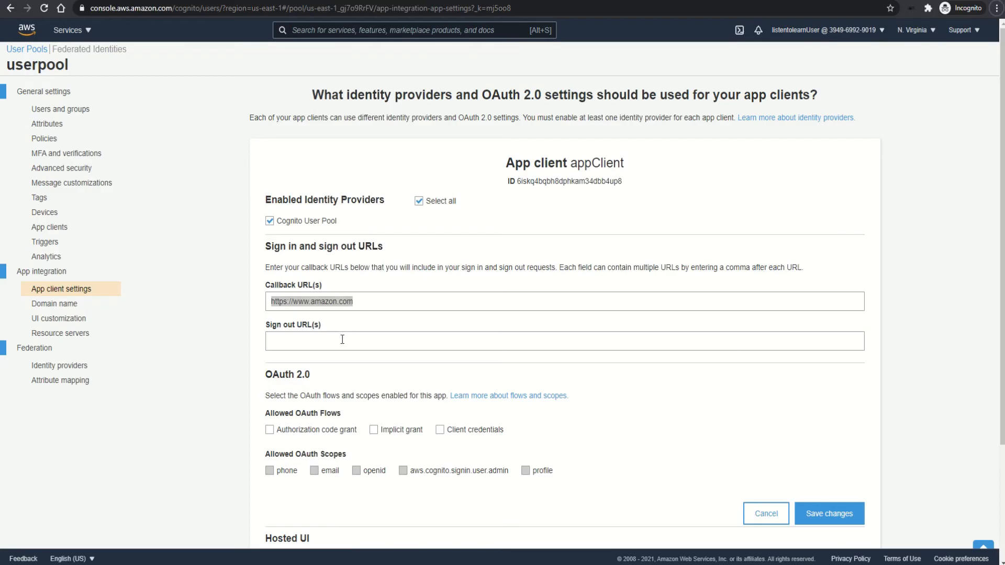
pyautogui.click(564, 350)
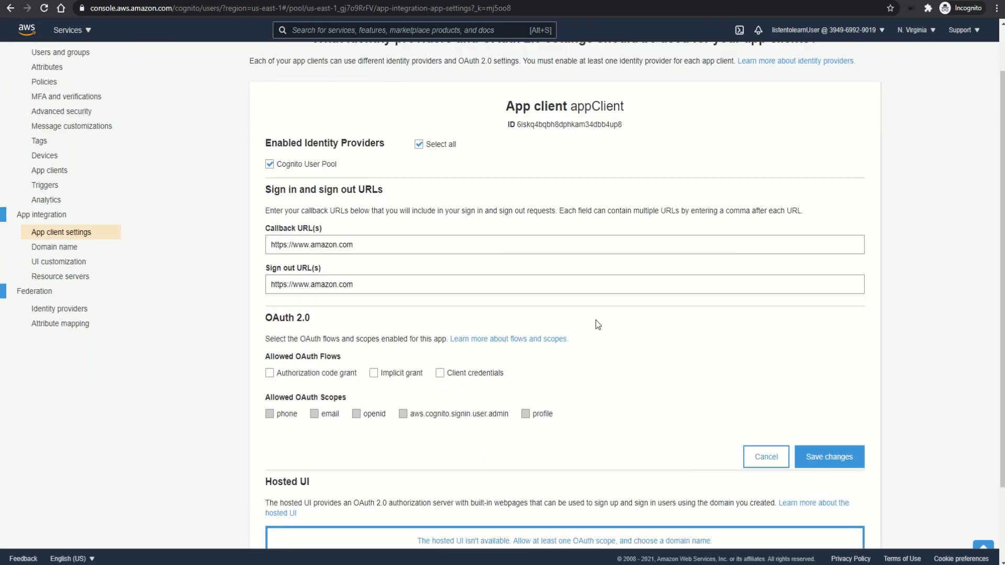
# Allow authorization code and implicit grants with phone, email, aws.cognito.signin.user.admin and profile scopes.
pyautogui.scroll(-3)
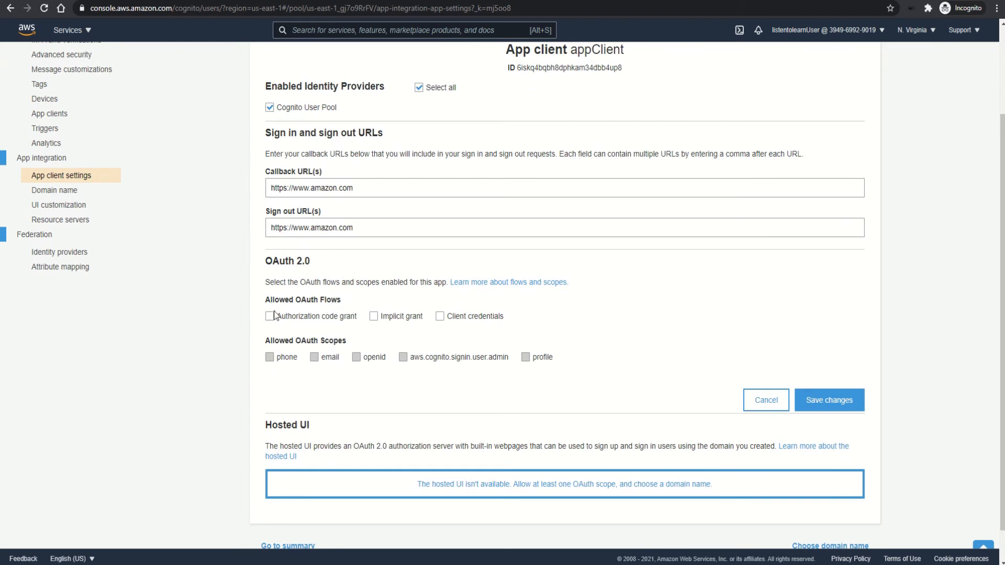
pyautogui.moveTo(367, 292)
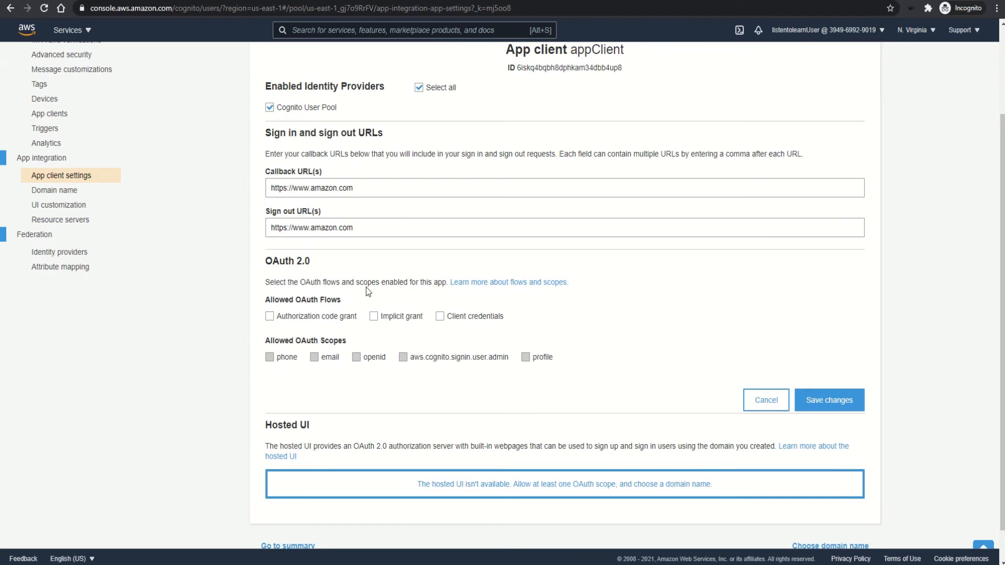
pyautogui.moveTo(384, 293)
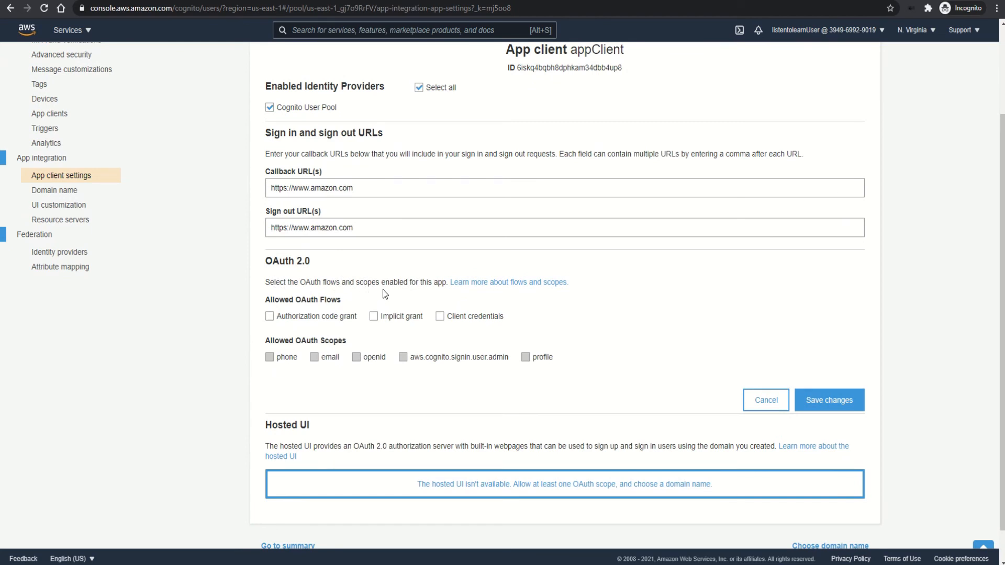
pyautogui.moveTo(579, 310)
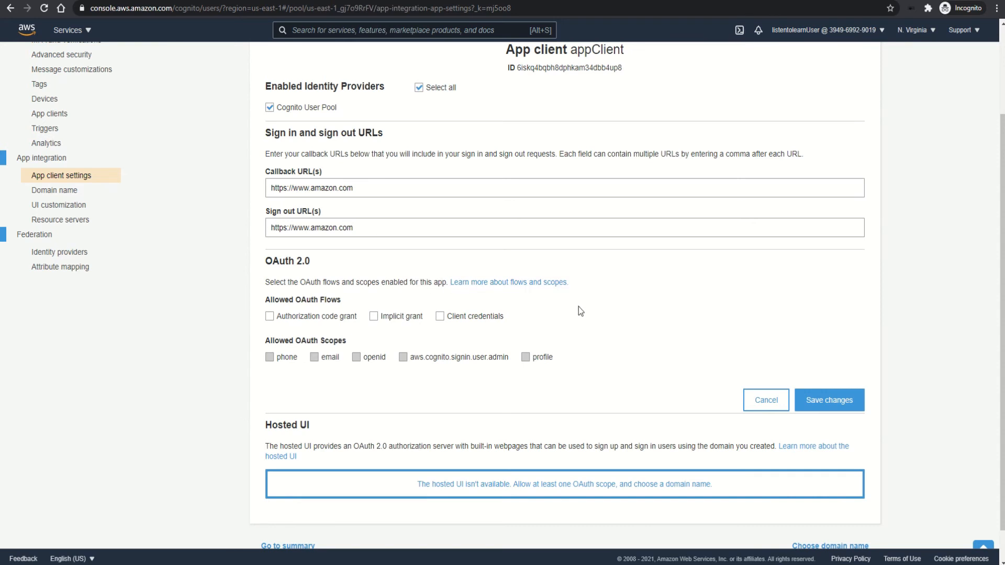
pyautogui.moveTo(301, 331)
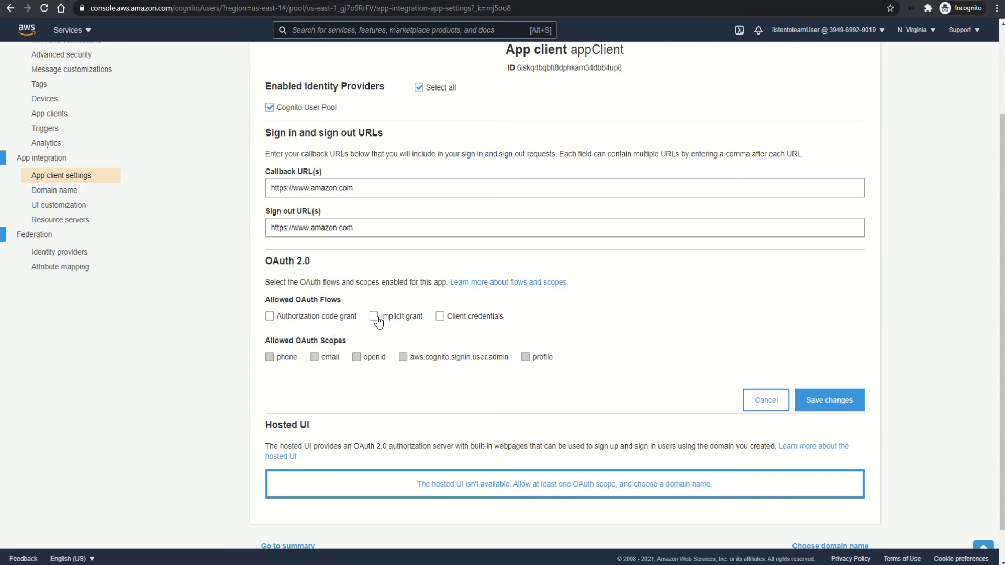
pyautogui.click(269, 316)
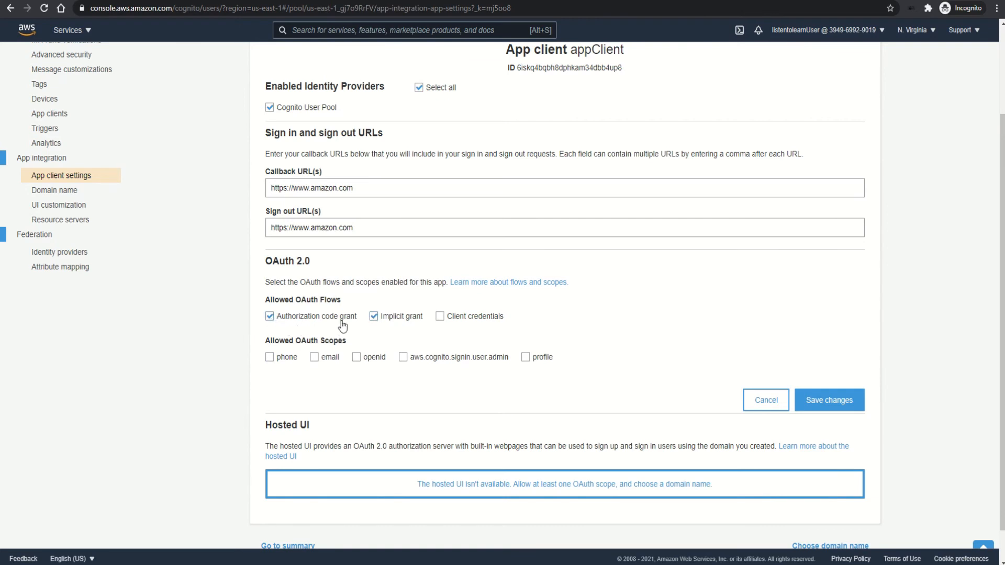
pyautogui.moveTo(328, 331)
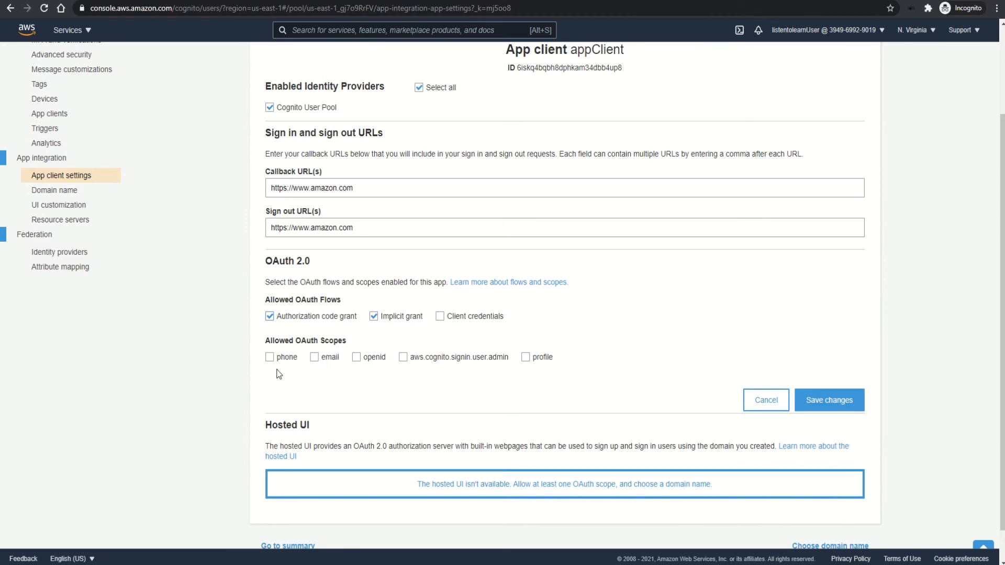
pyautogui.moveTo(567, 360)
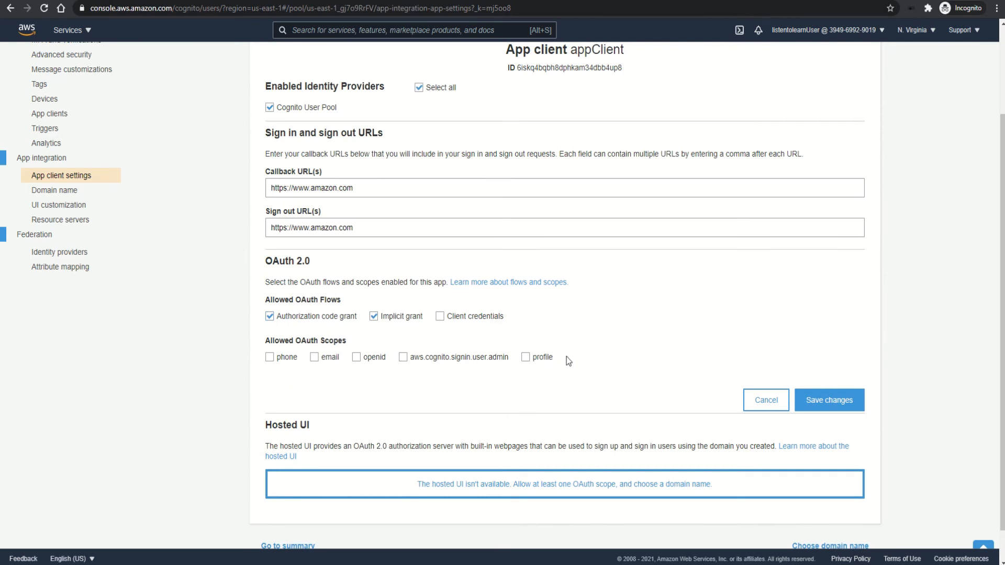
pyautogui.moveTo(270, 388)
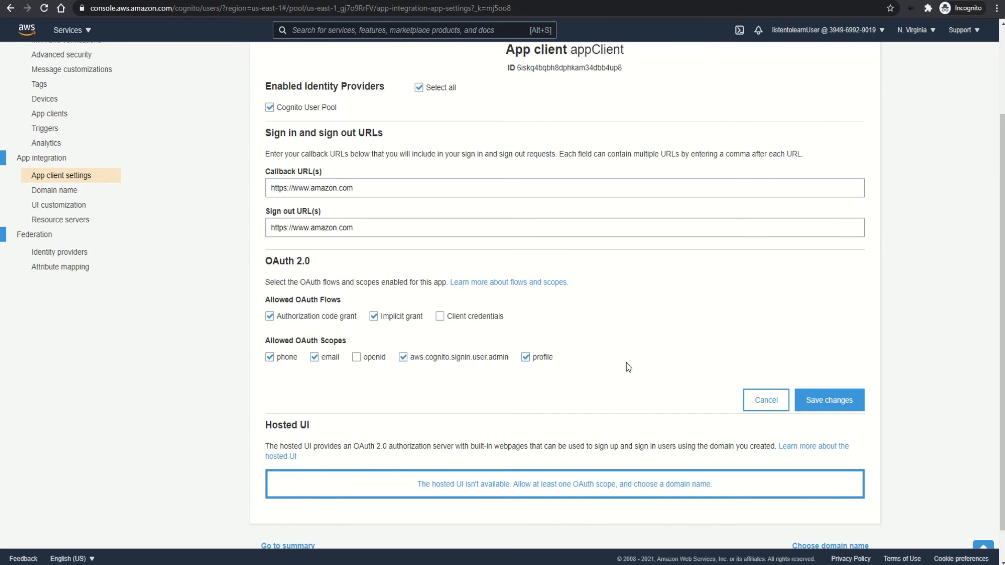
pyautogui.scroll(-3)
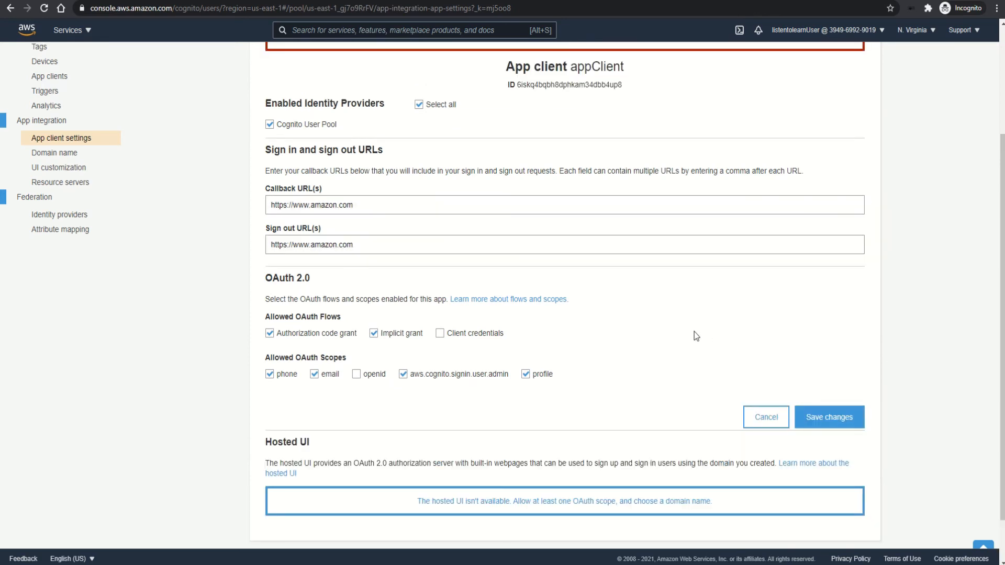
# Add the openid scope after the save error and save the app client settings.
pyautogui.click(828, 417)
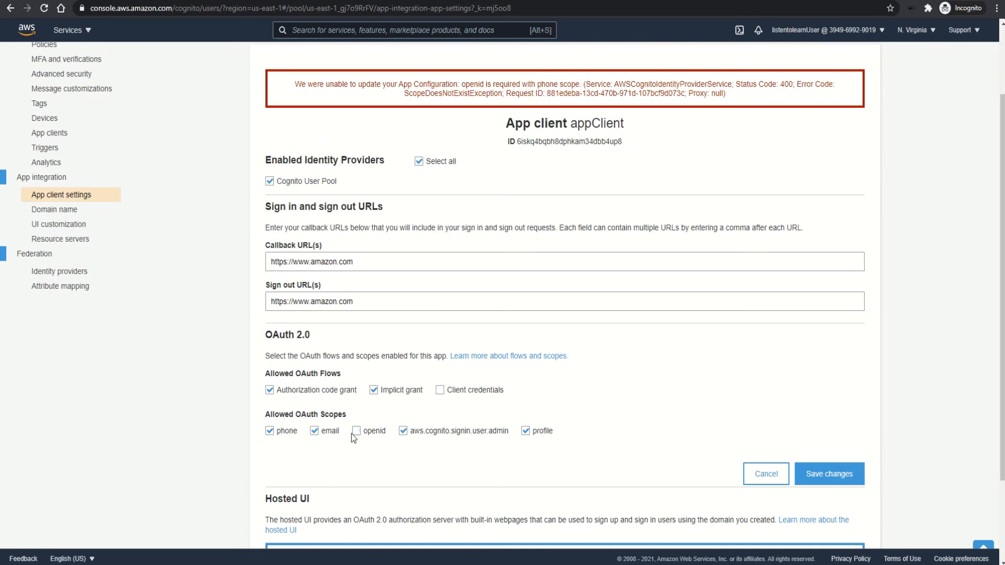
pyautogui.click(353, 430)
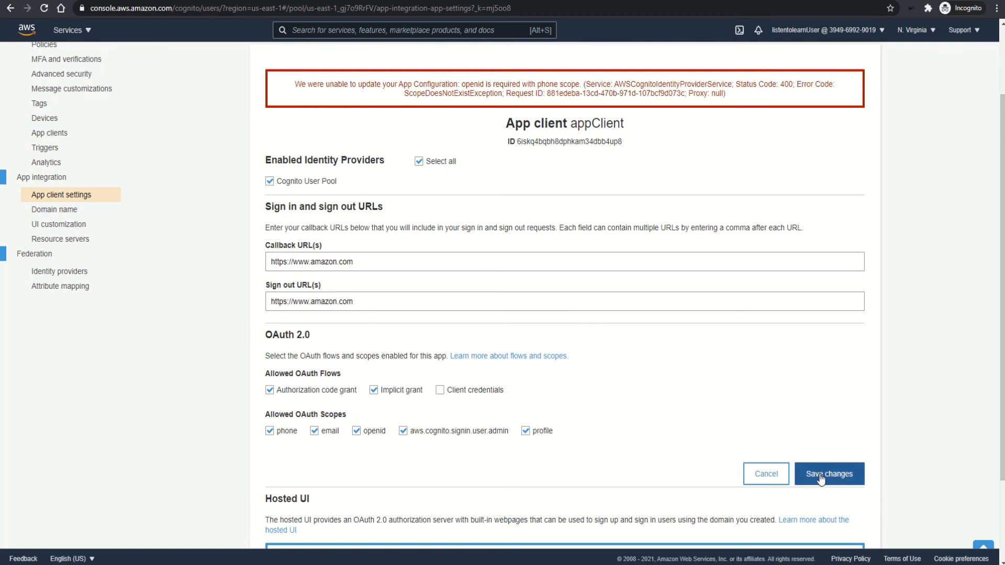
pyautogui.click(828, 473)
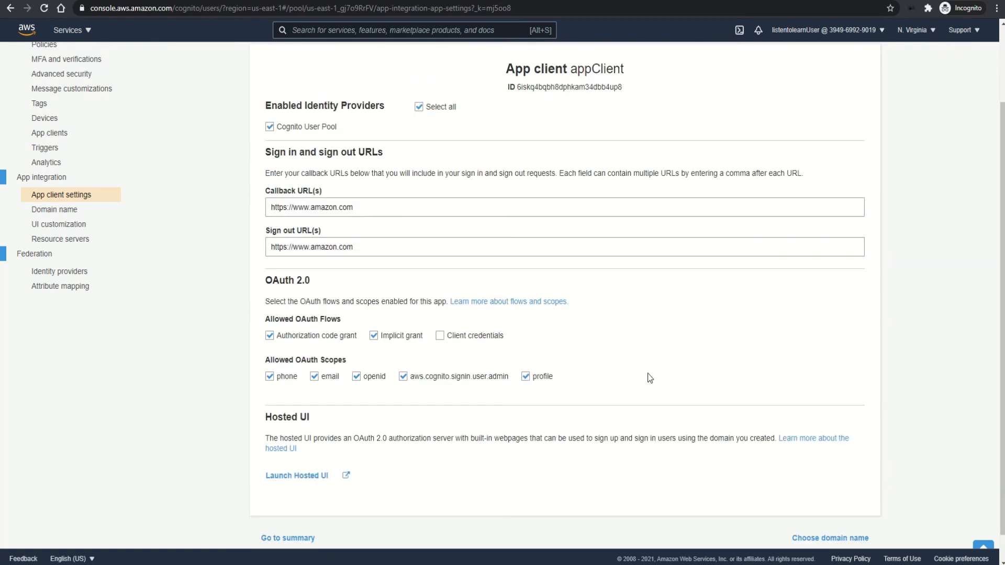
pyautogui.scroll(-3)
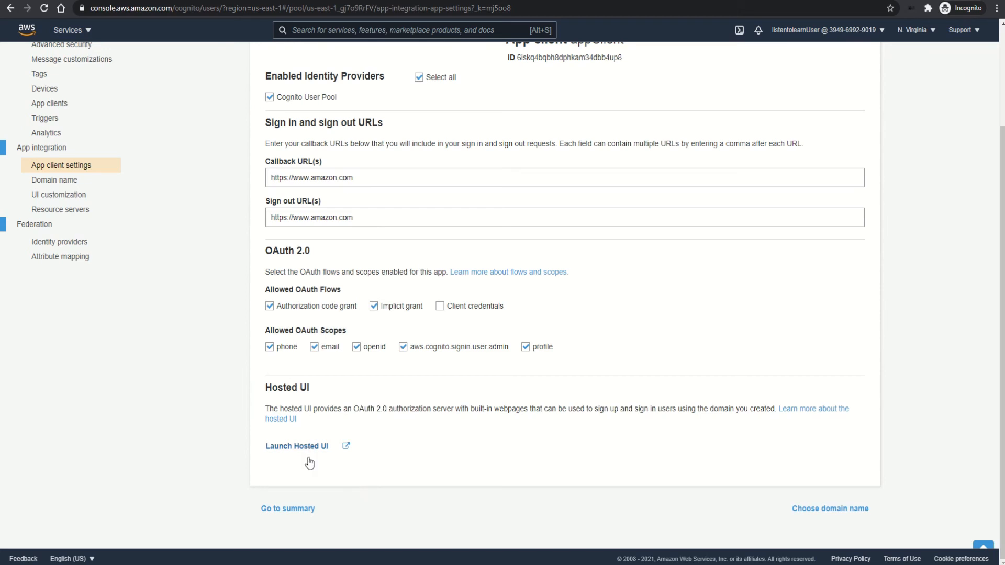
pyautogui.moveTo(307, 445)
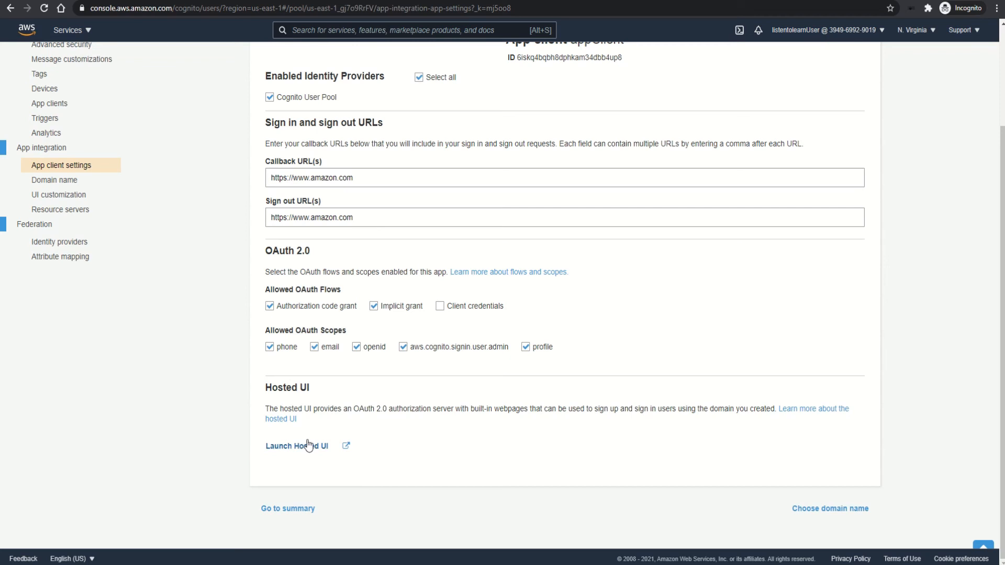
# Launch the hosted UI to show the Cognito sign-in page.
pyautogui.click(297, 447)
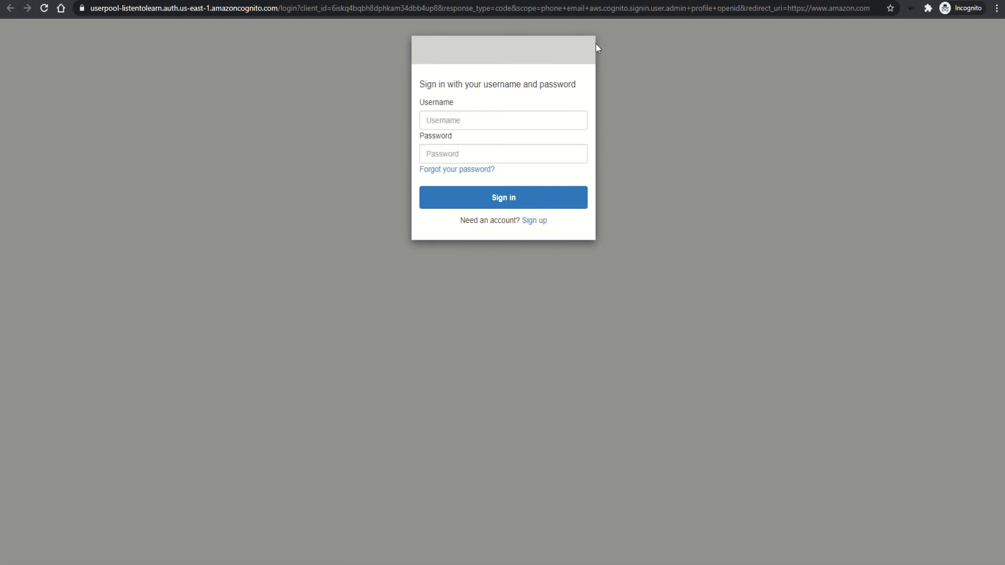
pyautogui.moveTo(632, 241)
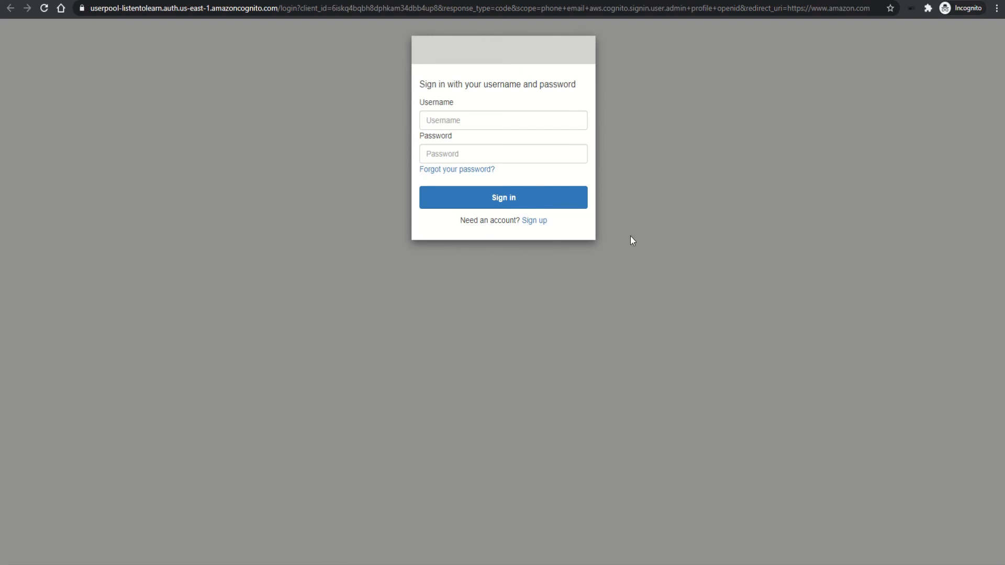
pyautogui.moveTo(419, 259)
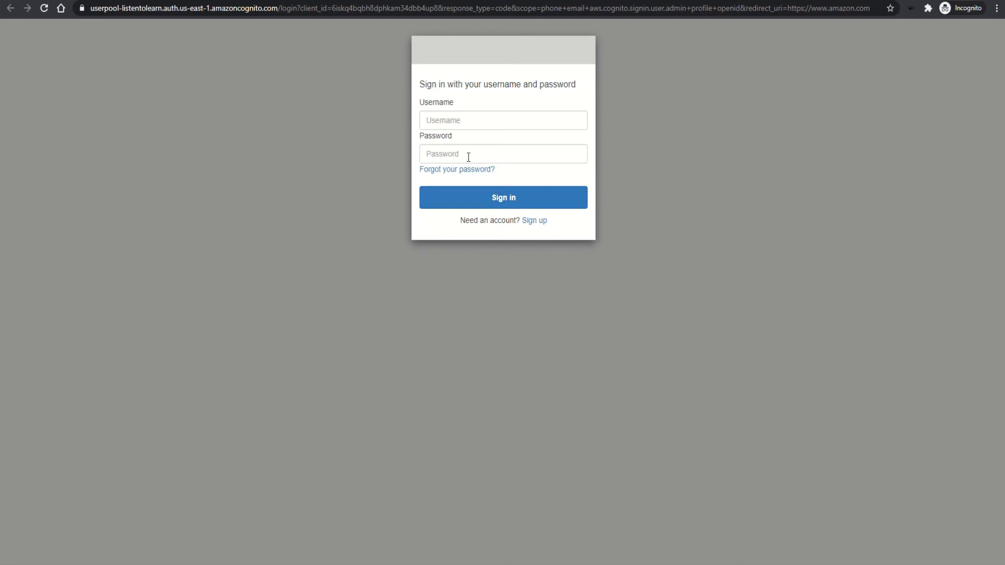
pyautogui.moveTo(534, 220)
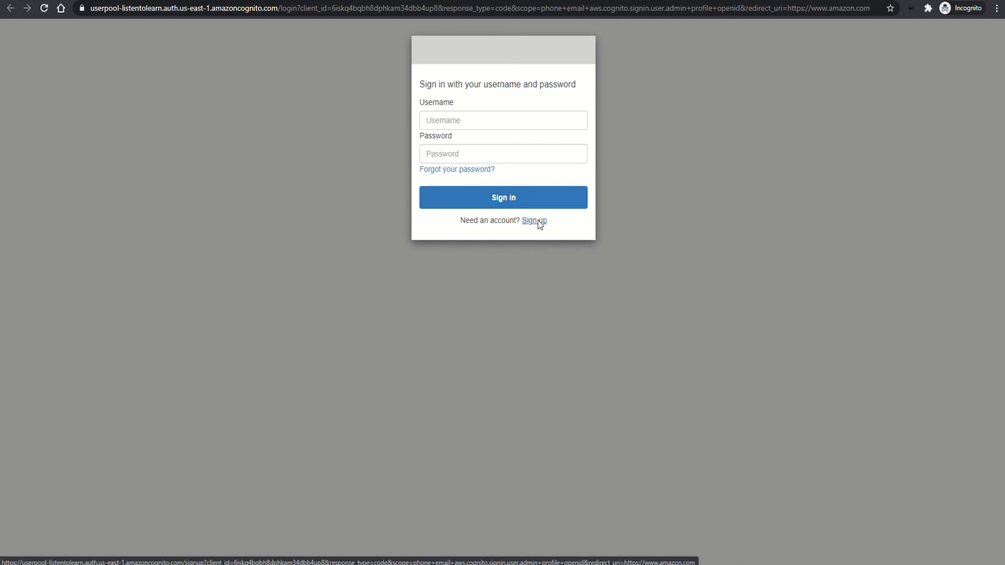
# Sign up a new account with a username, a Gmail address and a compliant password.
pyautogui.click(534, 220)
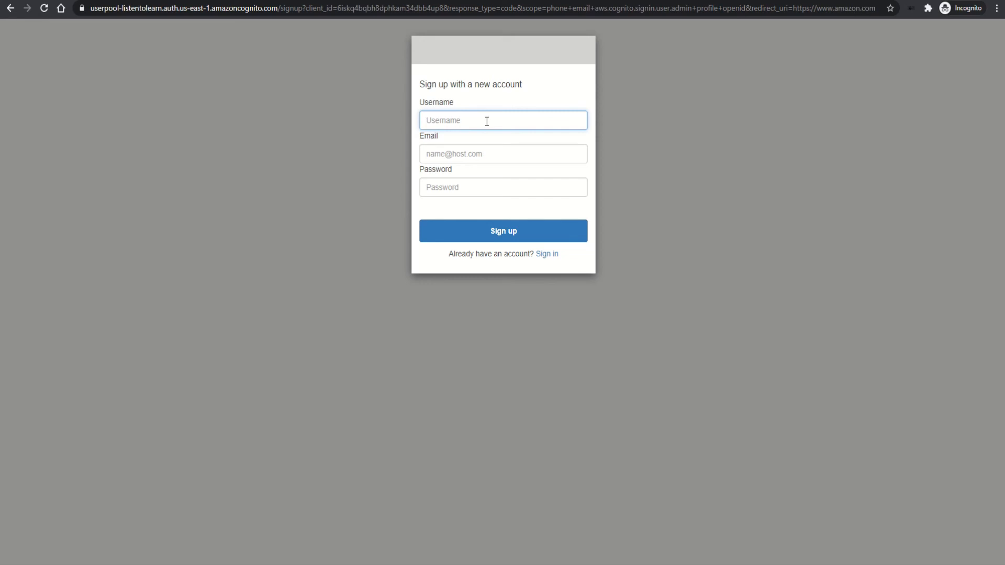
pyautogui.write('listentolearn')
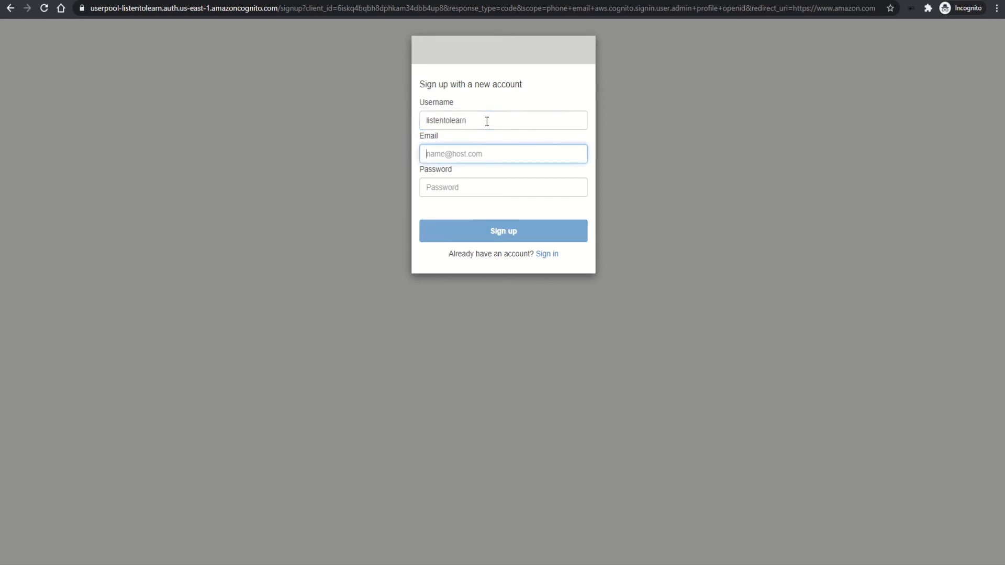
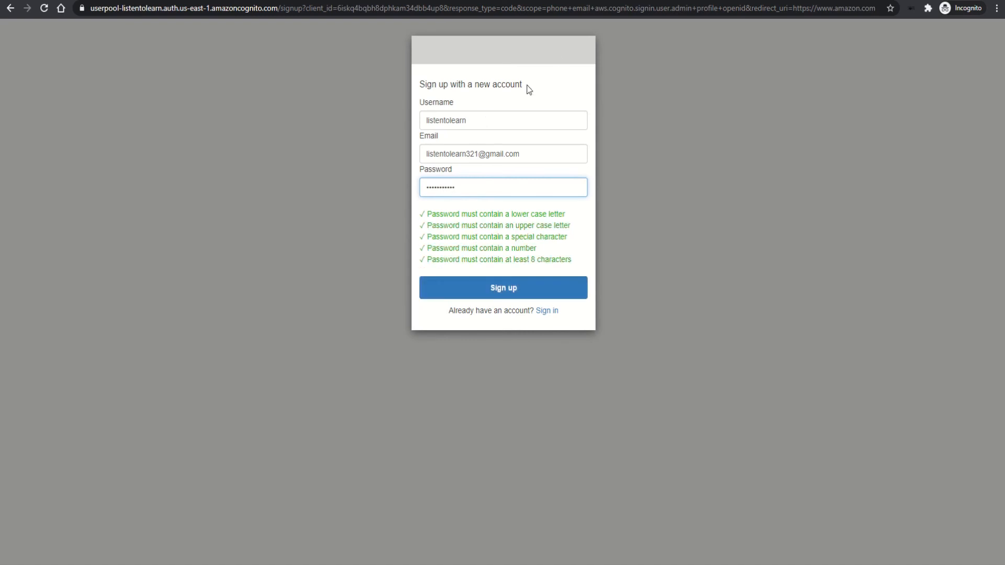
pyautogui.click(503, 287)
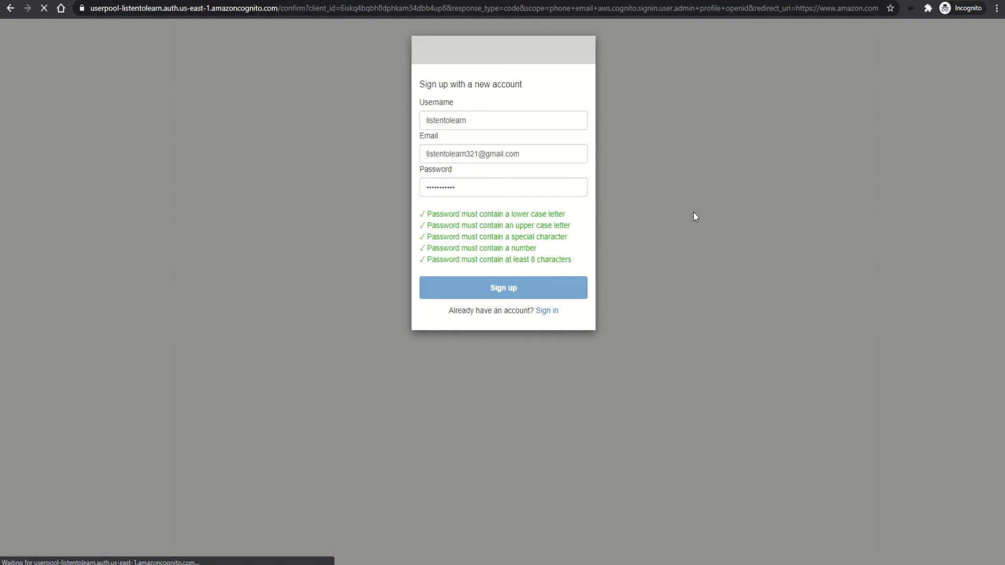
# Enter the emailed verification code and confirm the account, redirecting to amazon.com.
pyautogui.click(503, 287)
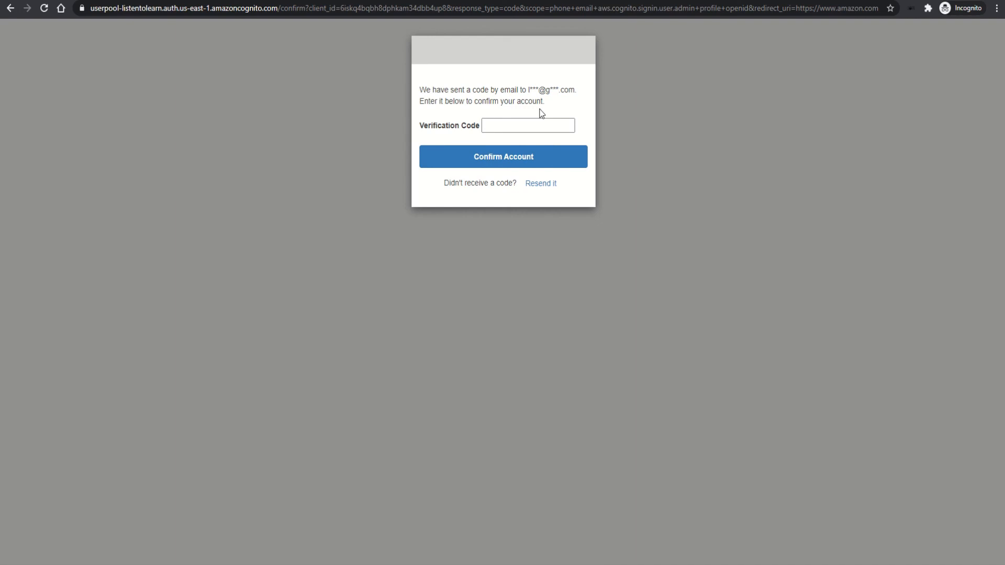
pyautogui.click(527, 125)
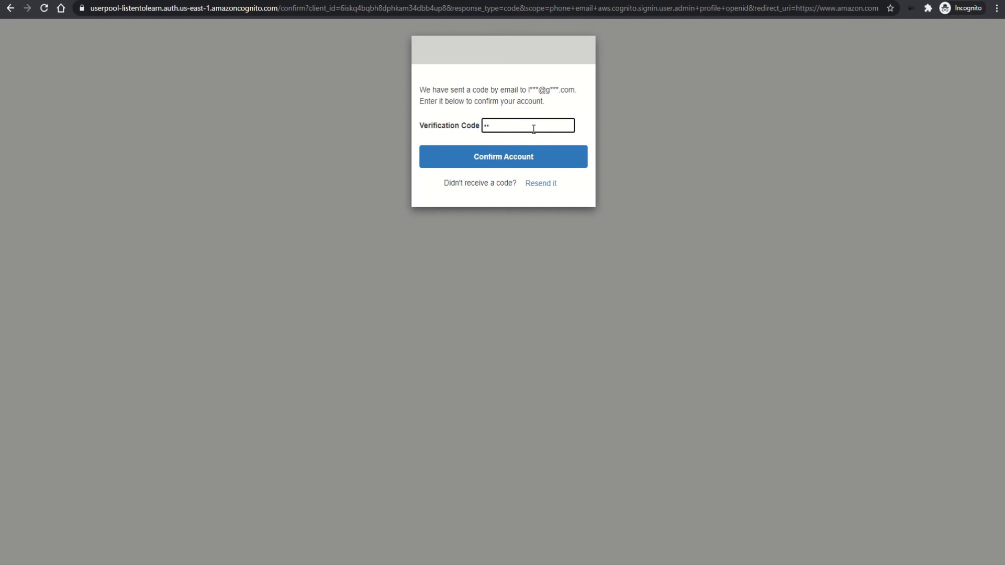
pyautogui.write('5')
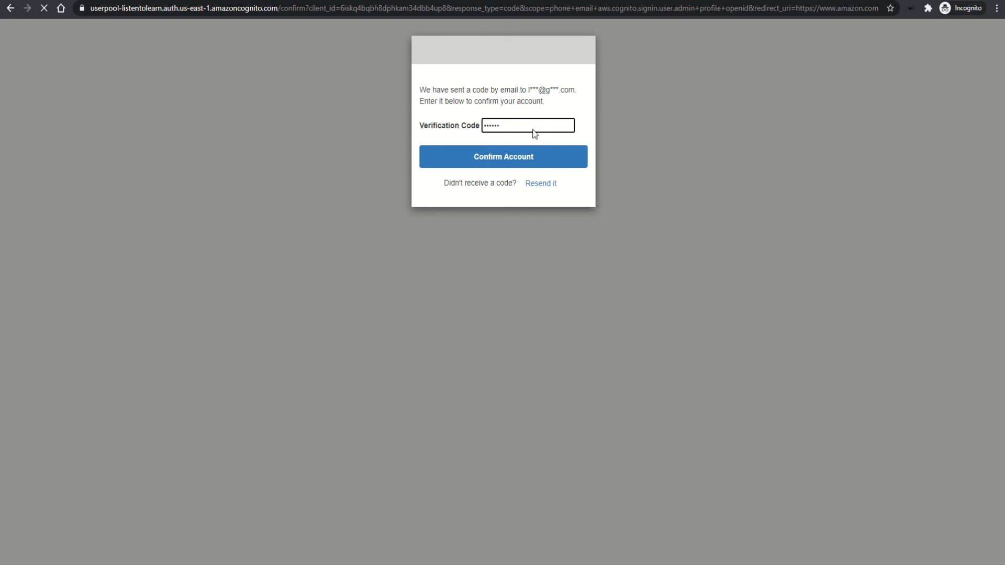
pyautogui.click(503, 157)
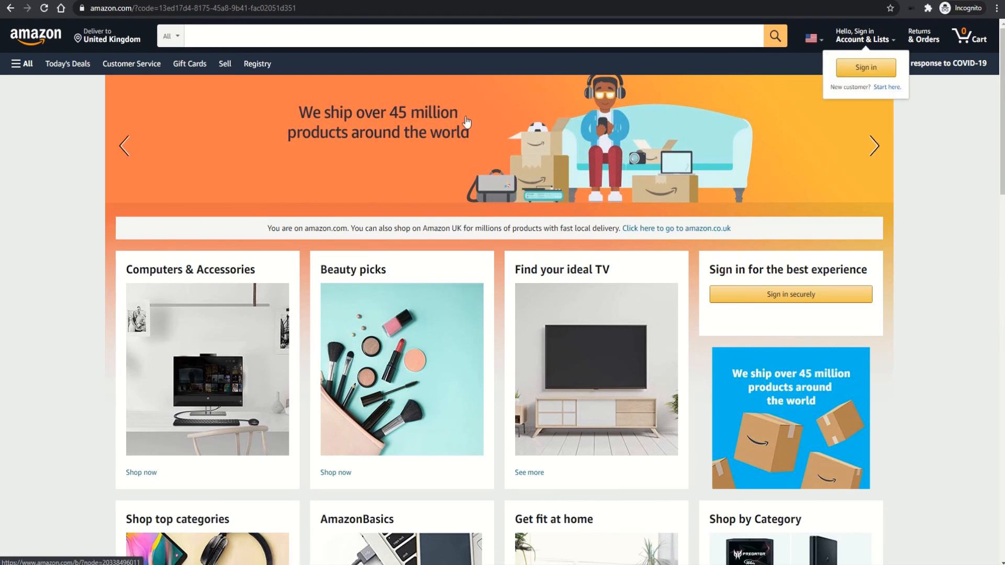
pyautogui.moveTo(257, 72)
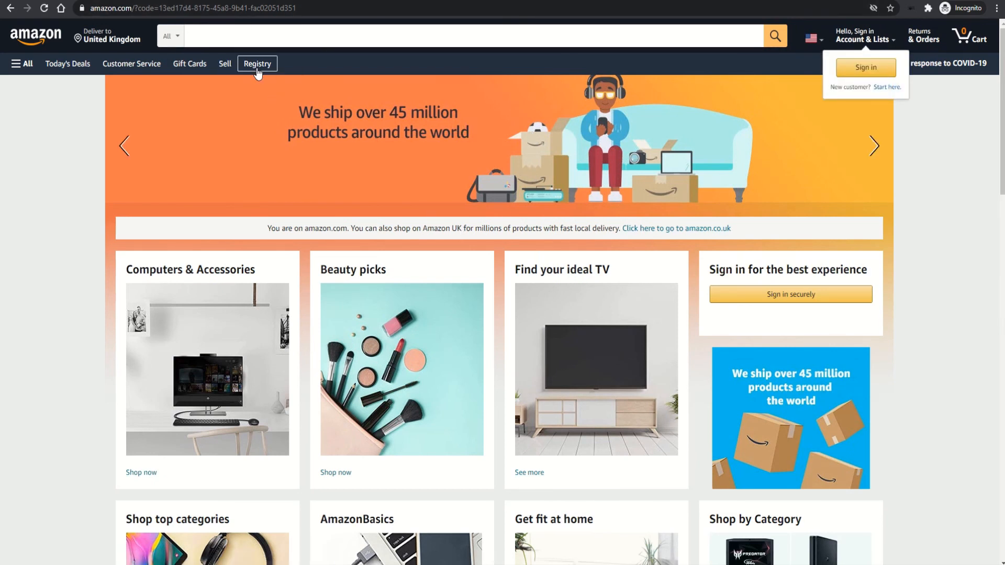